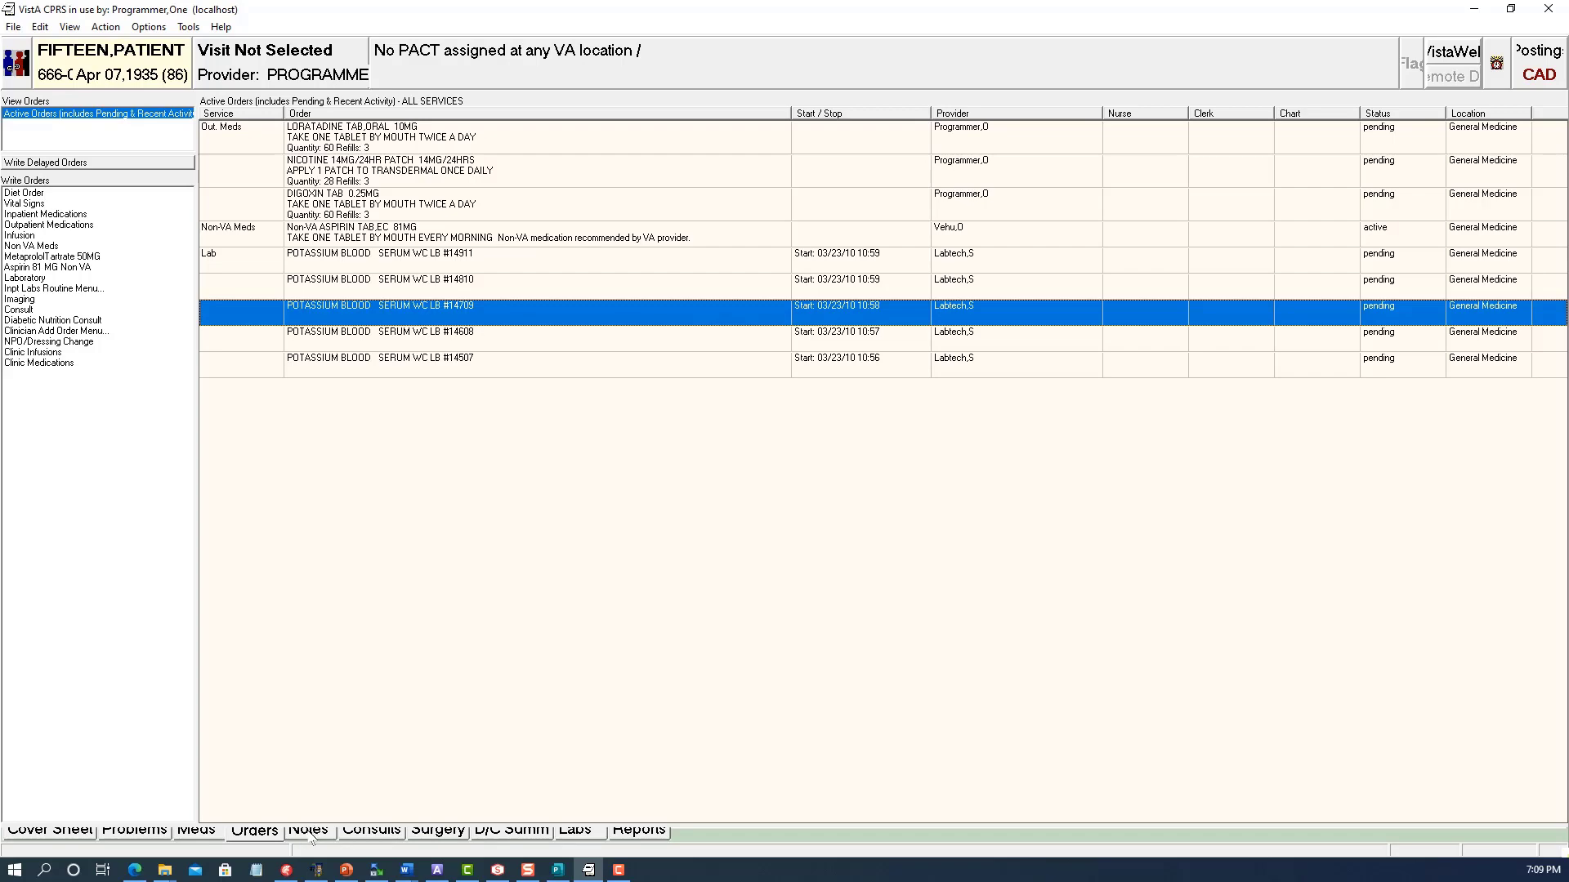
# View the patient's signed progress notes in CPRS, then switch to the Brillians Advisories window.
pyautogui.click(309, 830)
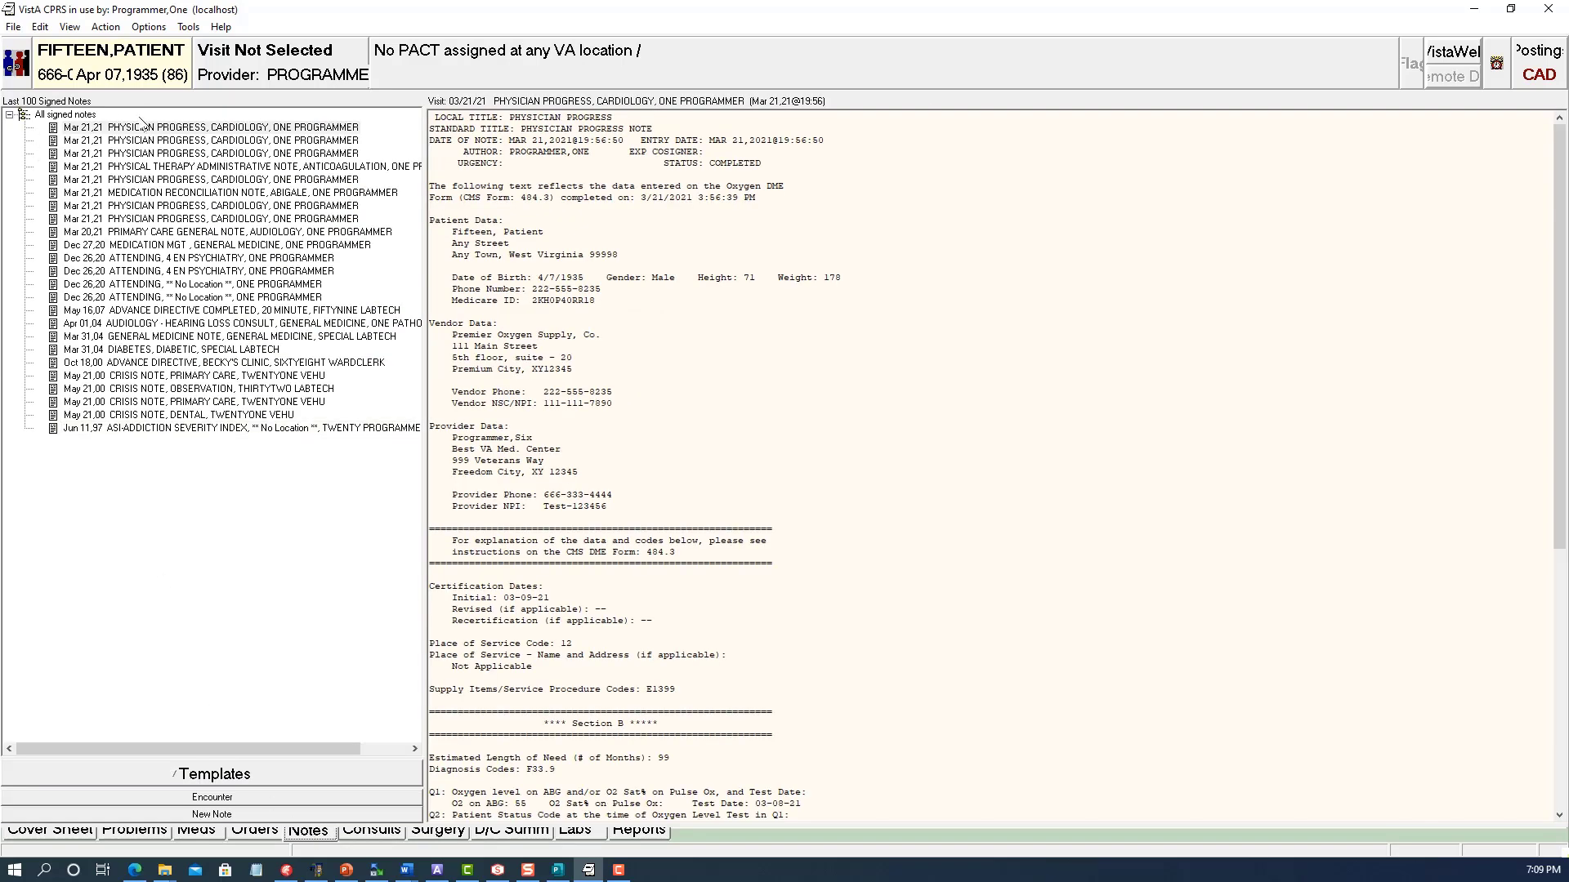
pyautogui.click(210, 129)
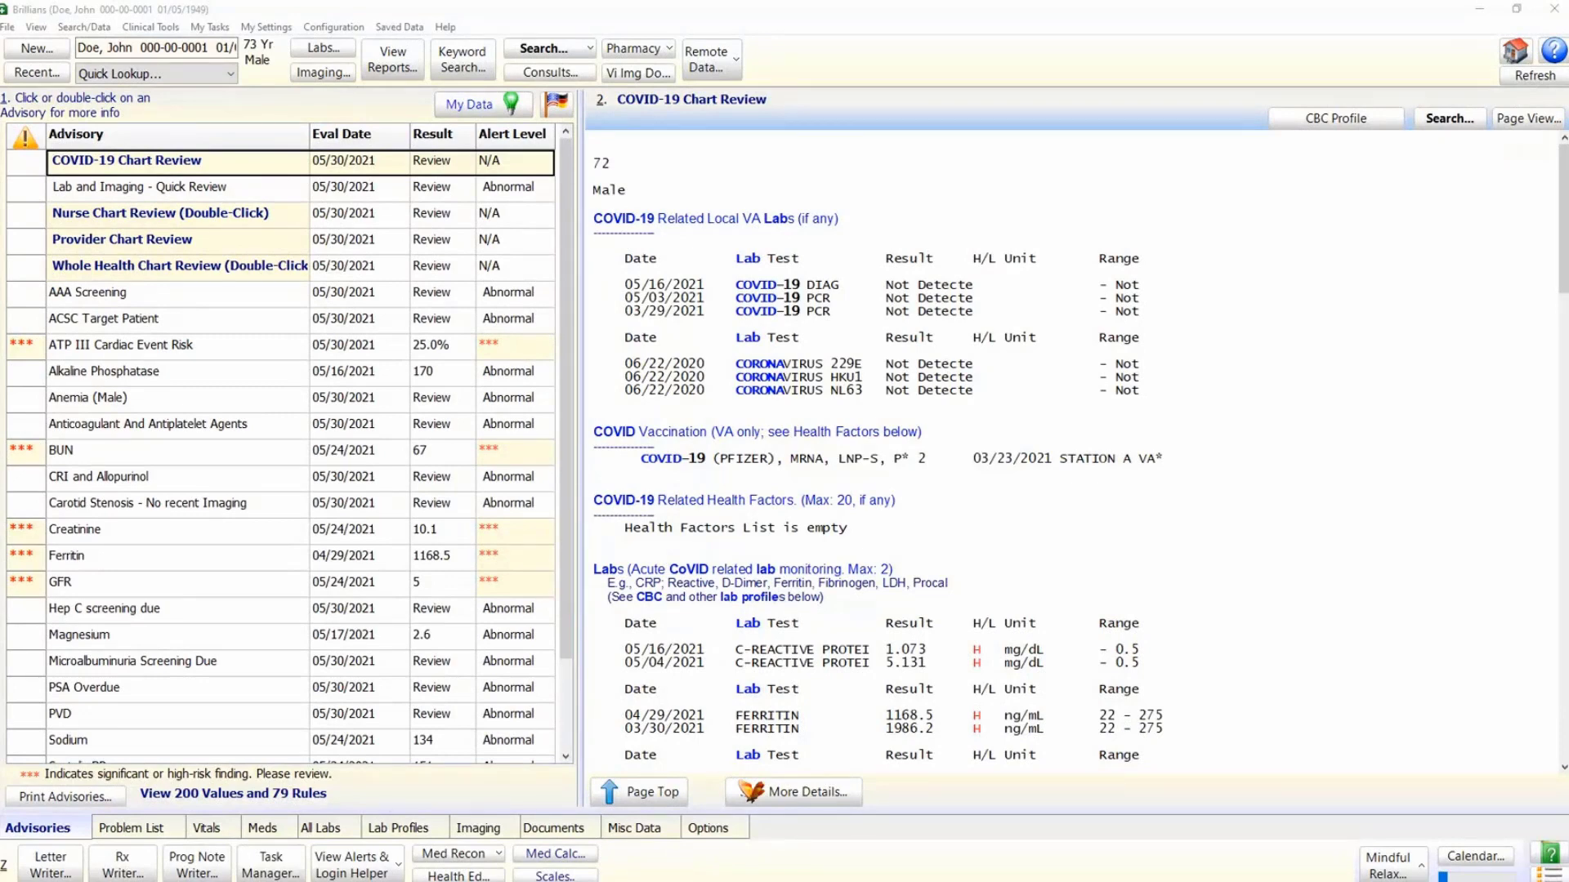
pyautogui.click(391, 59)
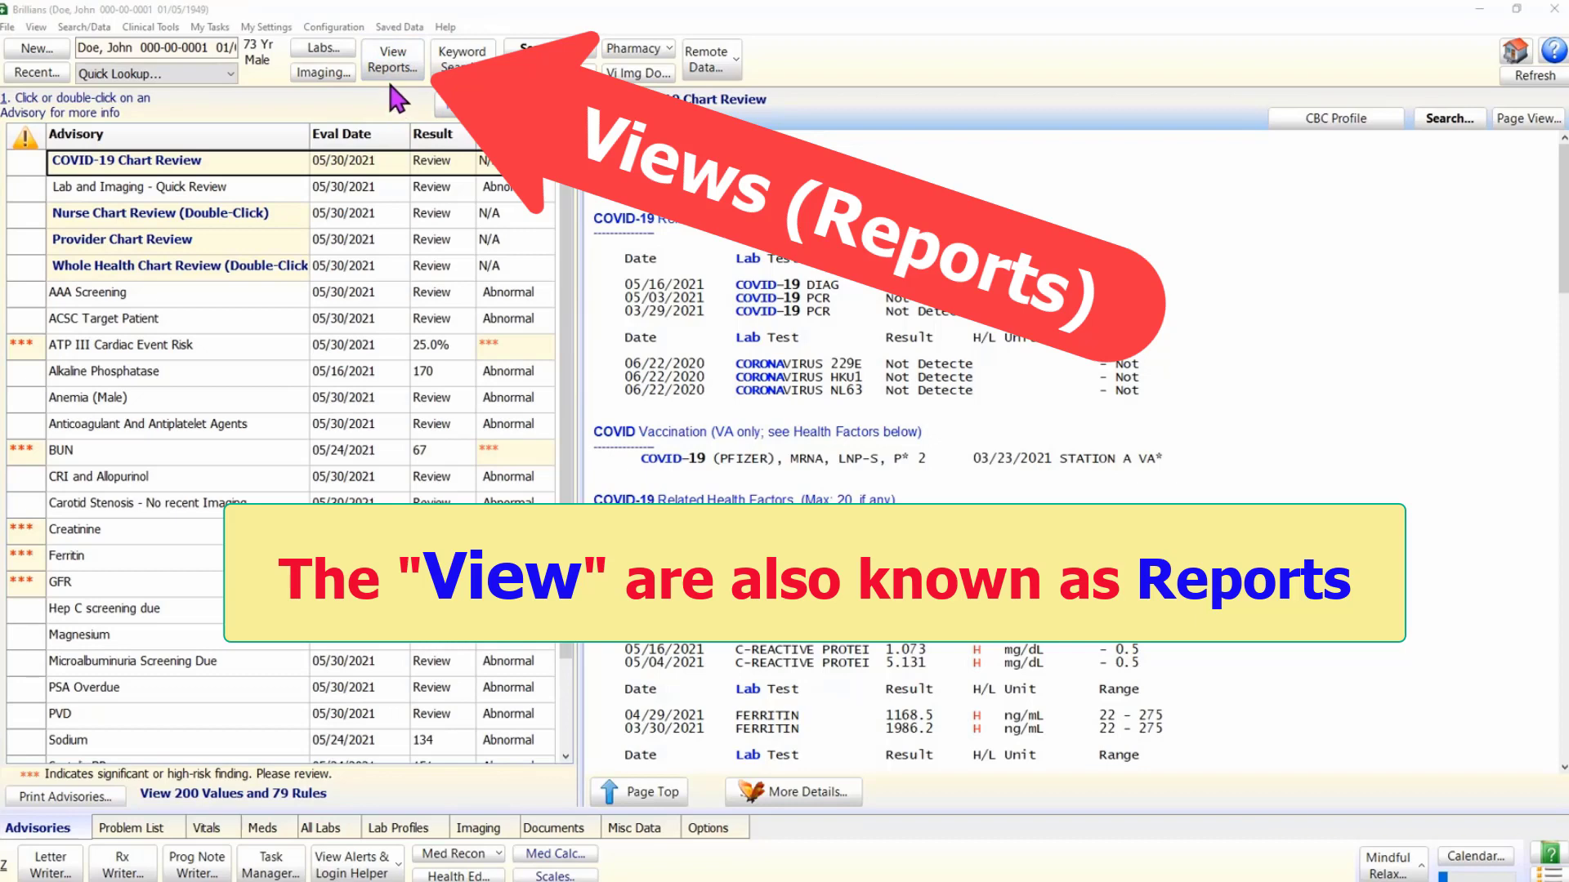
pyautogui.click(392, 60)
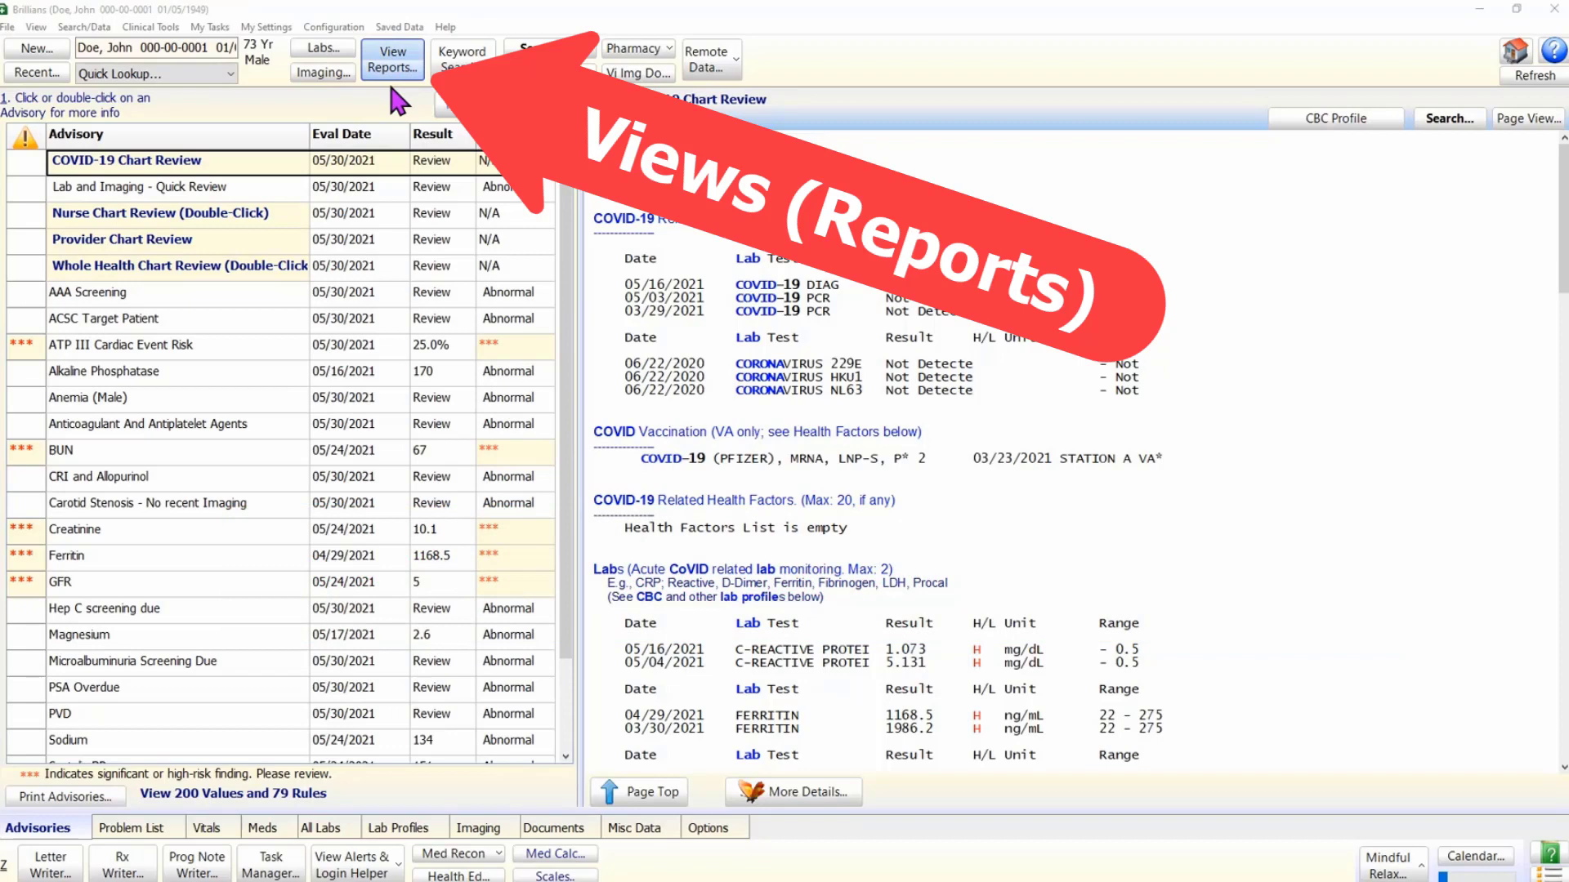
pyautogui.click(392, 60)
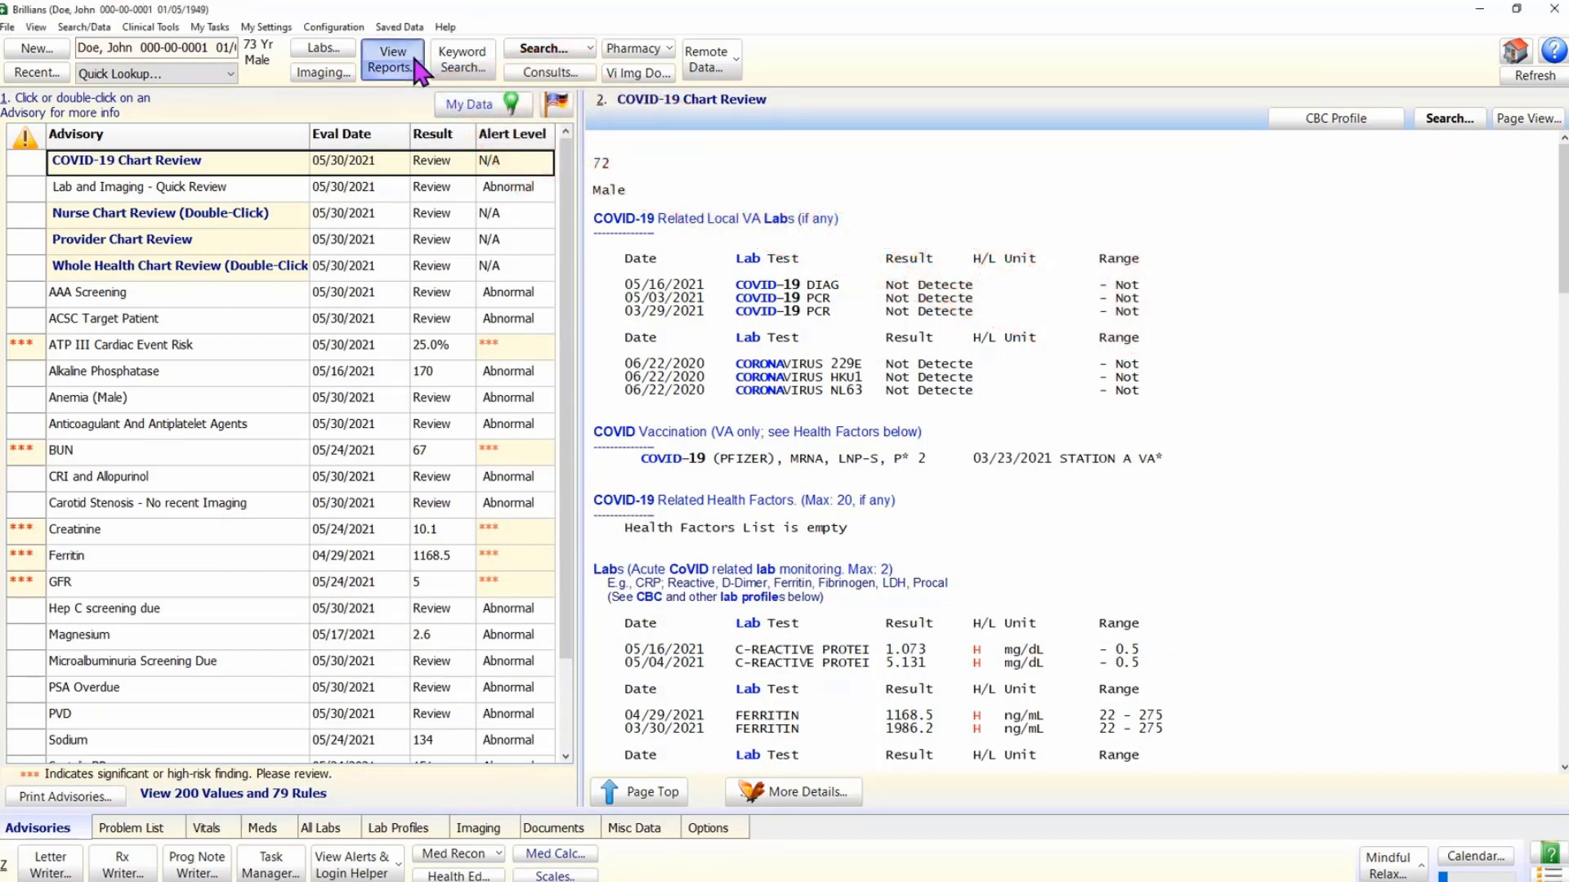
# Open the Brillians Views window from View Reports.
pyautogui.click(391, 59)
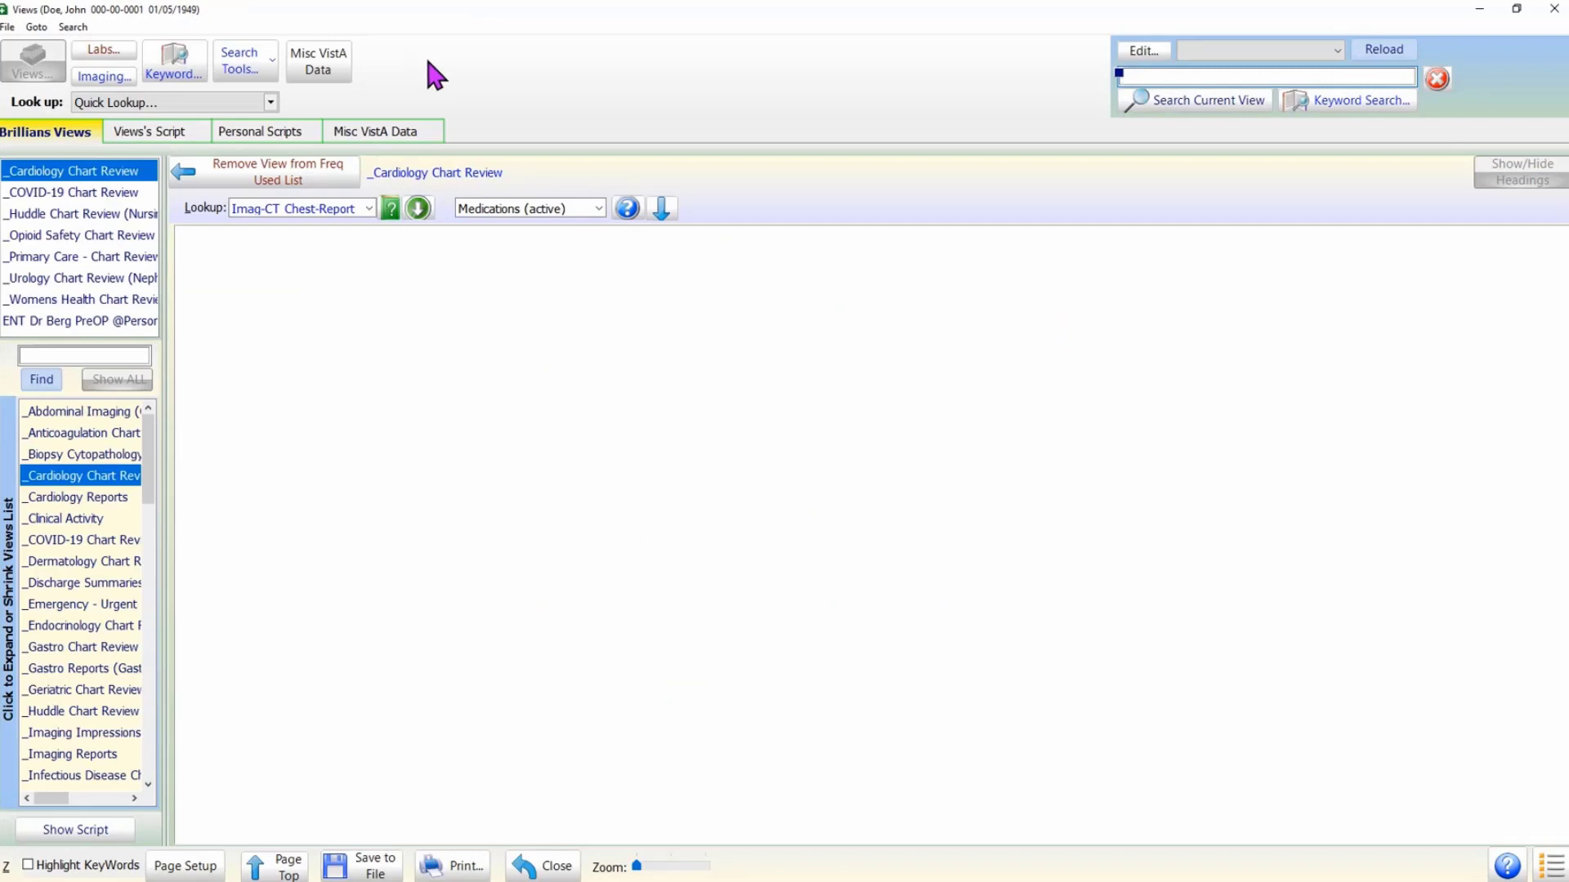
pyautogui.moveTo(410, 107)
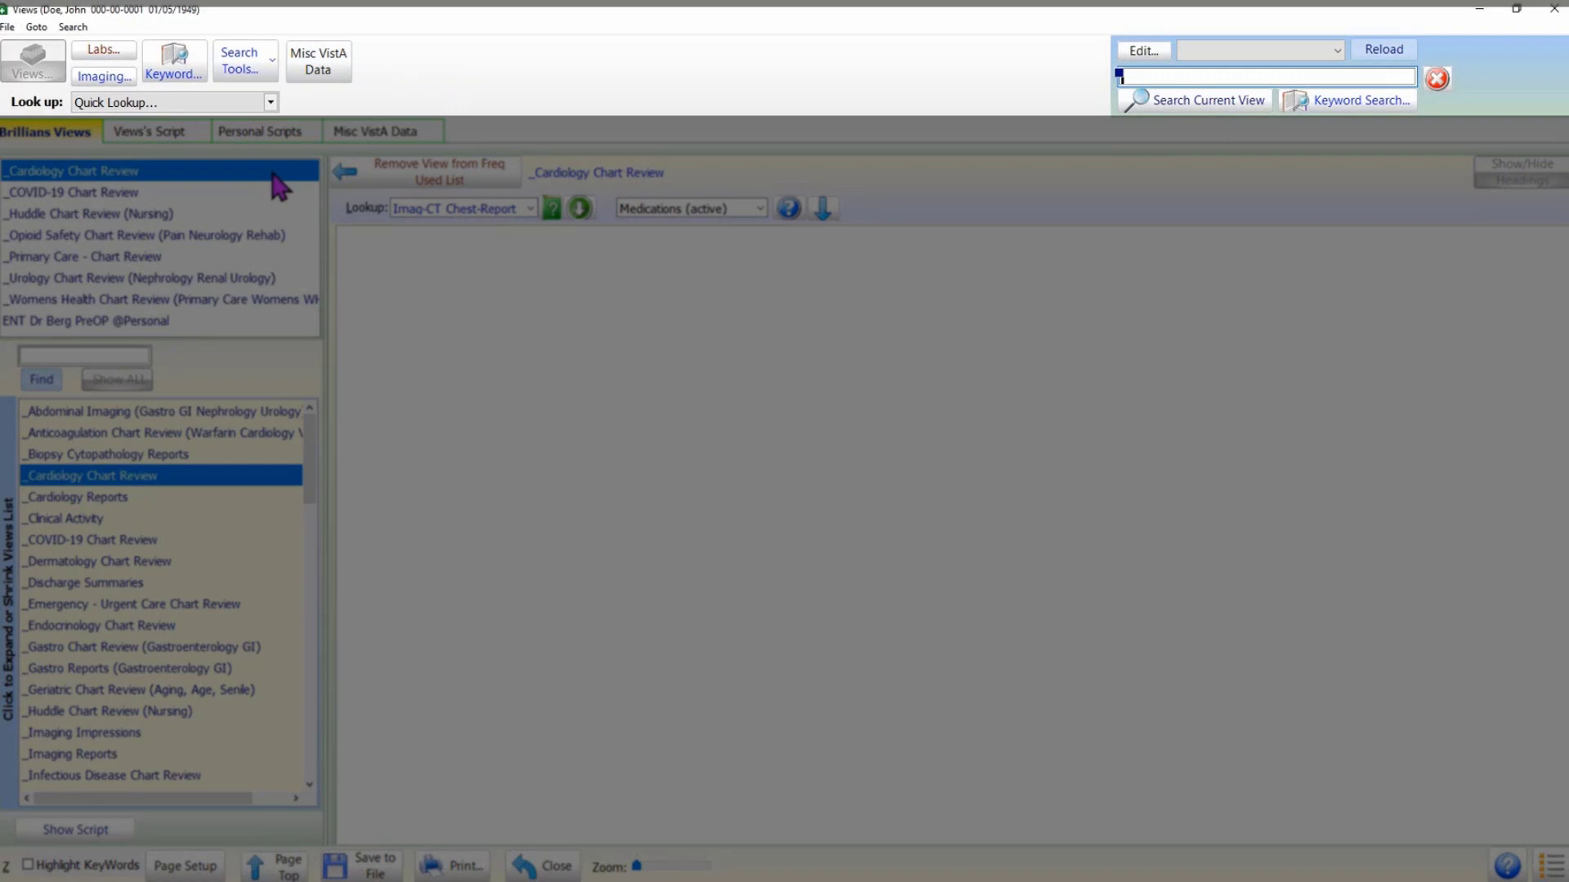
pyautogui.moveTo(292, 195)
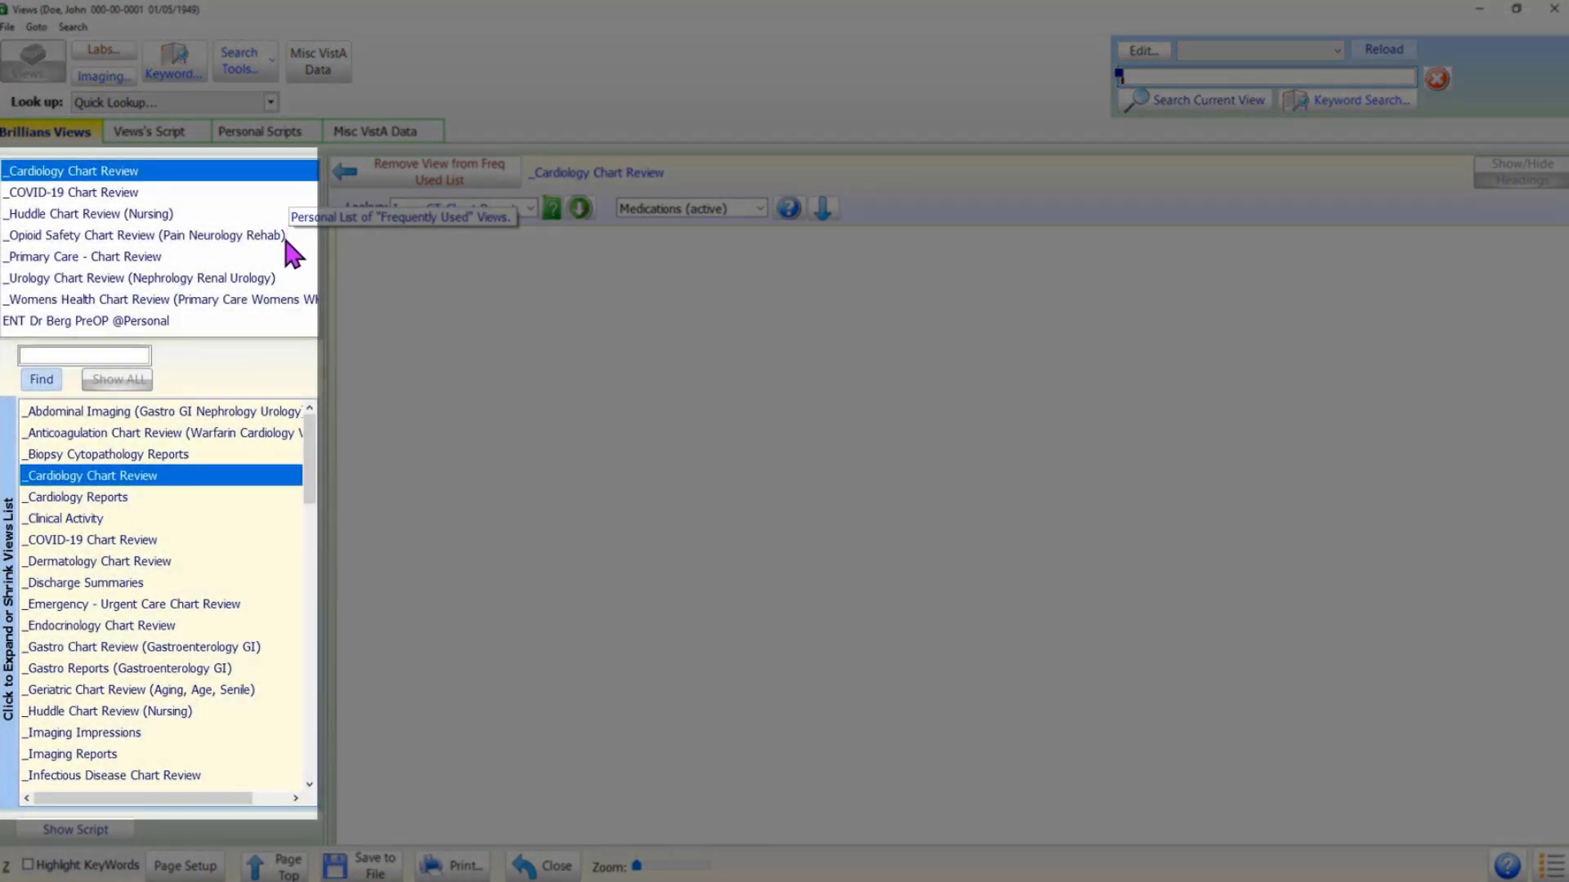
pyautogui.moveTo(290, 305)
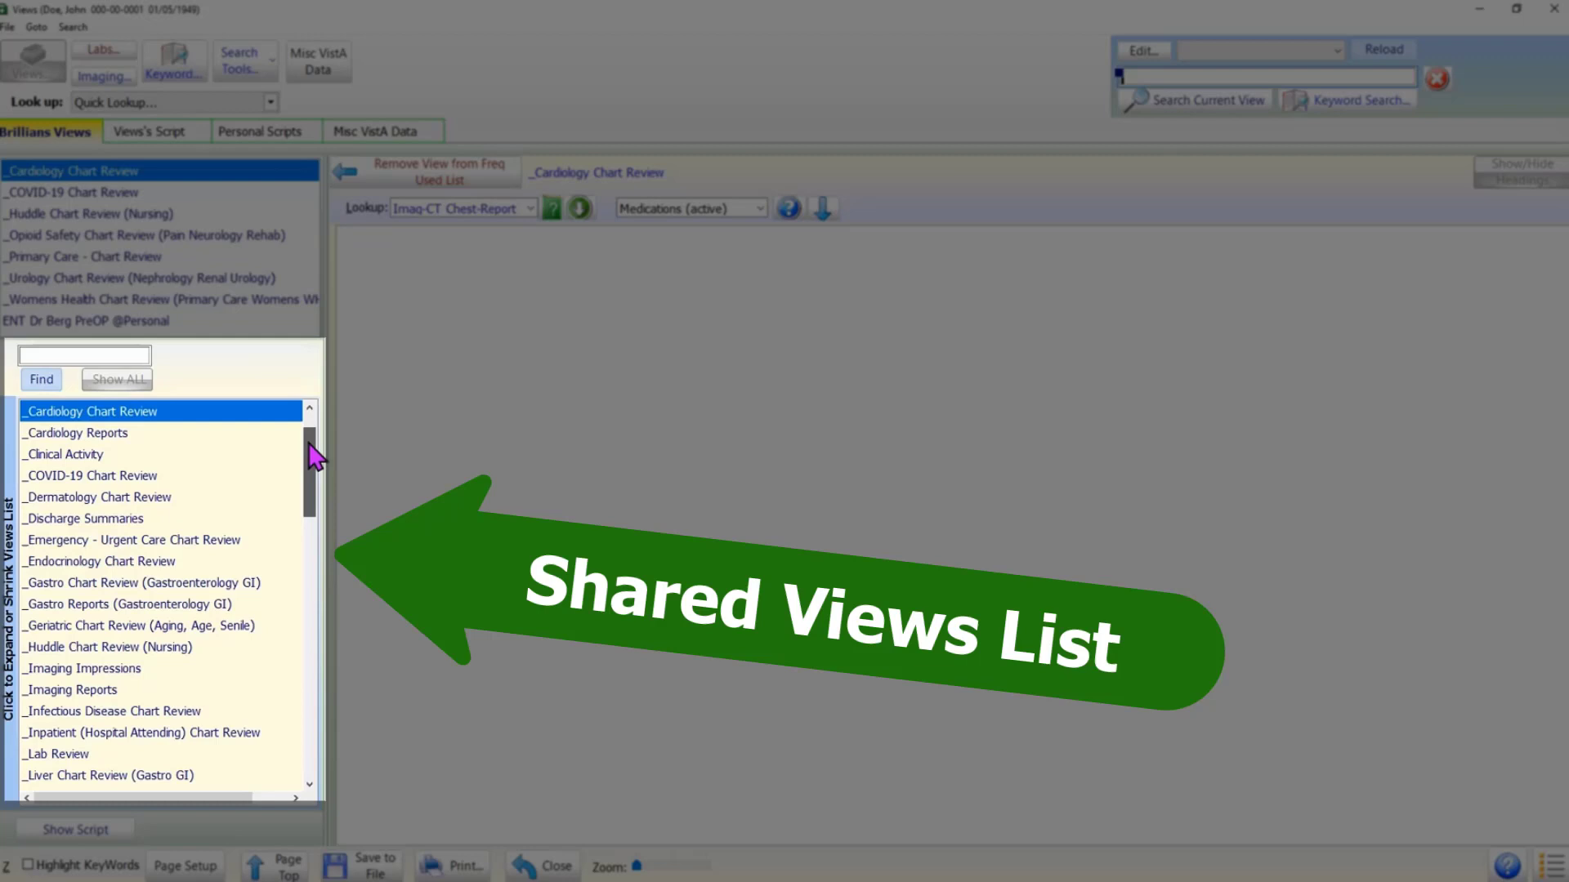
# Scroll down through the Shared Views list.
pyautogui.scroll(-3)
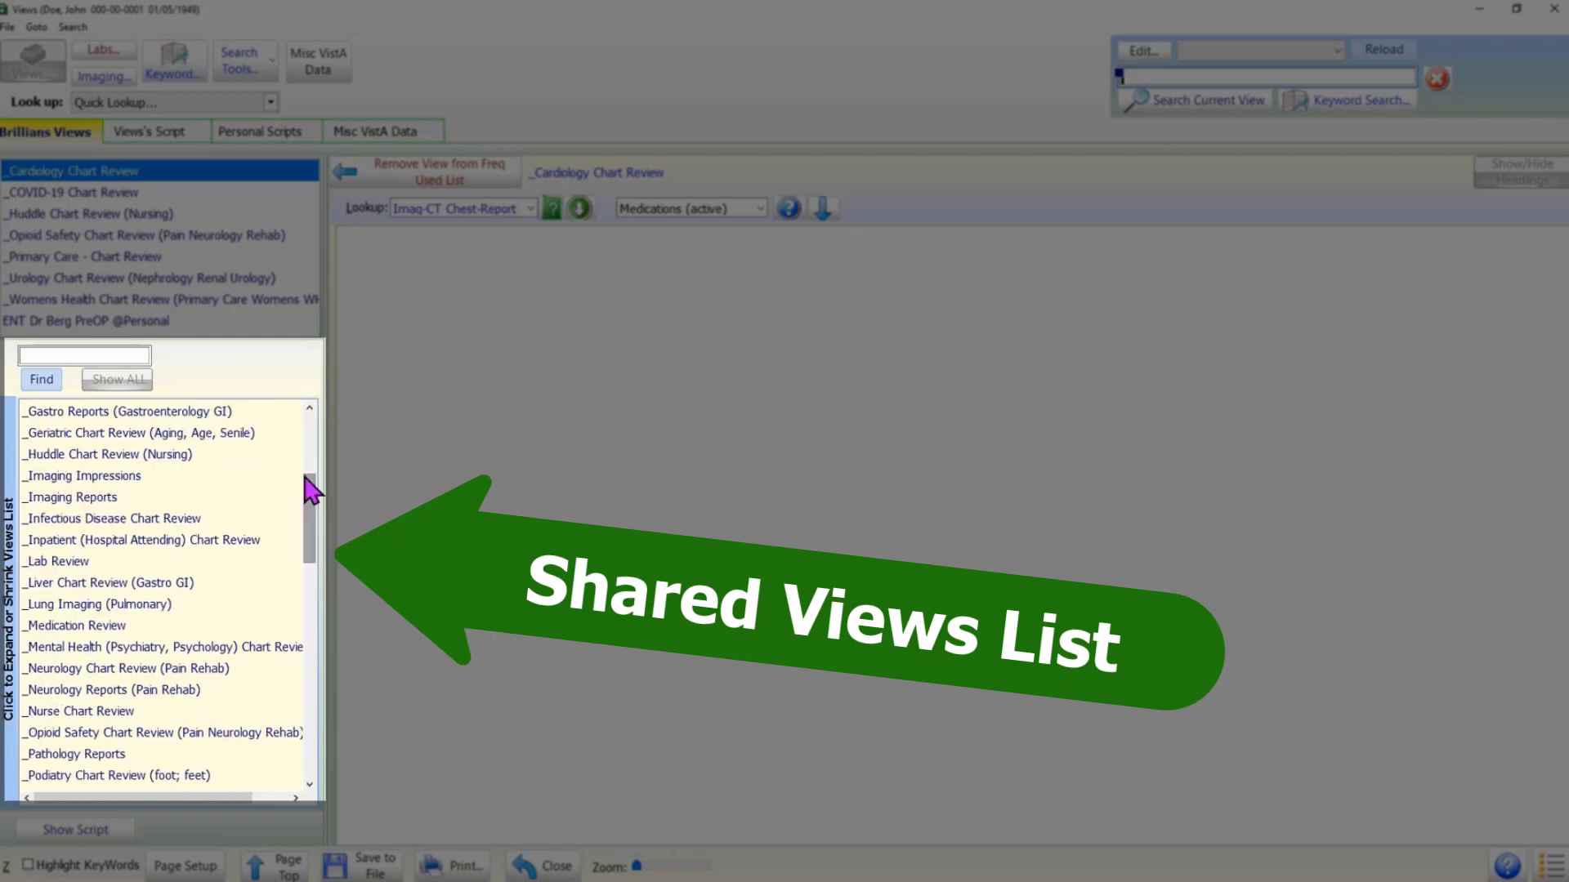
pyautogui.moveTo(325, 505)
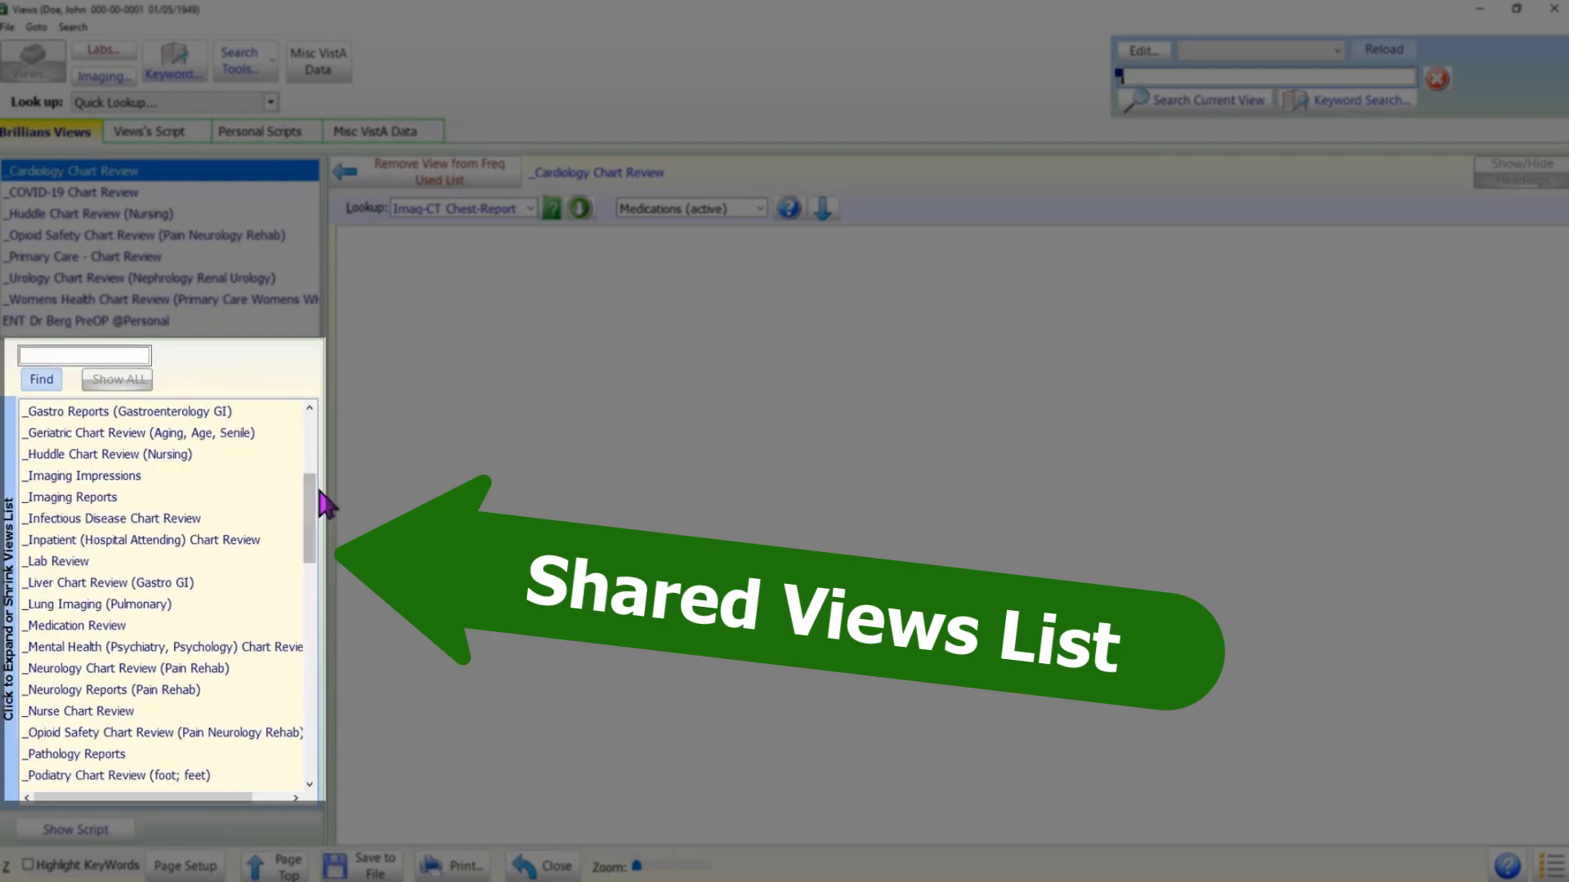
pyautogui.scroll(-3)
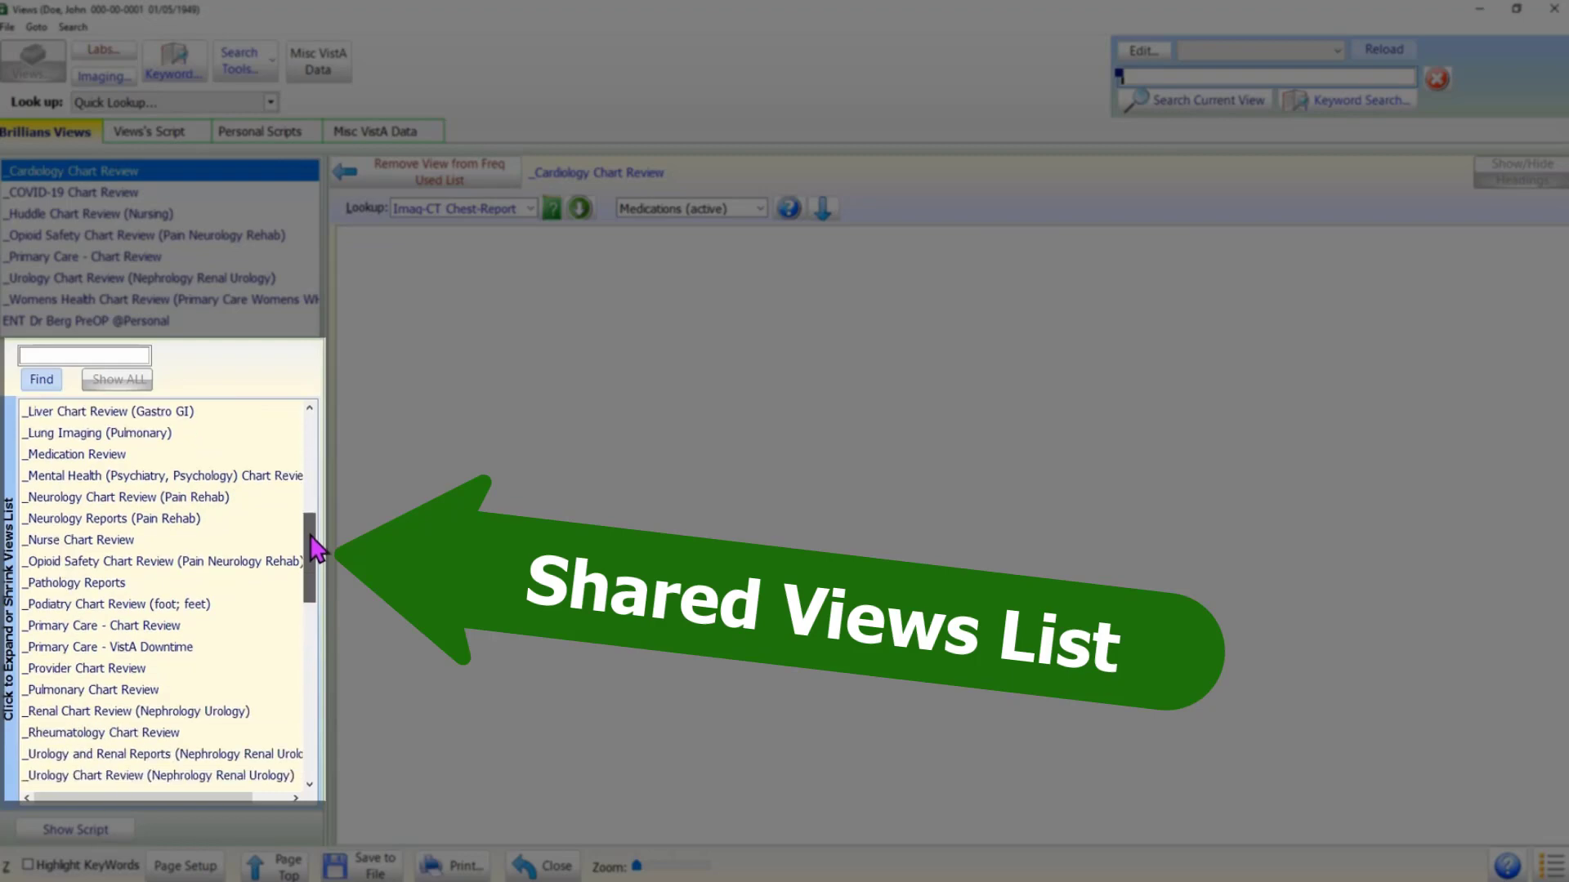
pyautogui.scroll(-3)
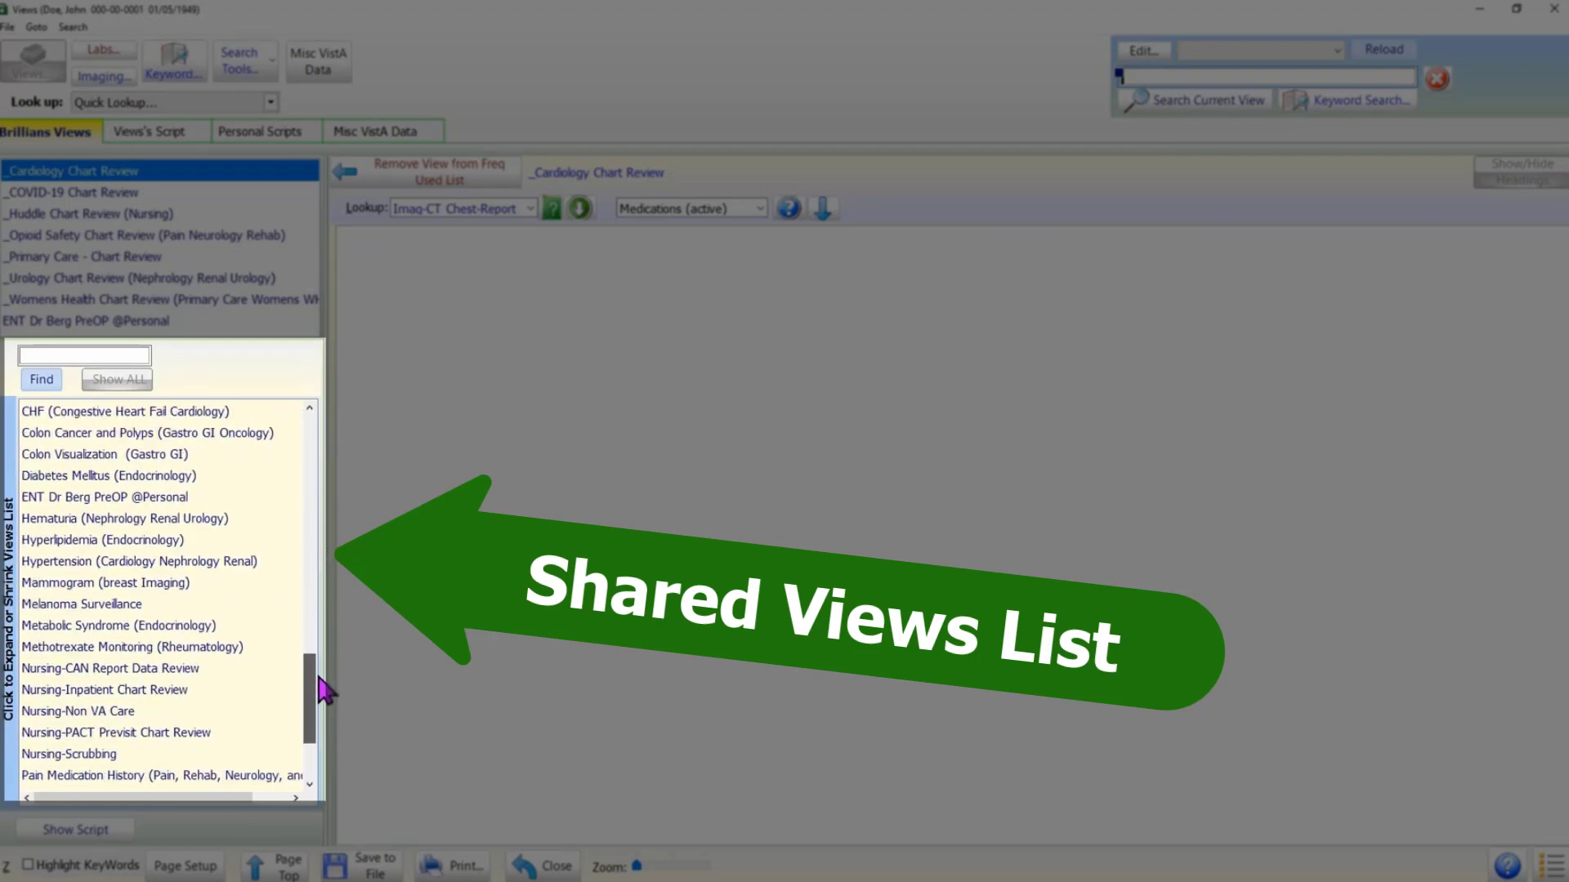
pyautogui.scroll(-3)
pyautogui.write('gastro')
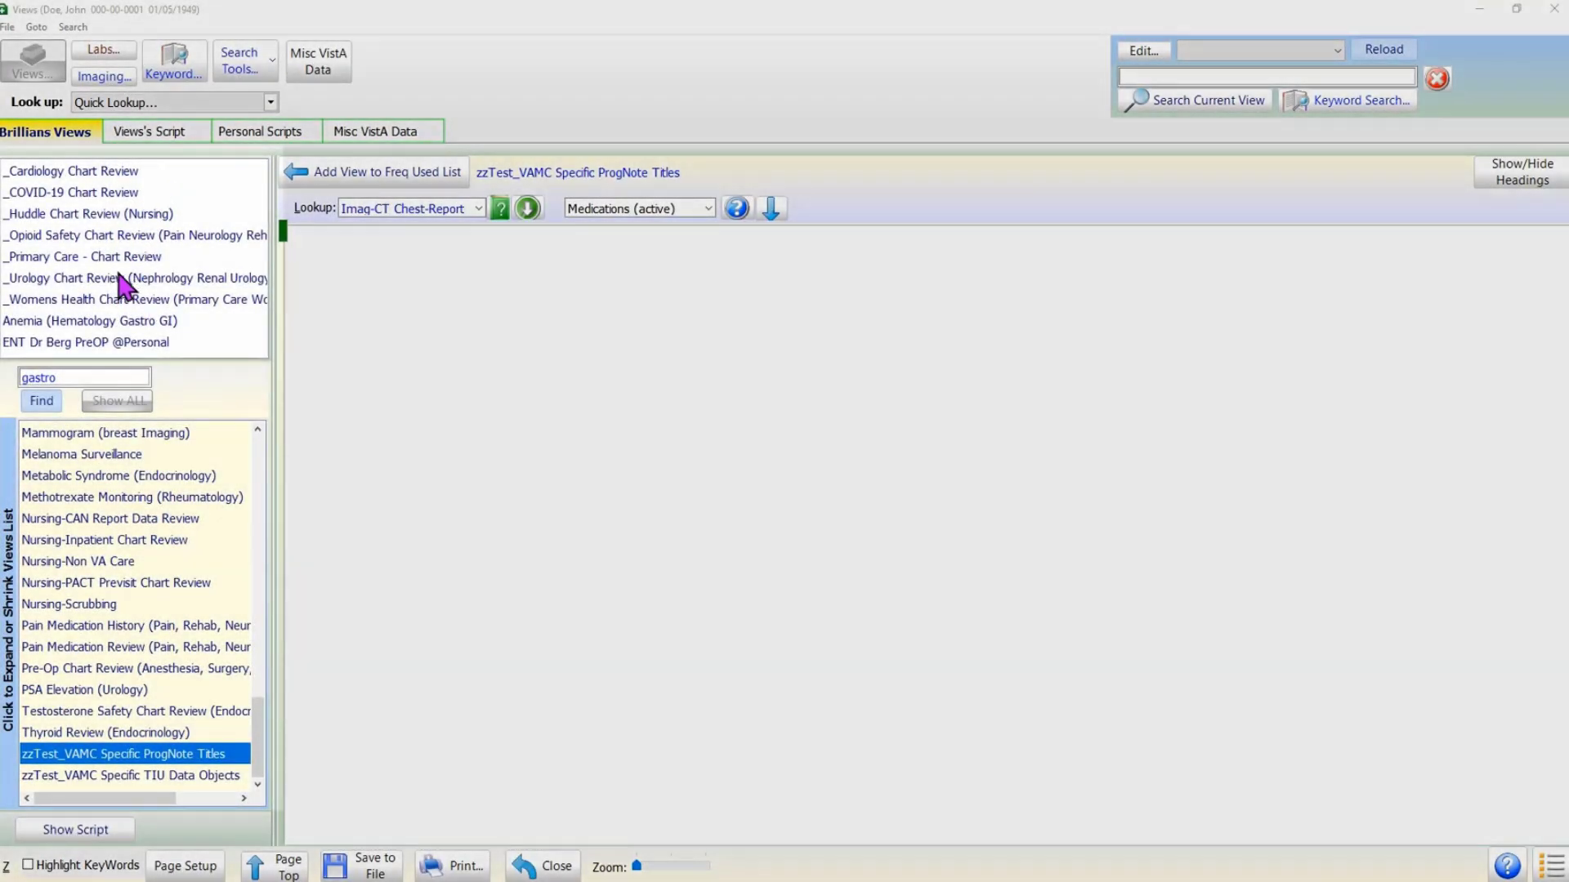
# Load _Primary Care - Chart Review and scroll down through the report.
pyautogui.click(81, 256)
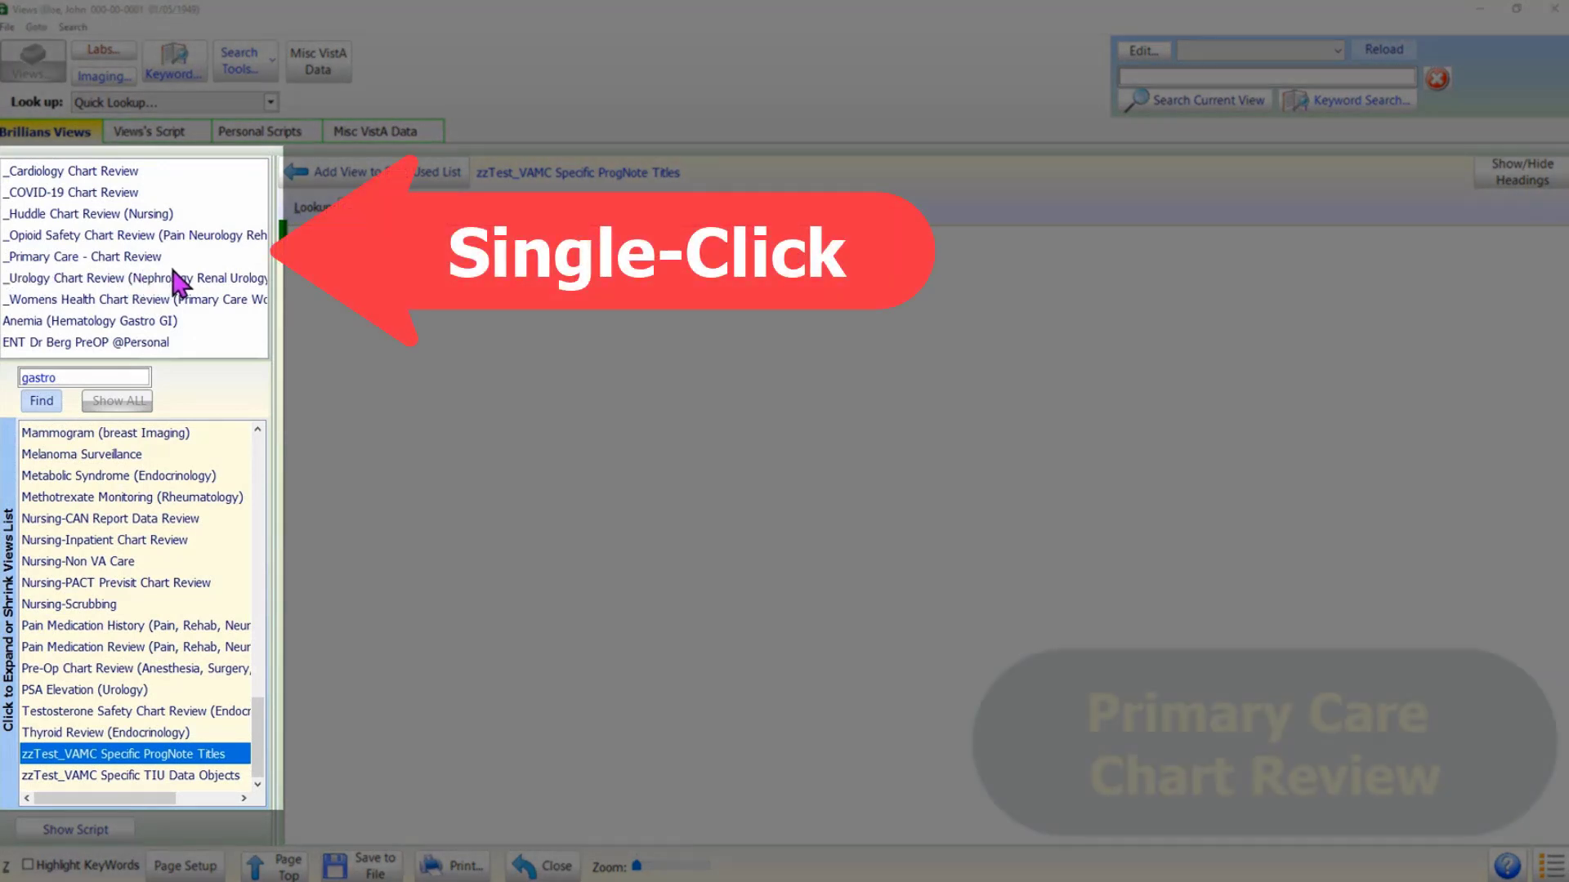
pyautogui.click(83, 256)
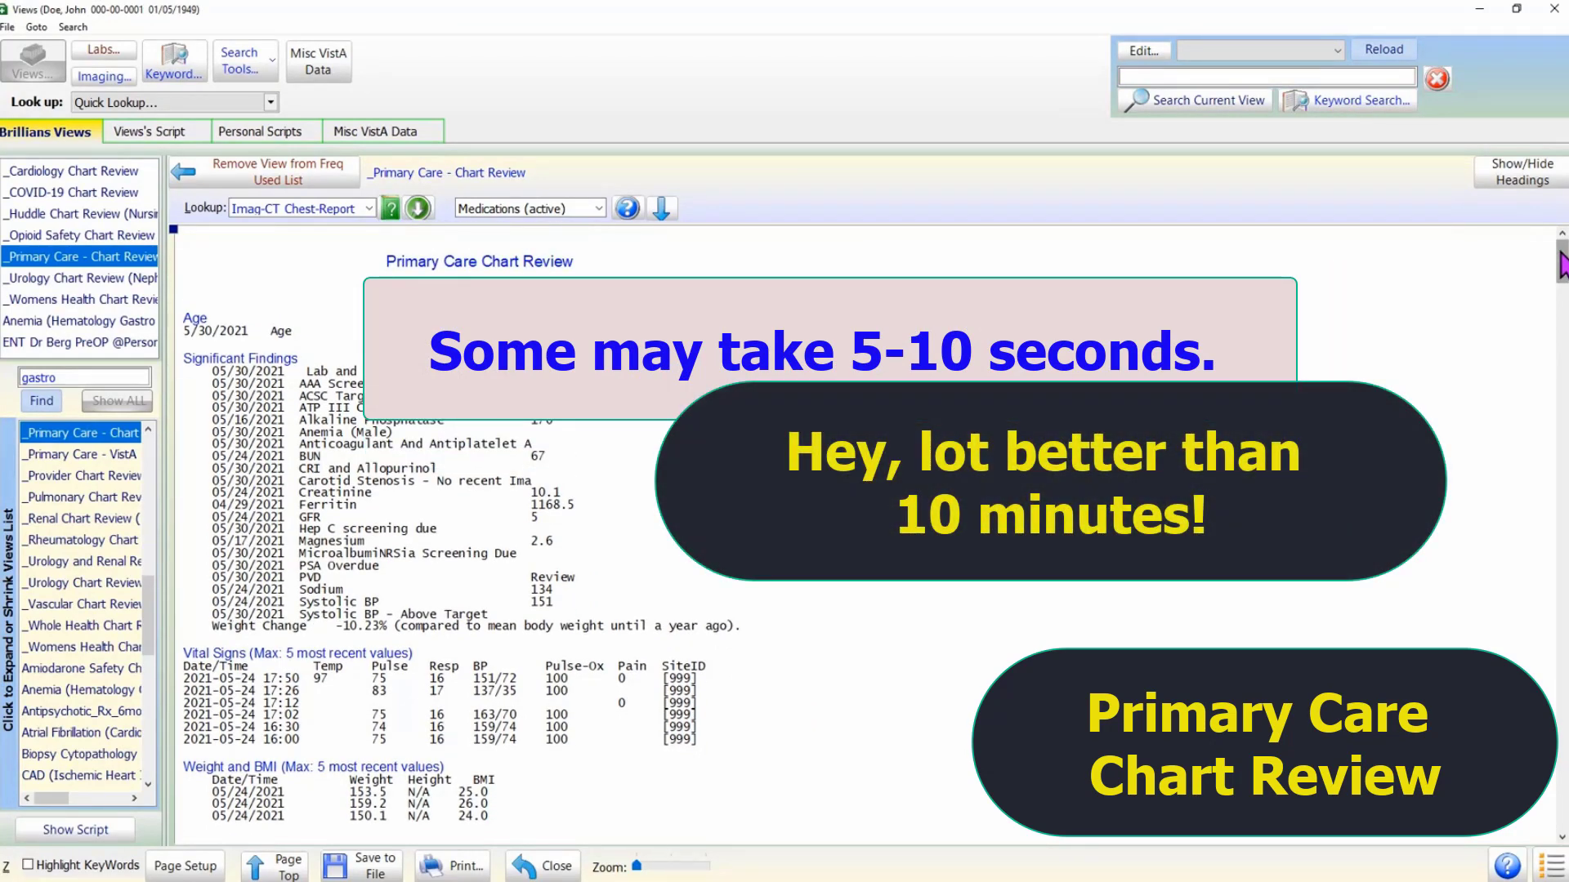
pyautogui.scroll(-3)
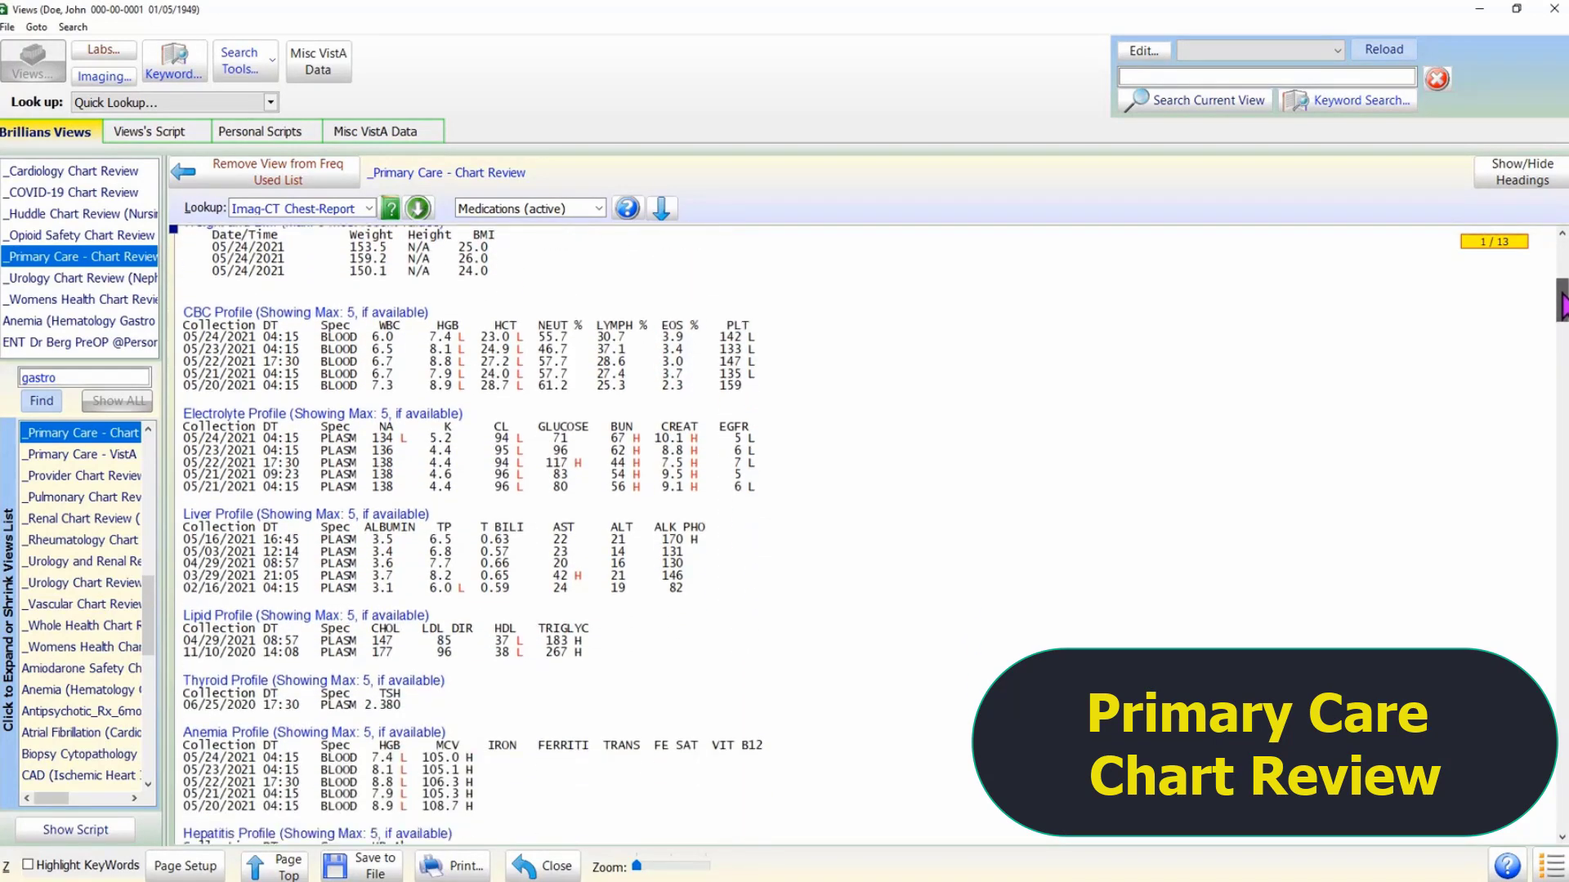
pyautogui.scroll(-3)
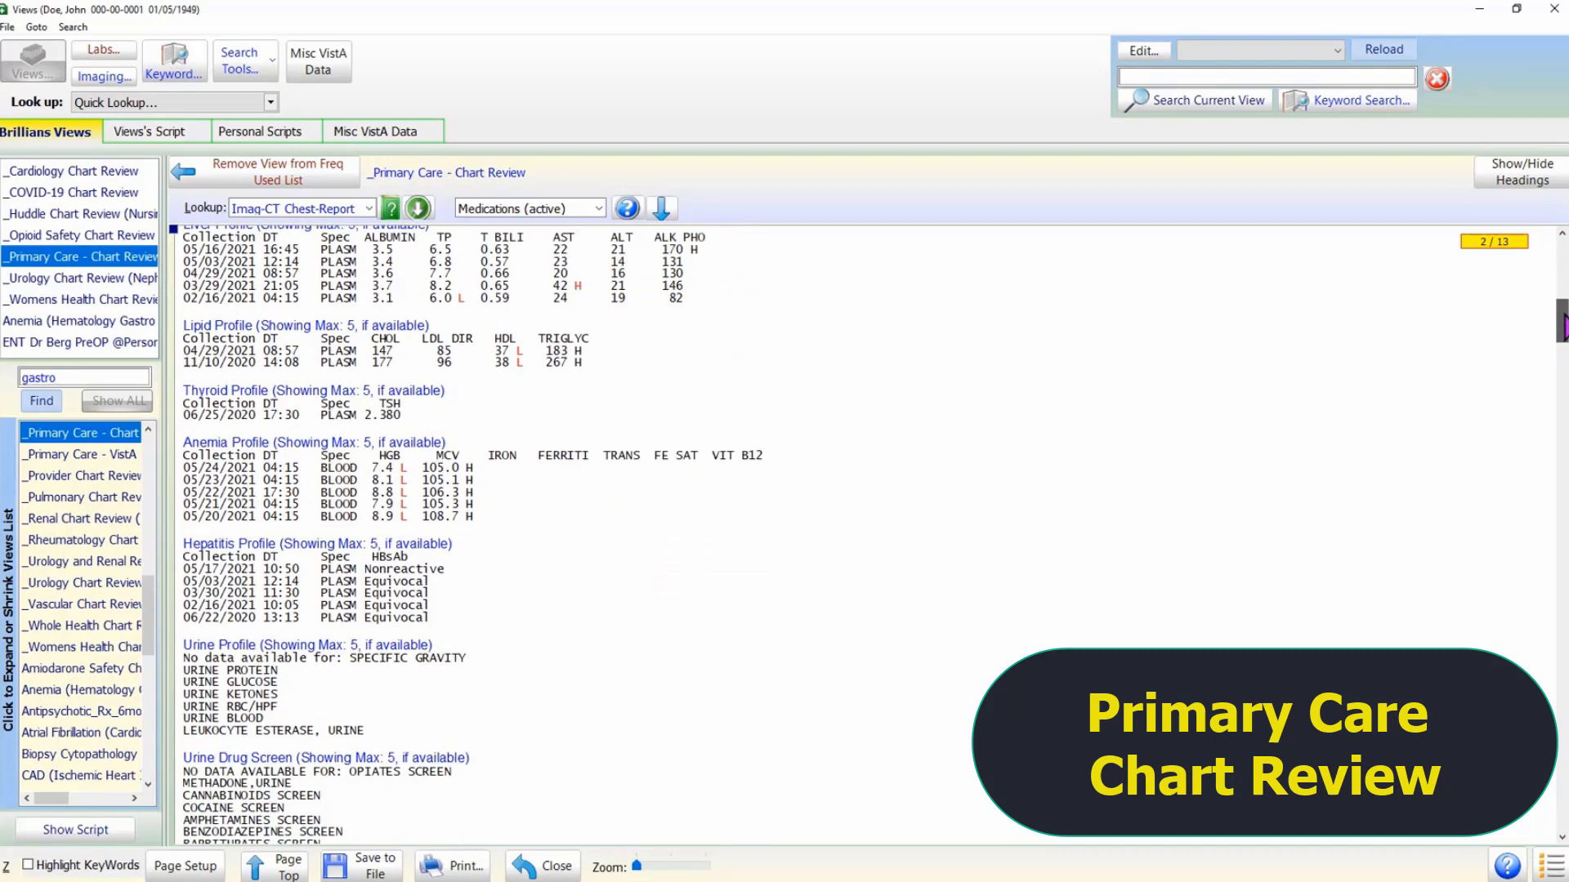
pyautogui.scroll(-3)
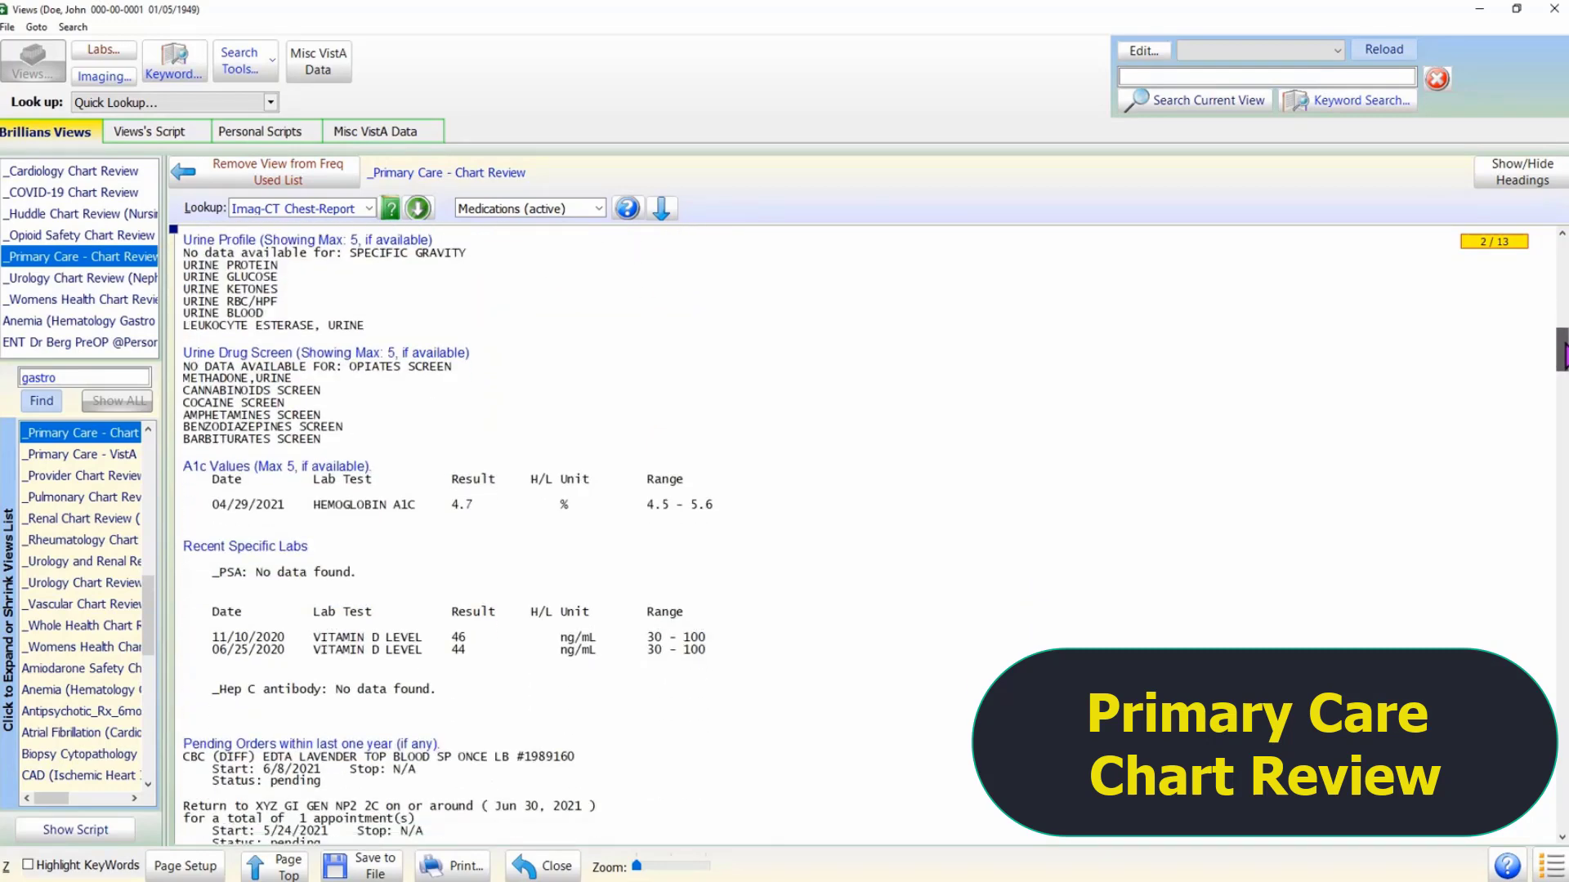
pyautogui.scroll(-3)
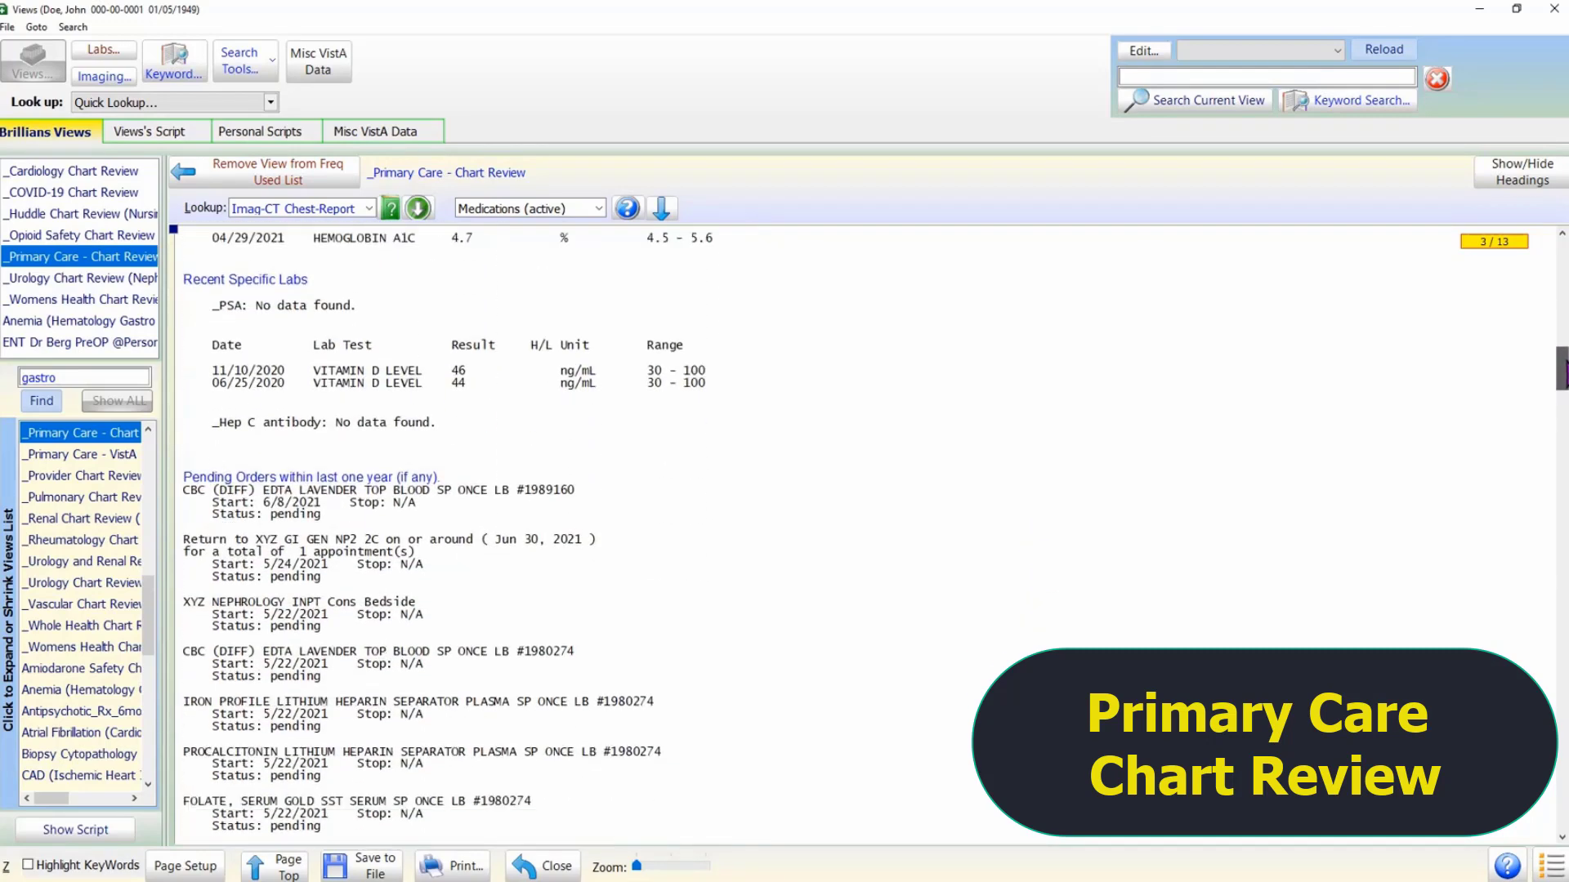
pyautogui.scroll(-3)
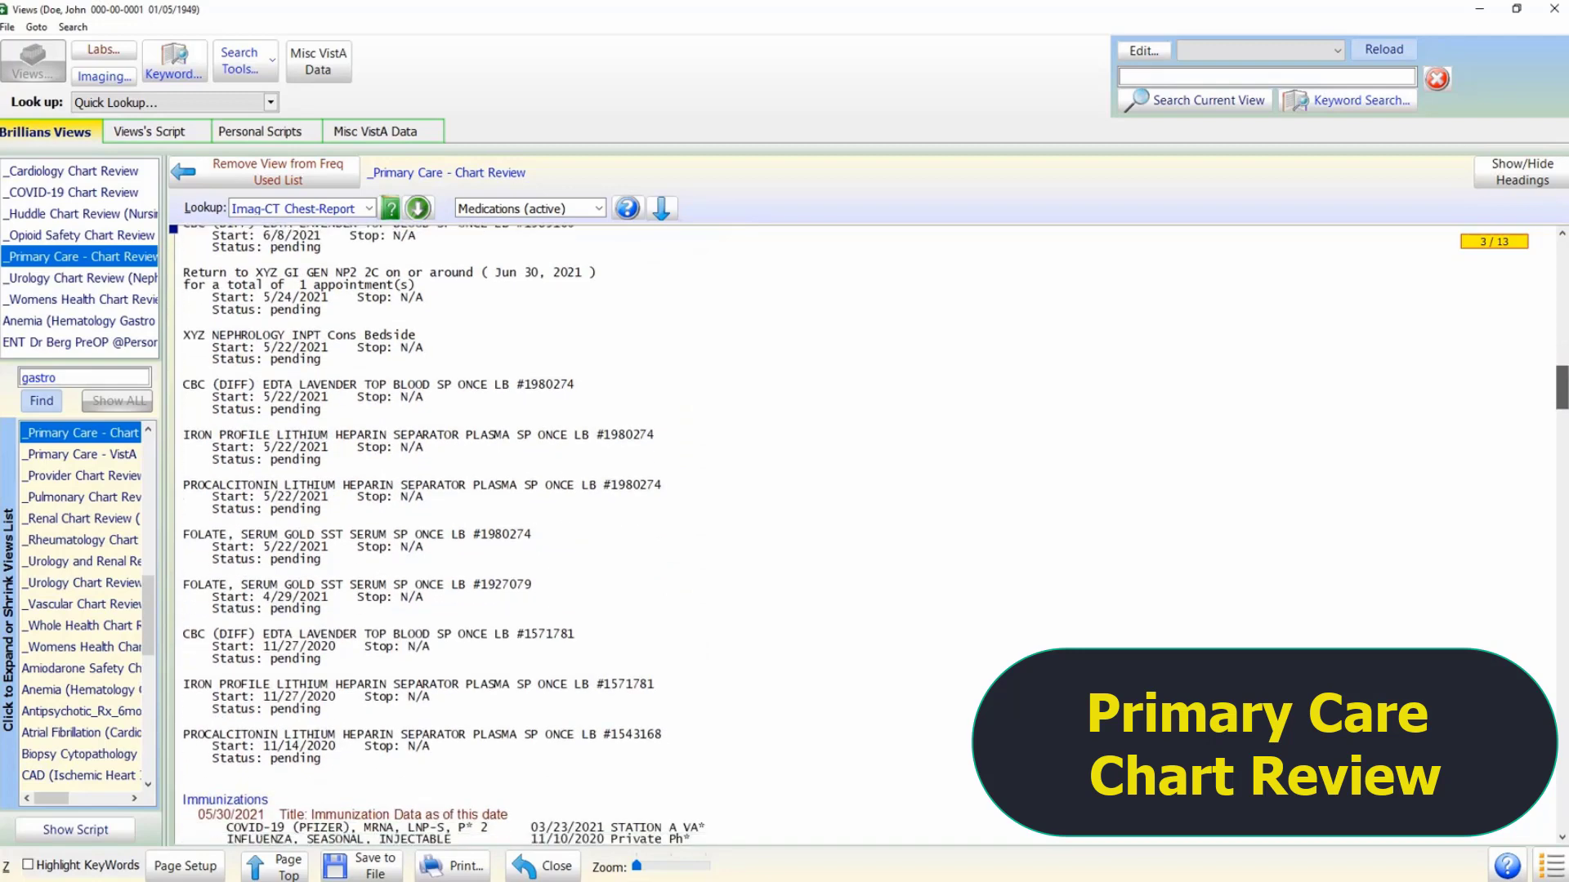
pyautogui.scroll(-3)
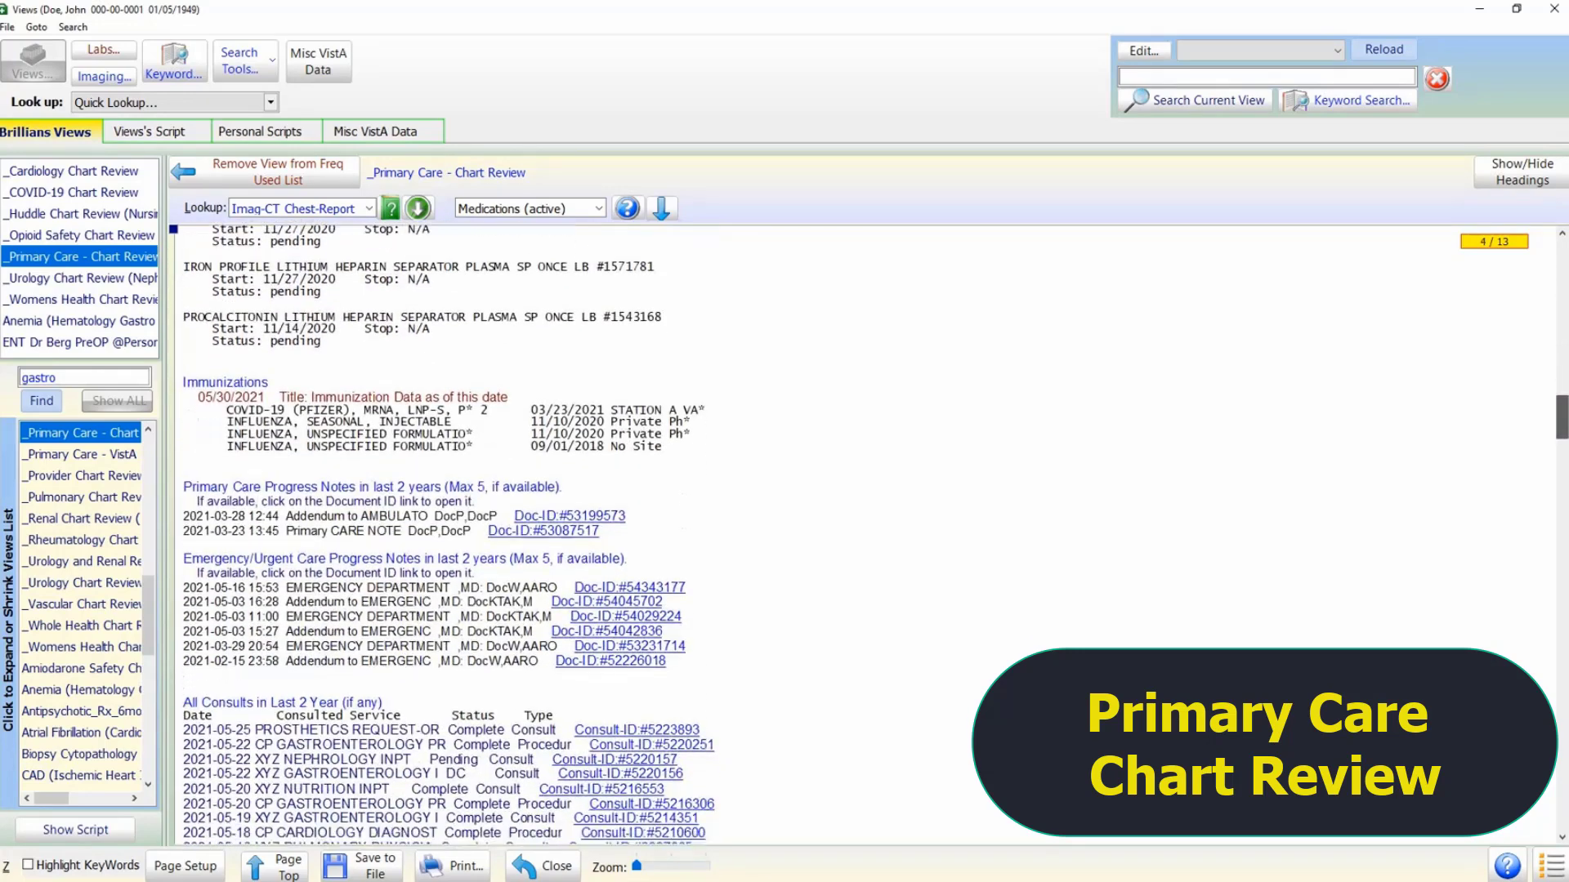
pyautogui.scroll(-3)
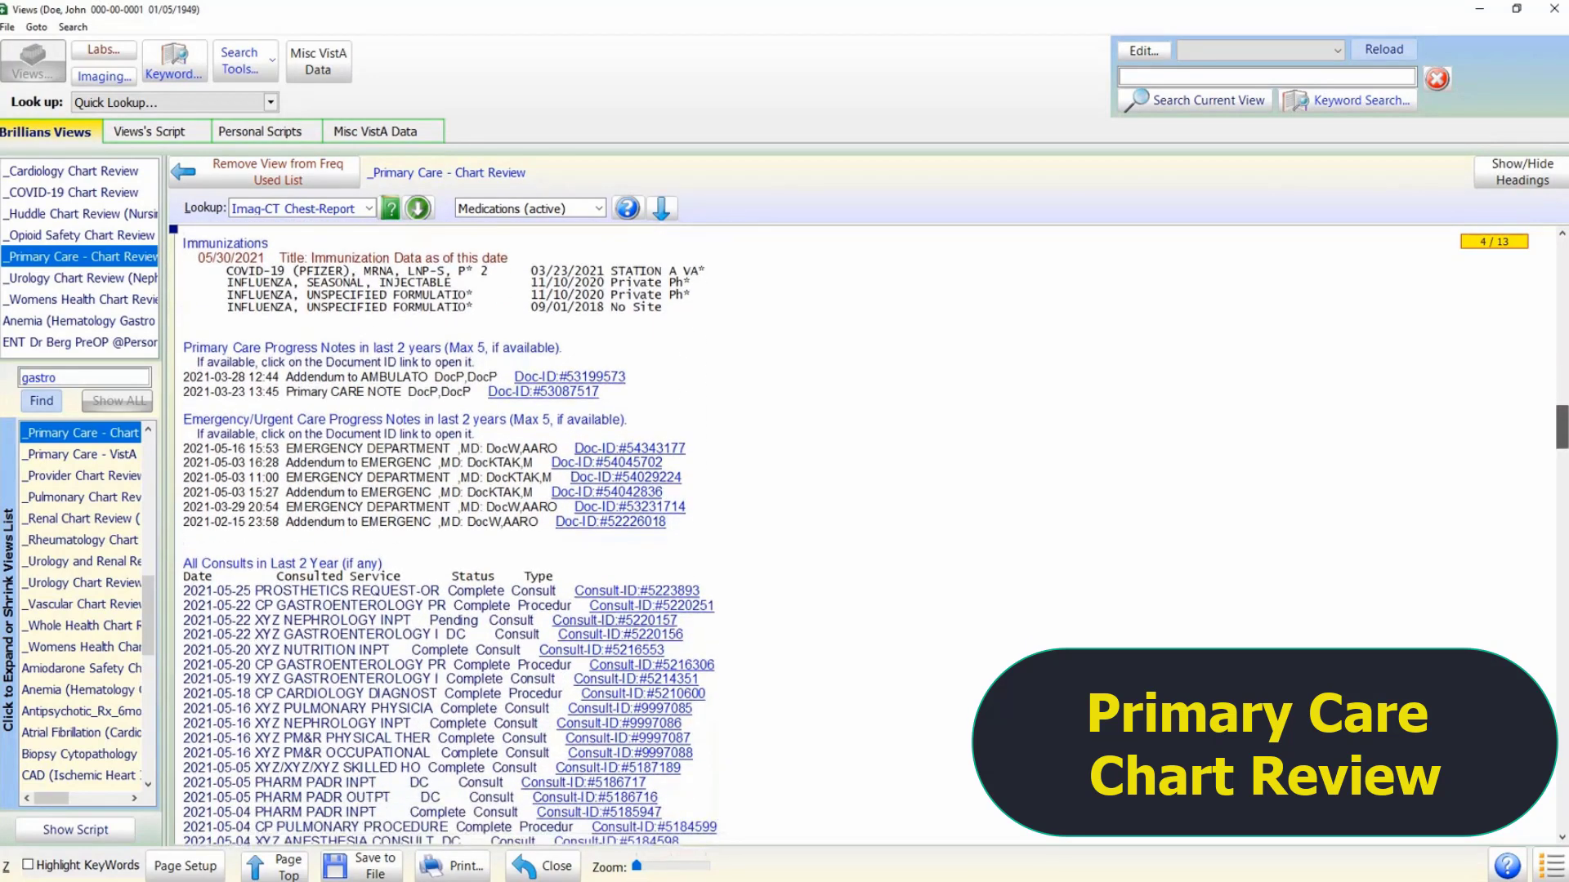
pyautogui.scroll(-3)
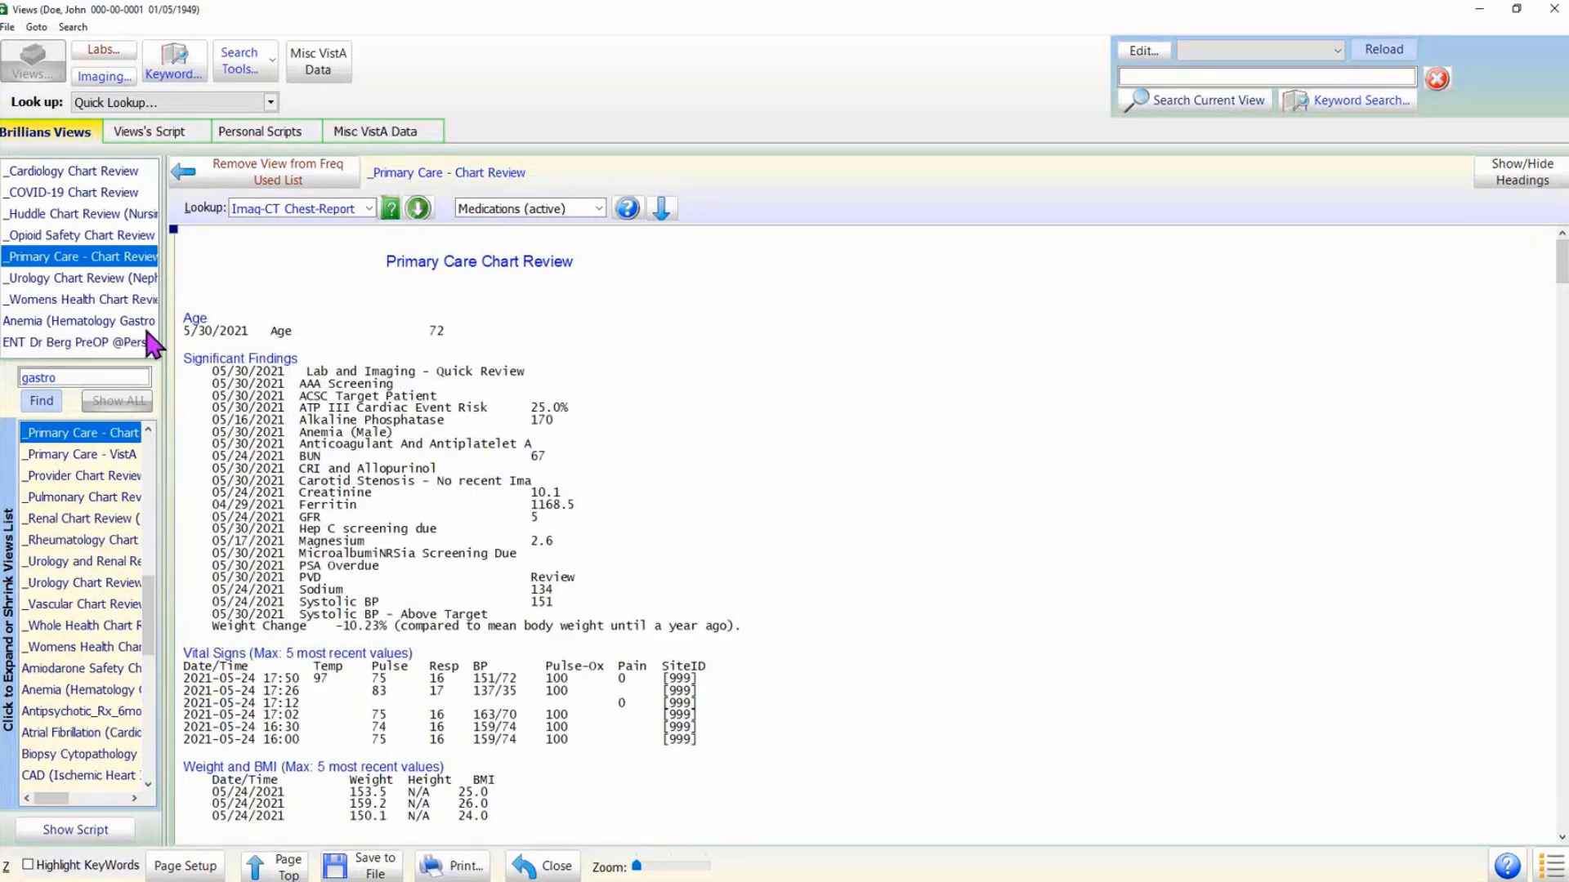
pyautogui.moveTo(107, 338)
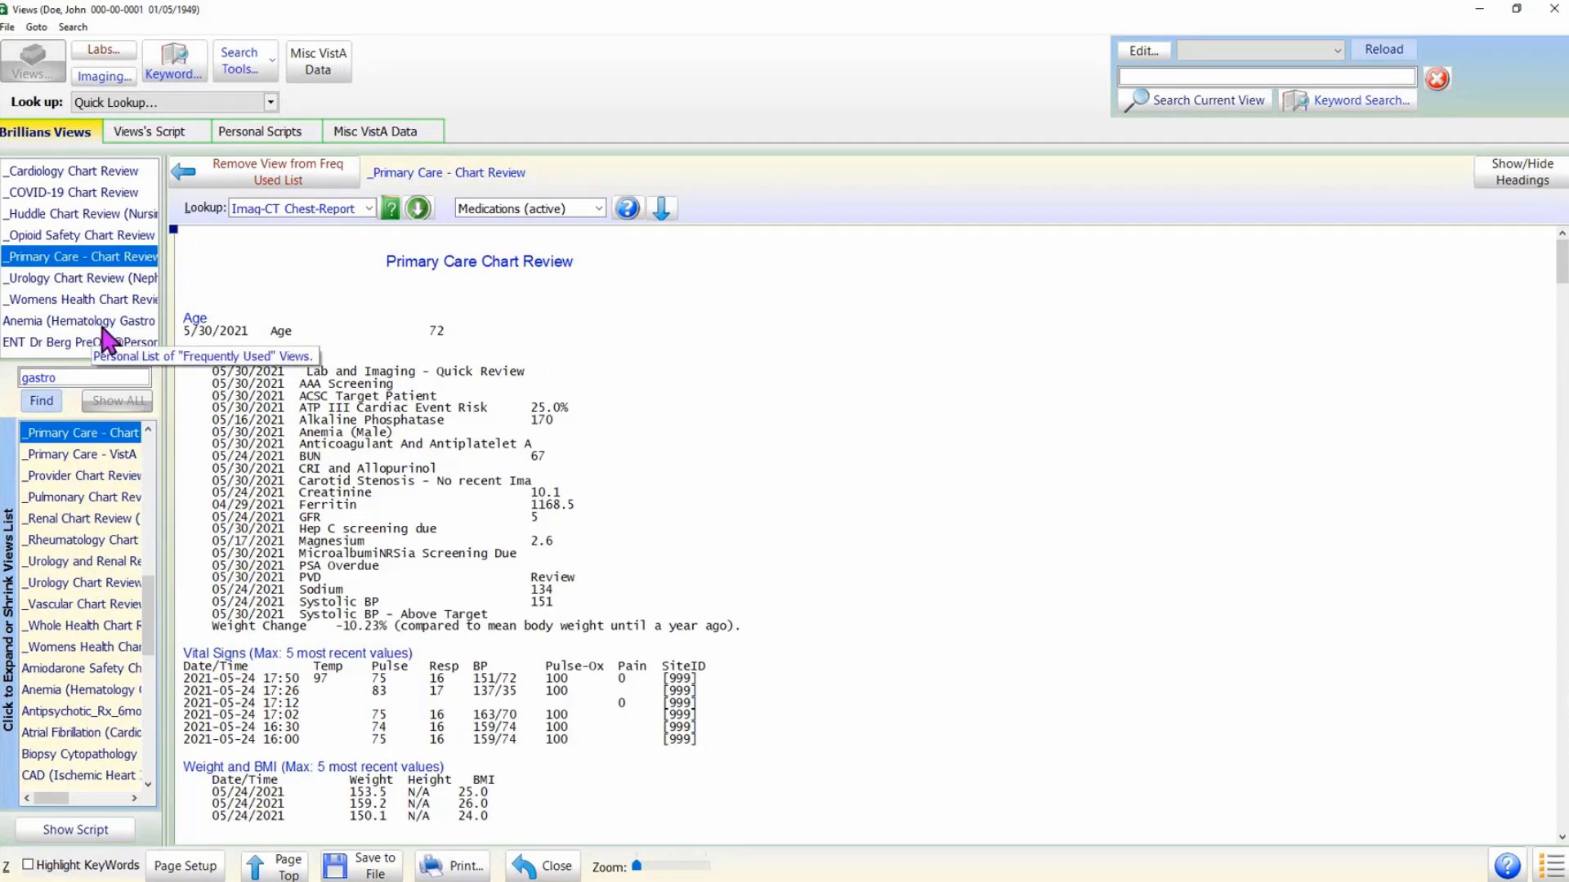
# Open Anemia (Hematology Gastro GI) and scroll through its CBC, anemia profile and medications.
pyautogui.click(78, 320)
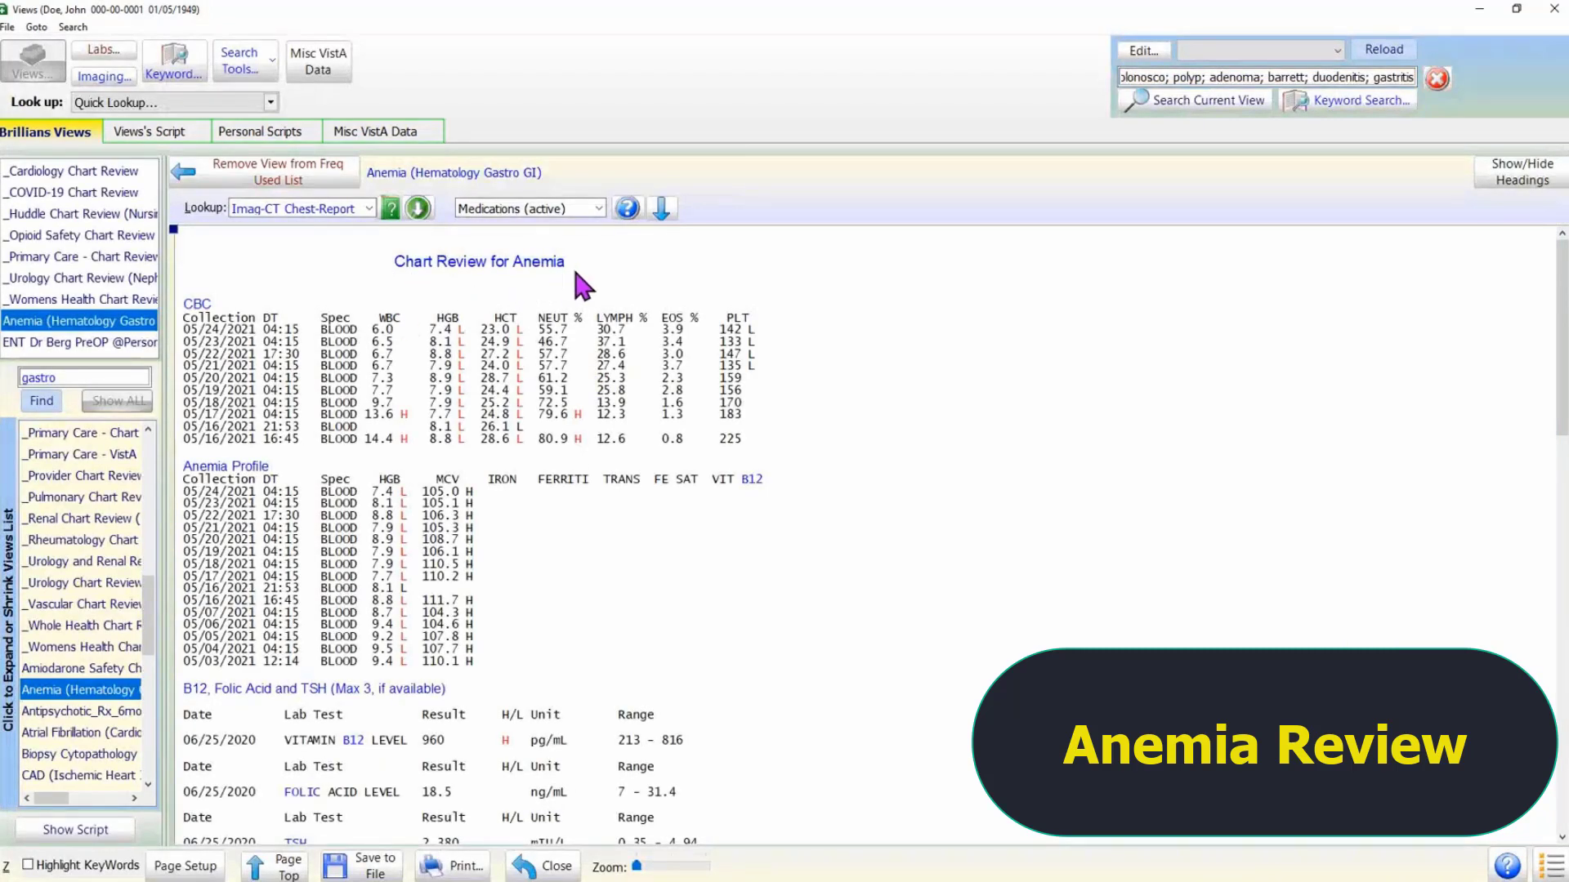
pyautogui.moveTo(1558, 271)
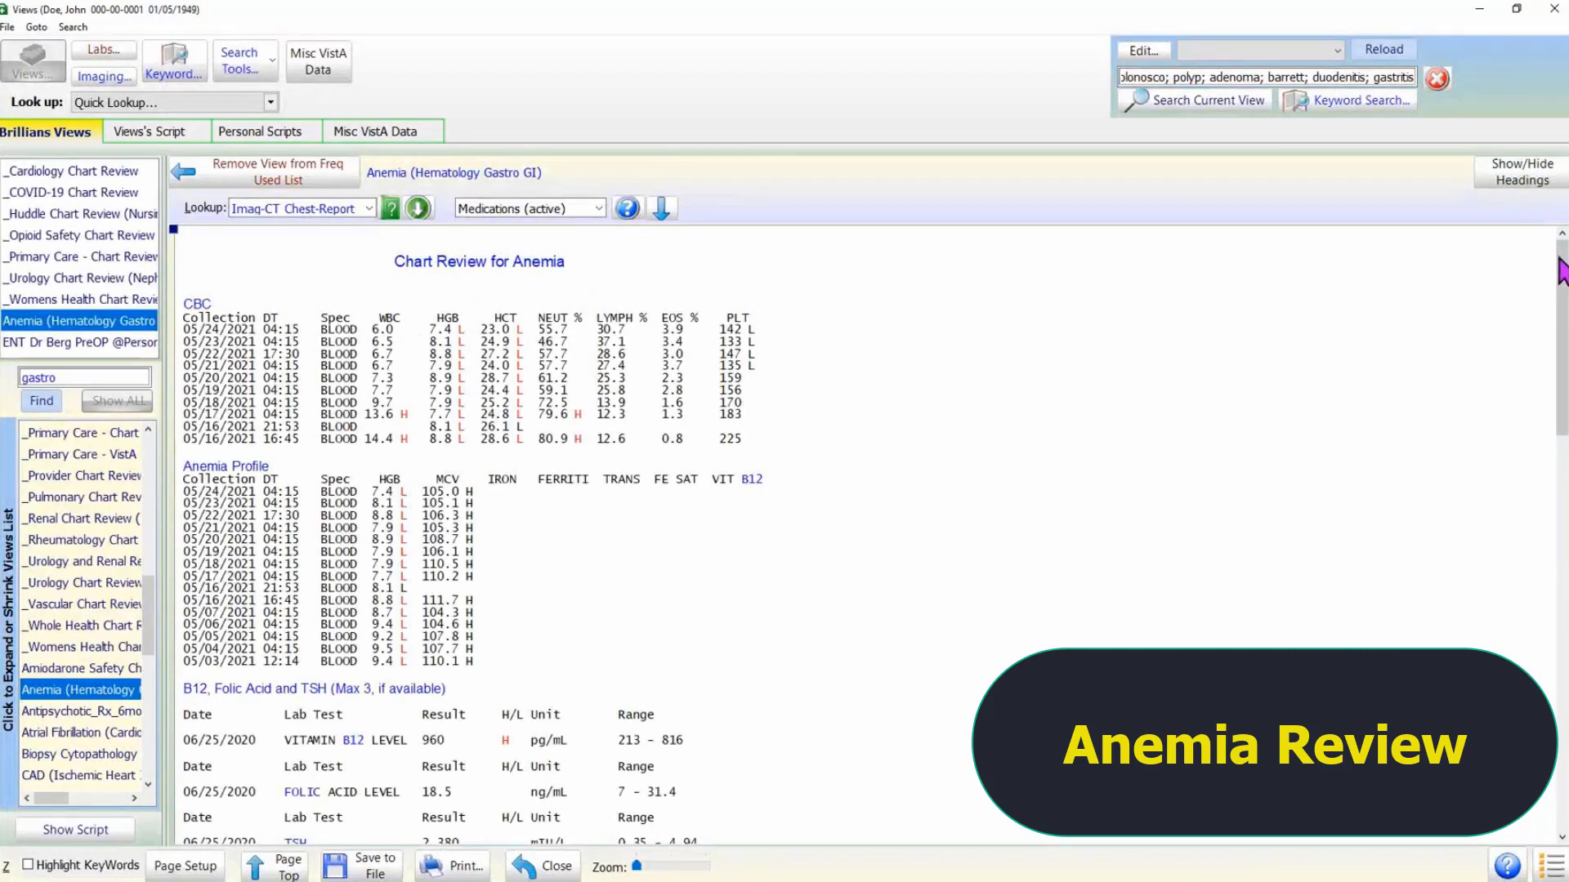
pyautogui.scroll(-3)
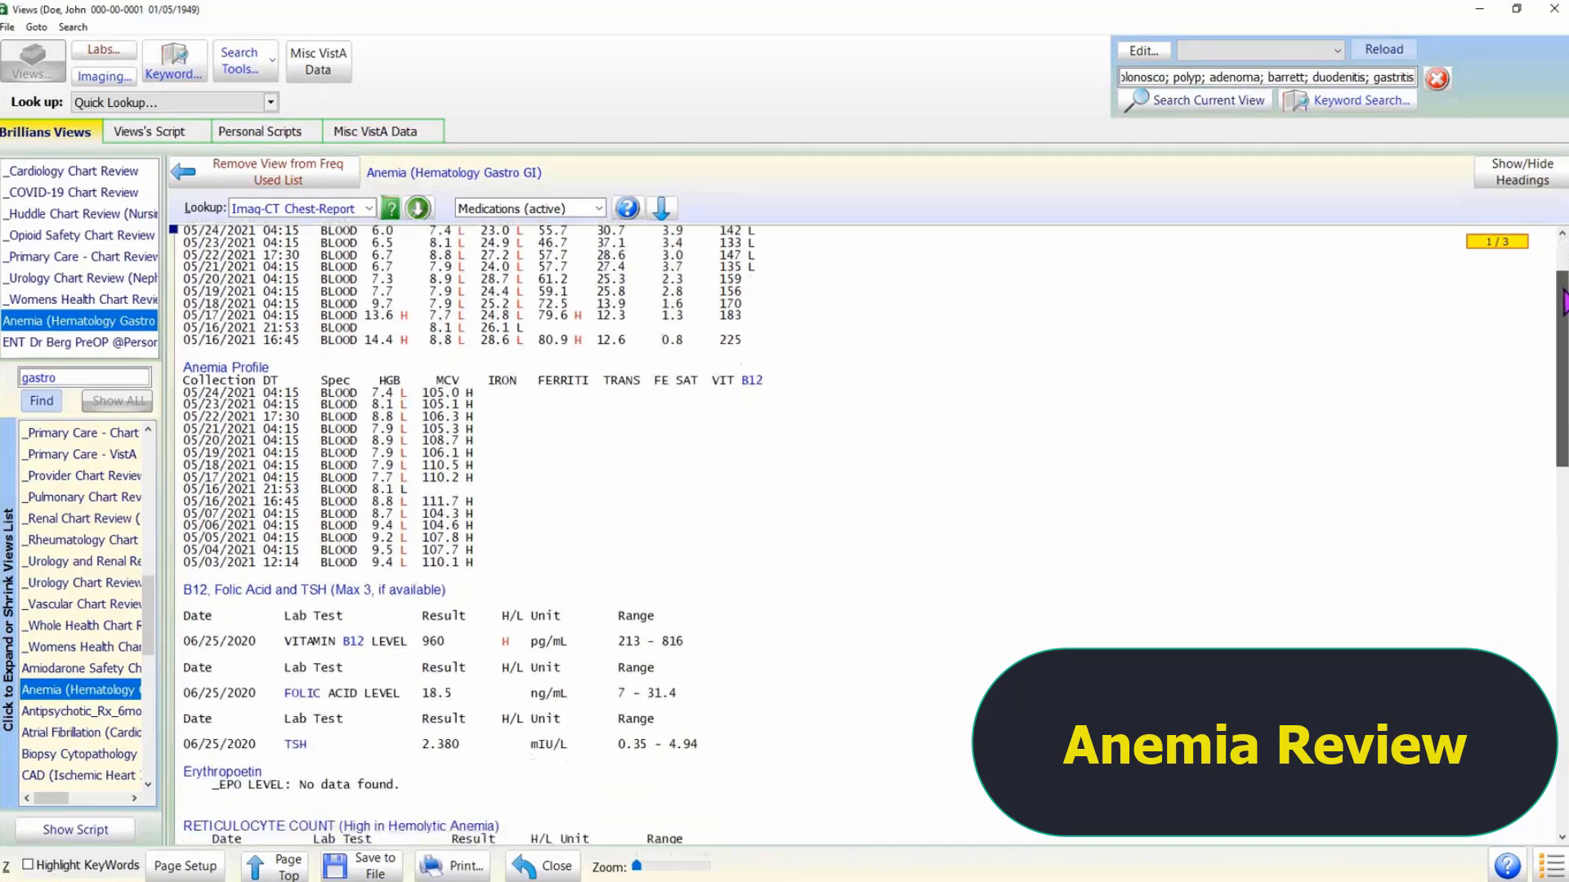
pyautogui.scroll(-3)
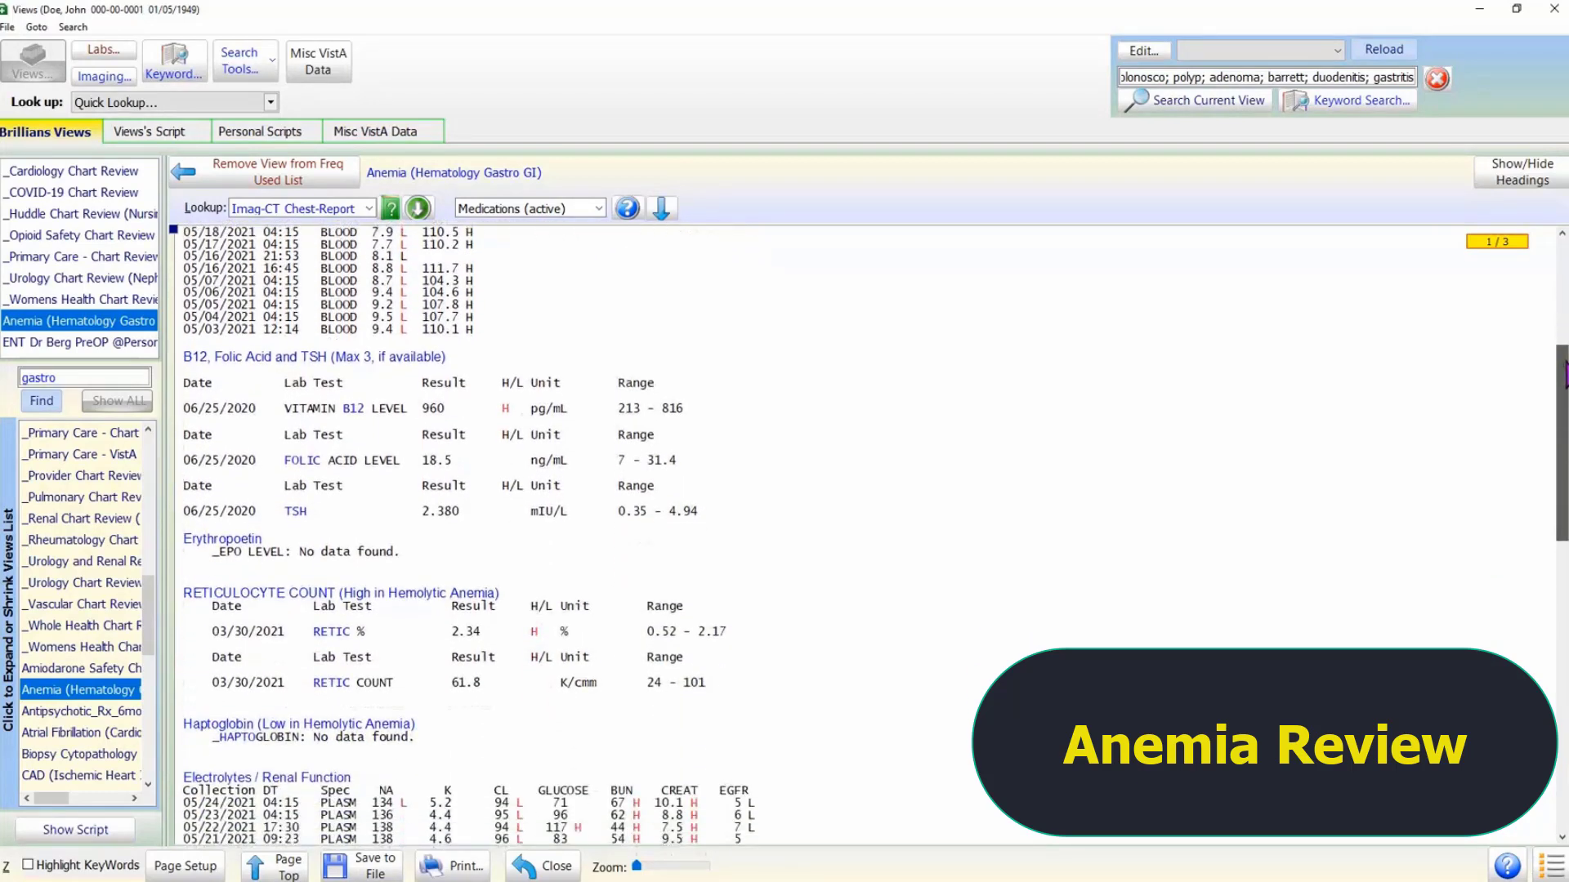
pyautogui.scroll(-3)
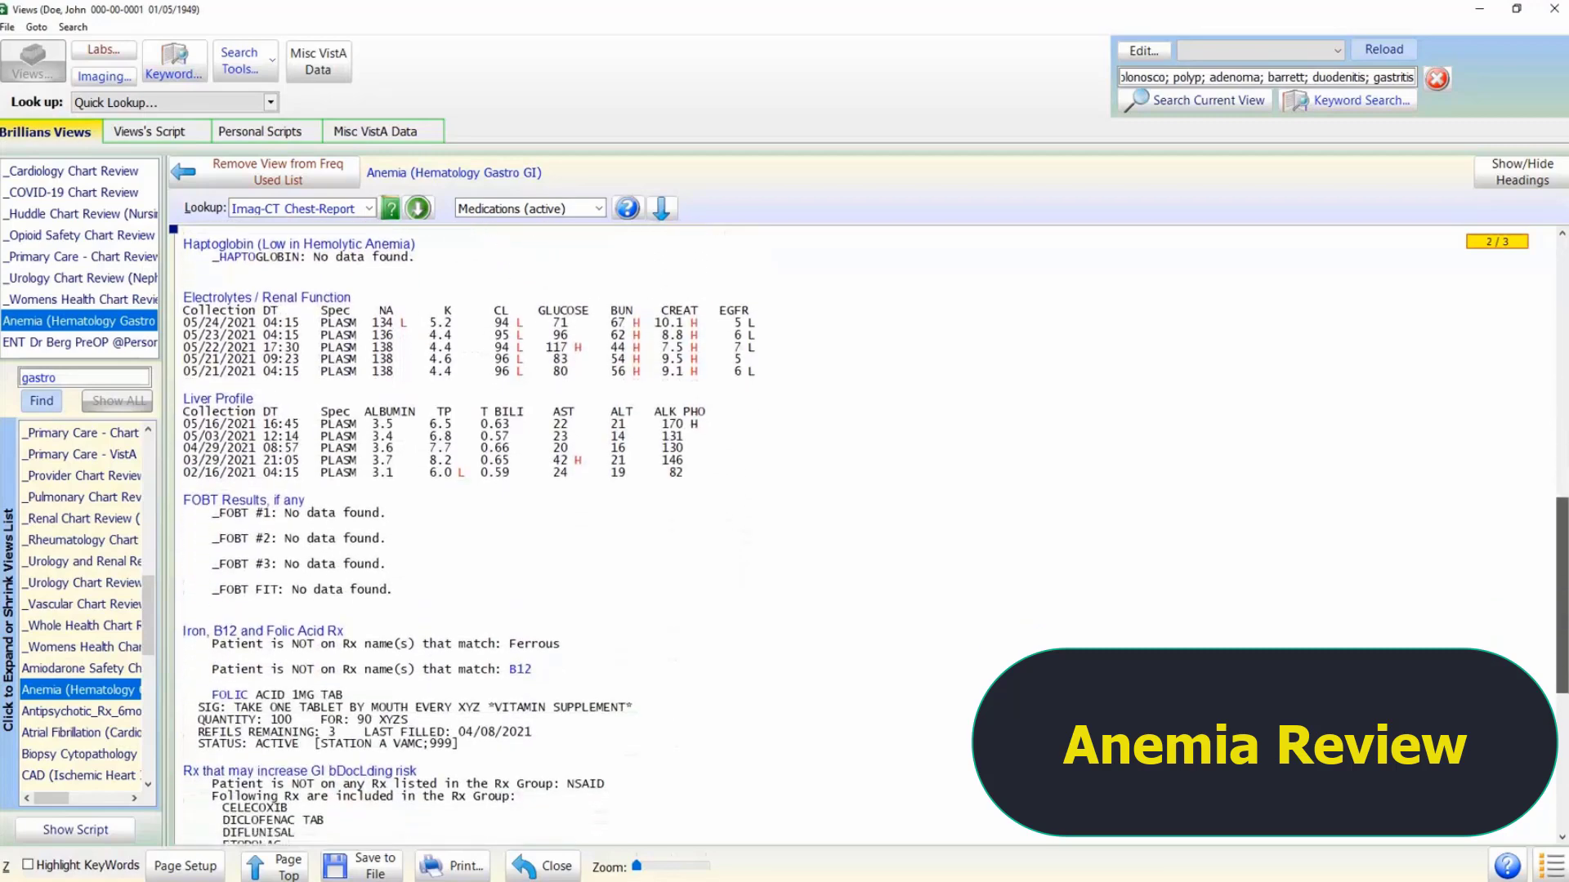
pyautogui.scroll(-3)
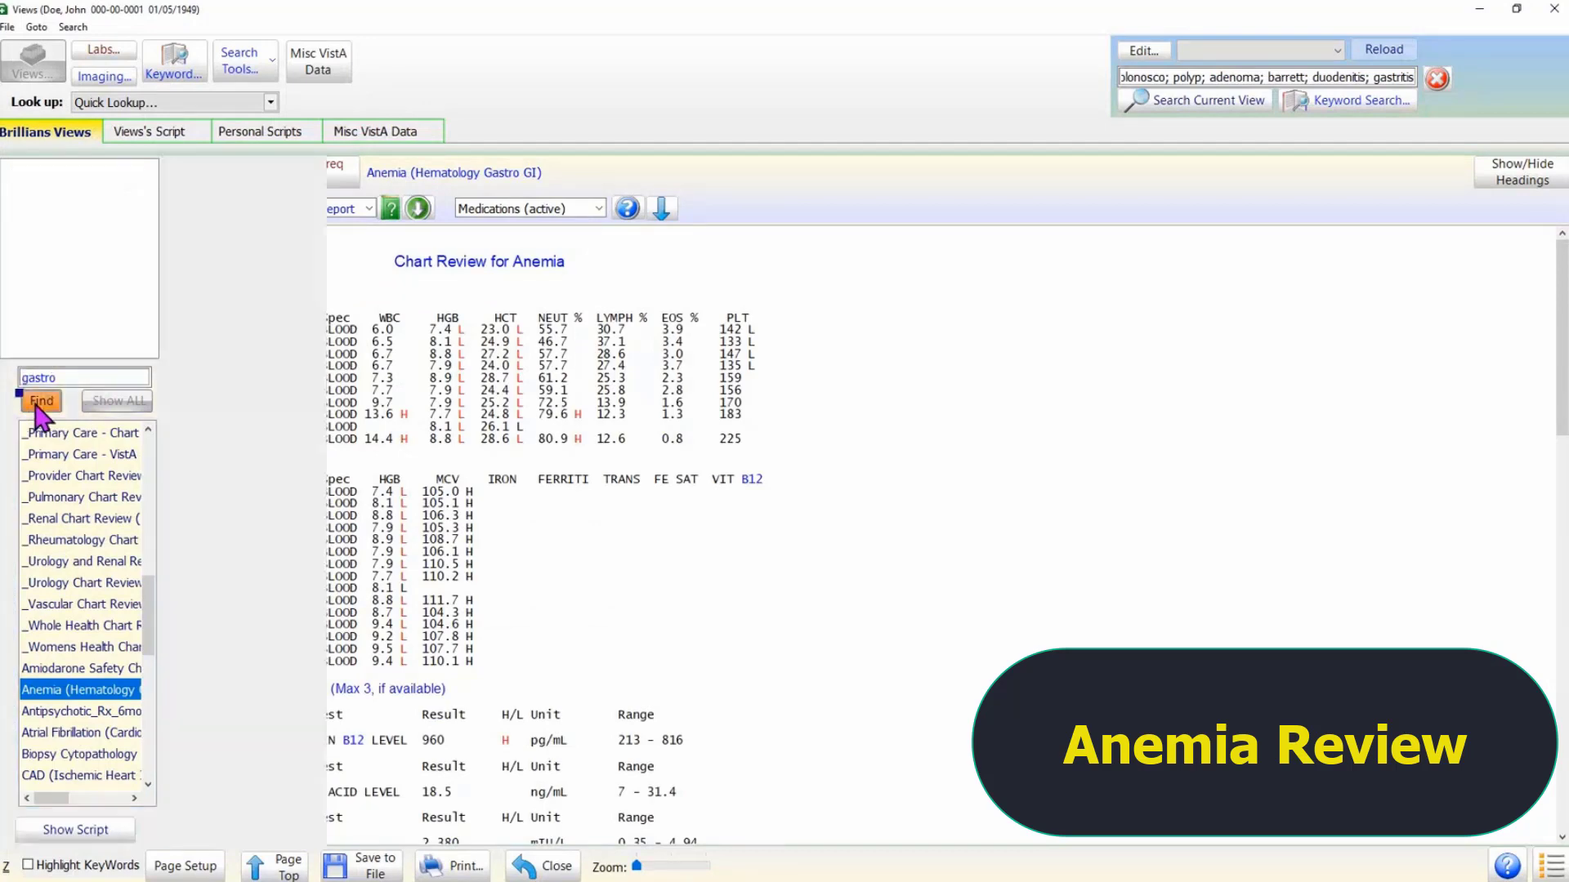
# Filter the views by gastro and open _Gastro Chart Review in full view.
pyautogui.click(41, 401)
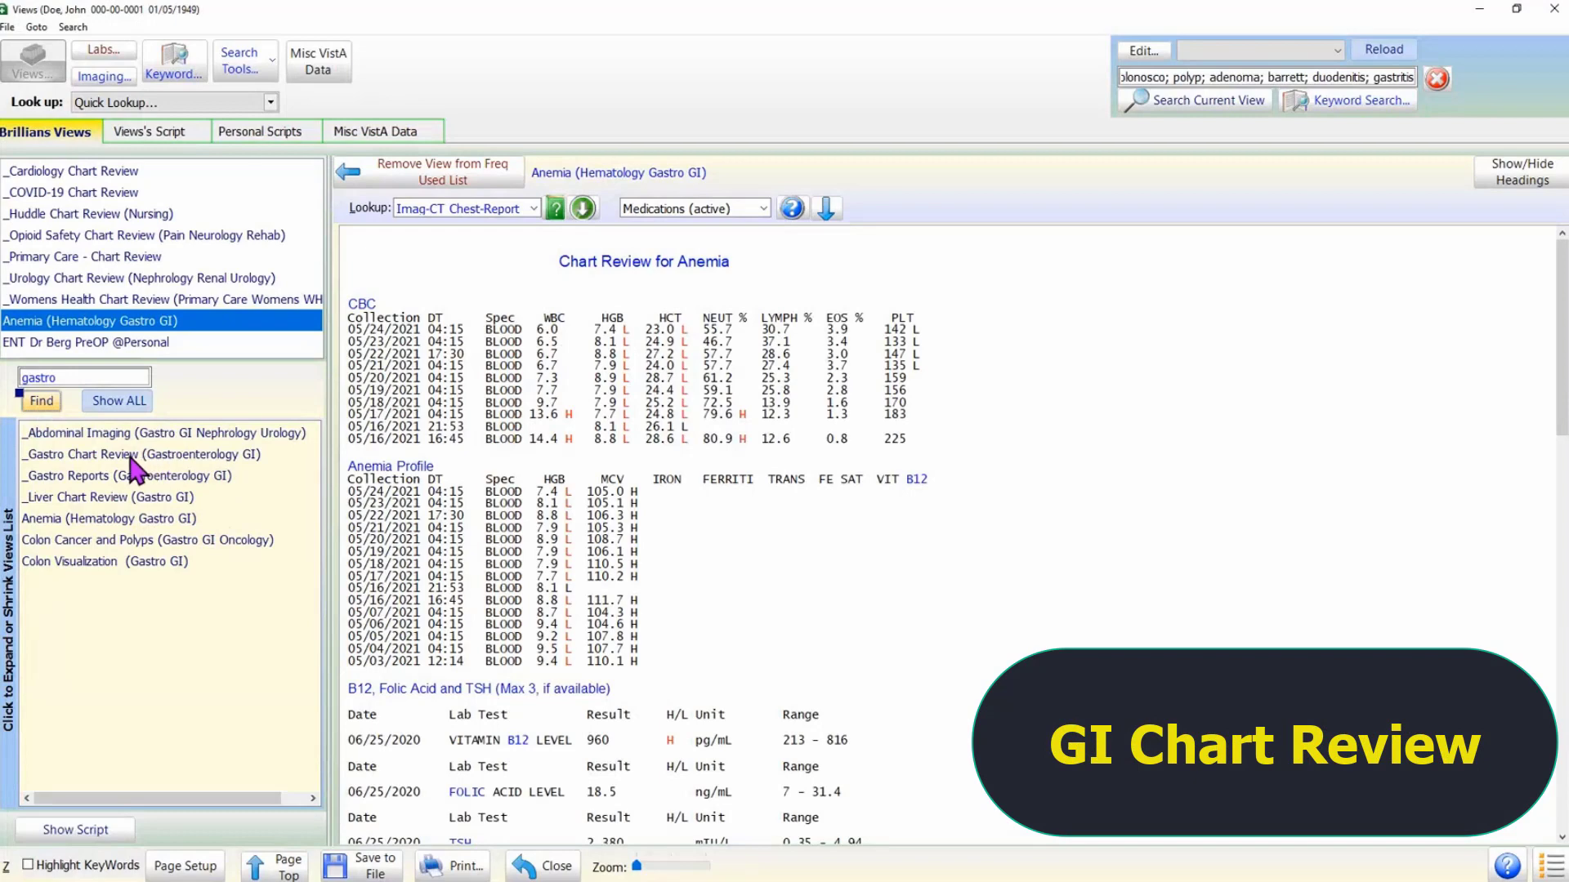
pyautogui.click(139, 454)
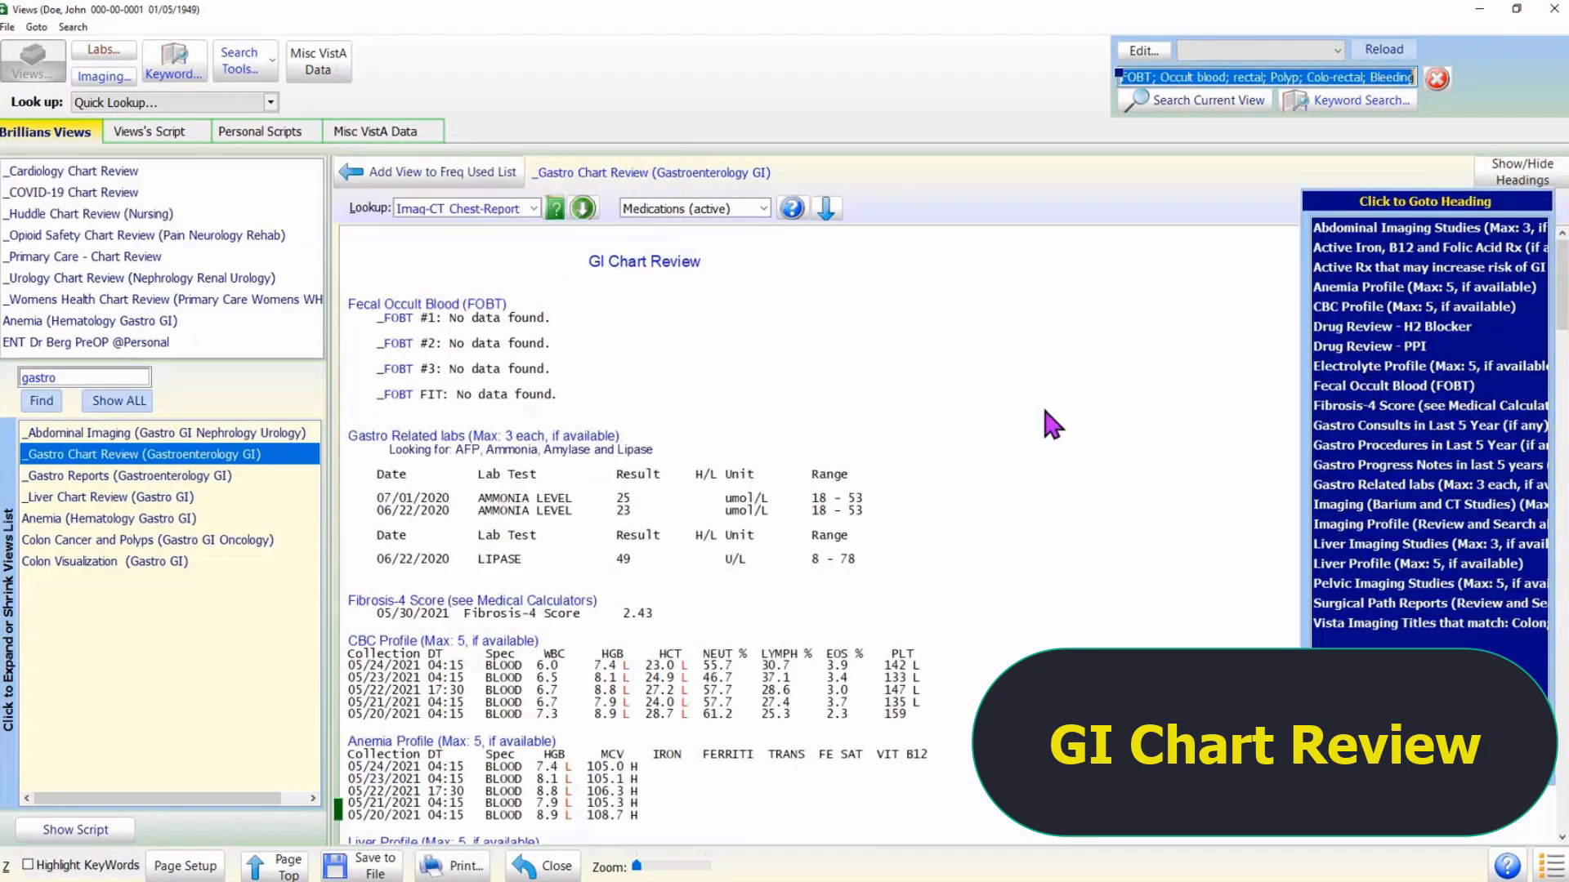
pyautogui.click(1520, 173)
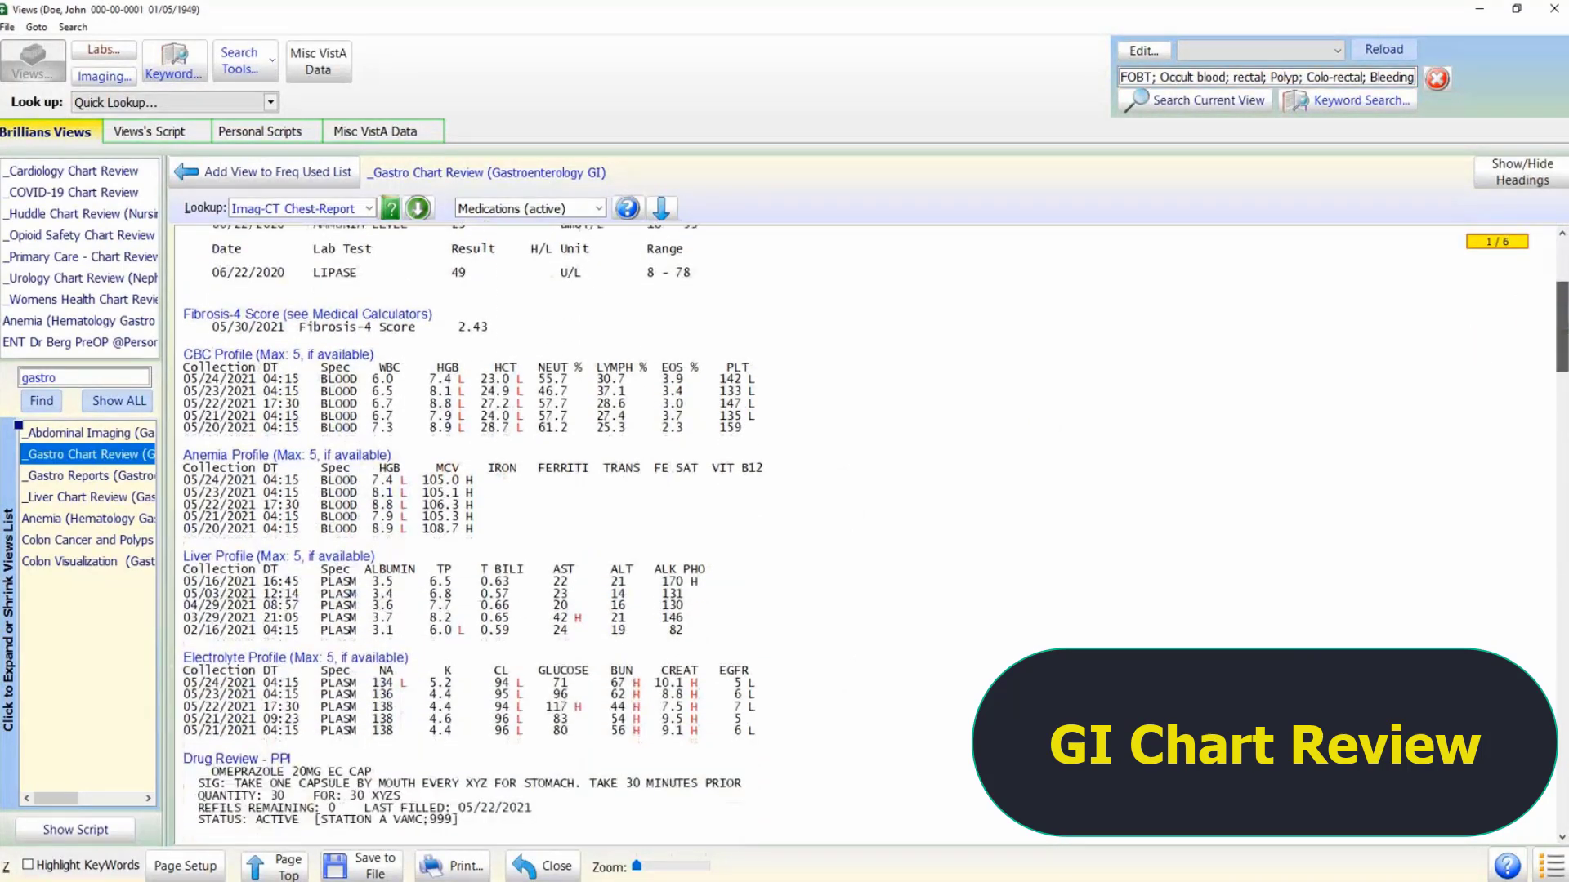
# Scroll past labs, medications and search keywords down to the gastro progress notes.
pyautogui.scroll(-3)
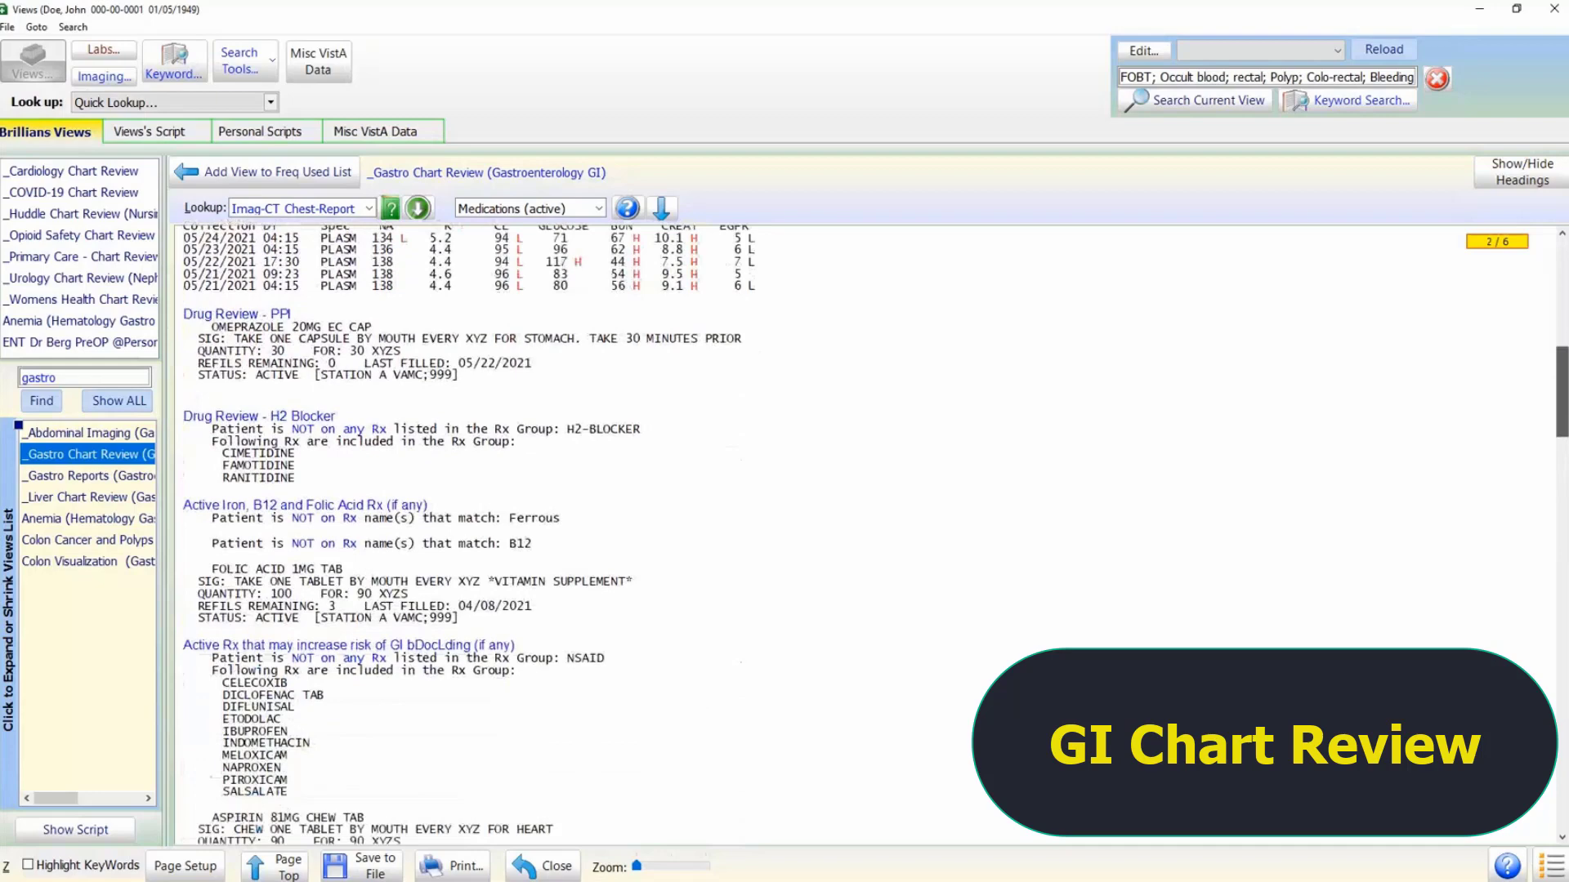
pyautogui.scroll(-3)
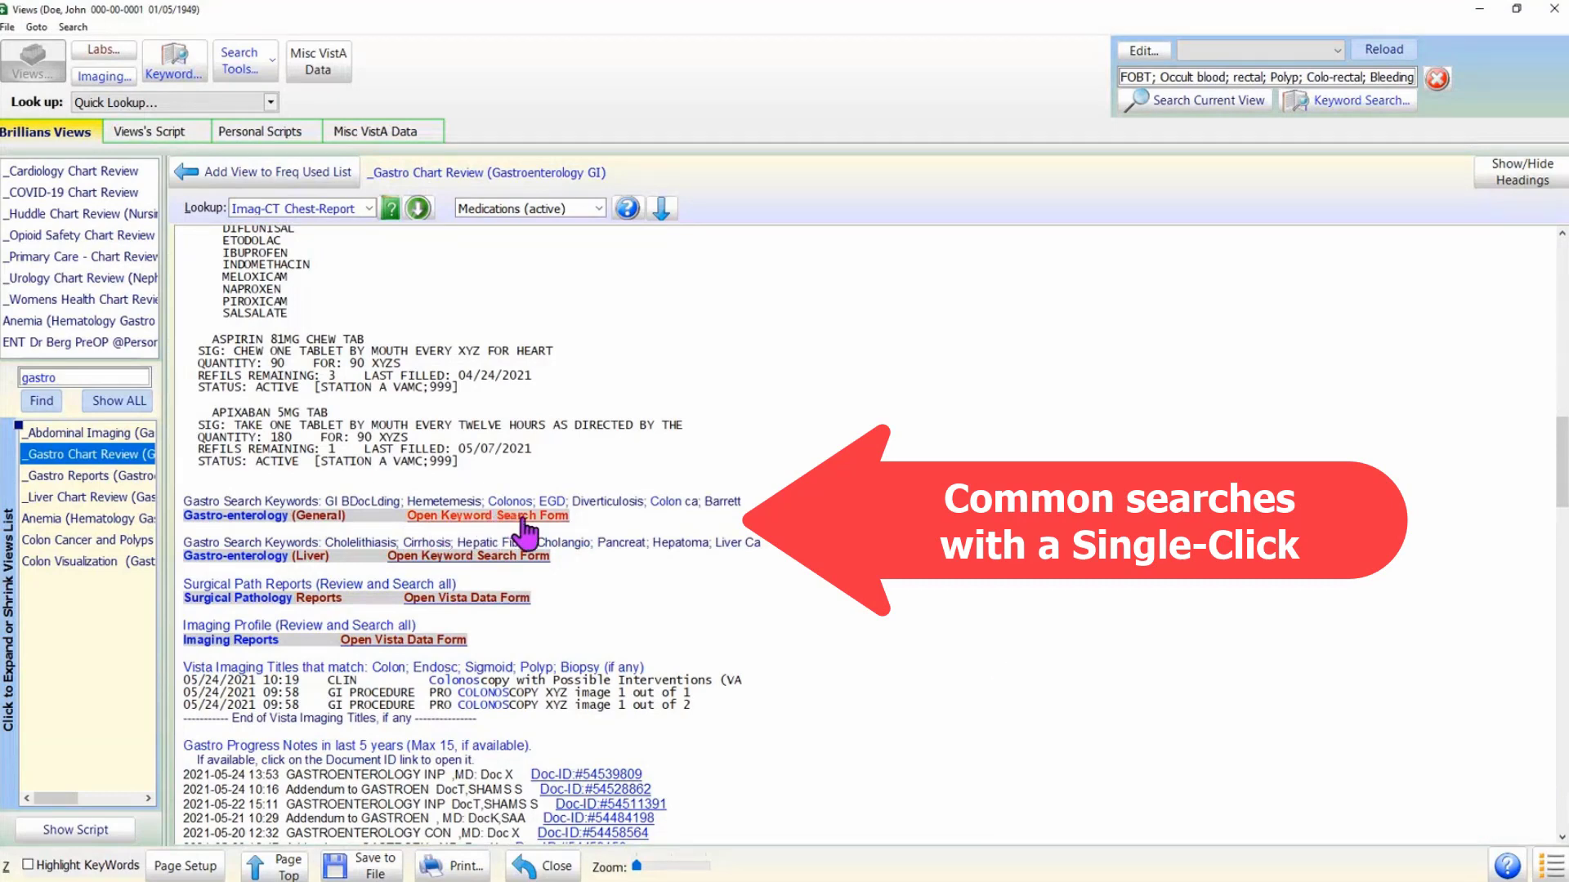
pyautogui.moveTo(790, 670)
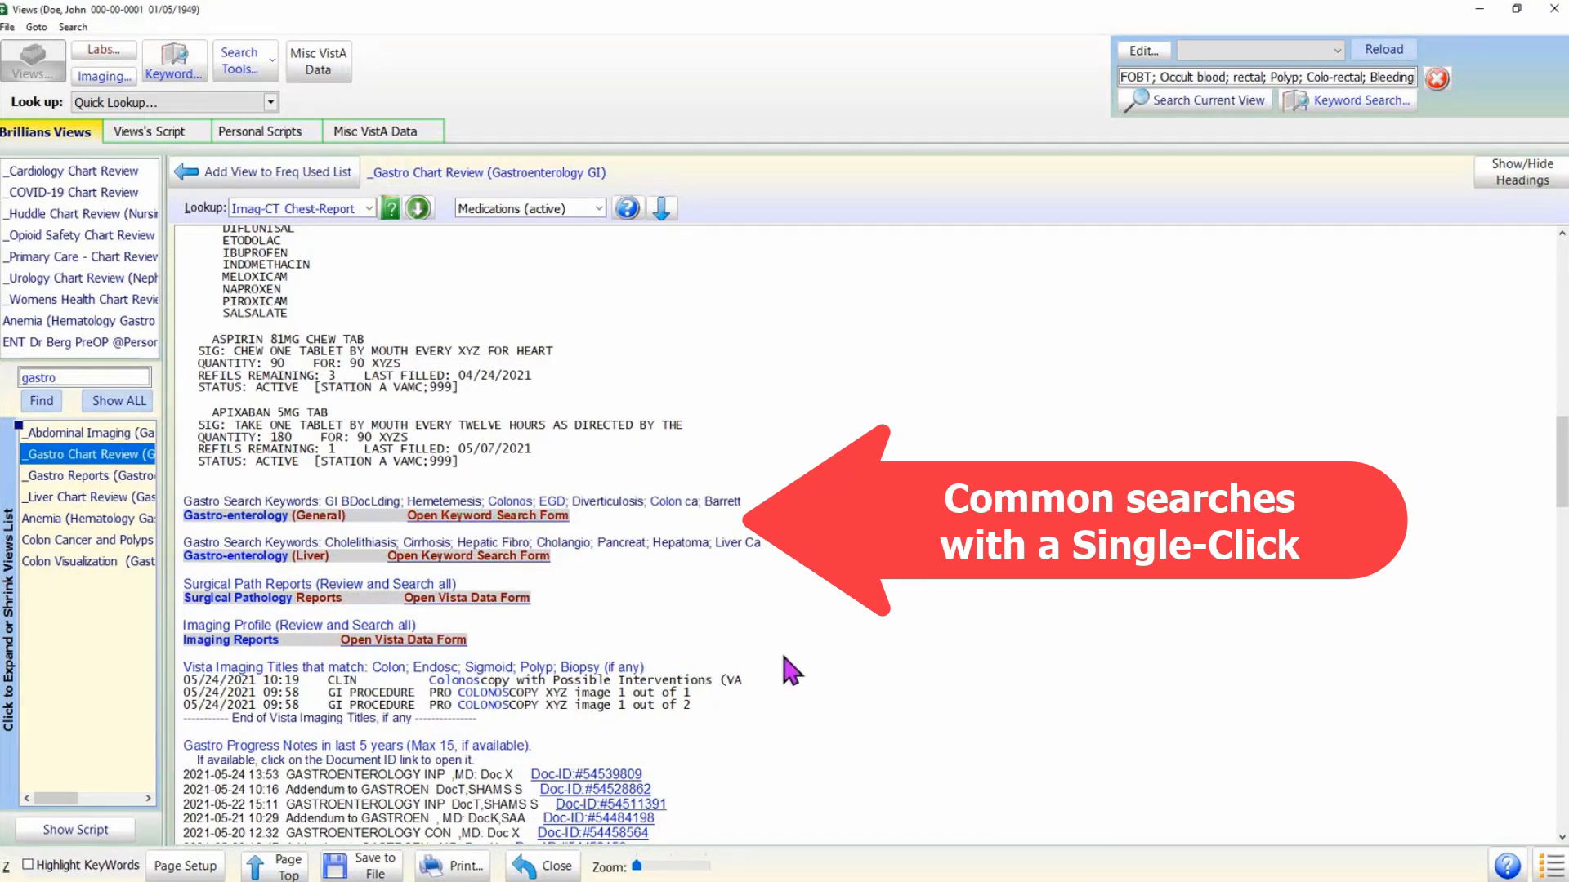
pyautogui.scroll(-3)
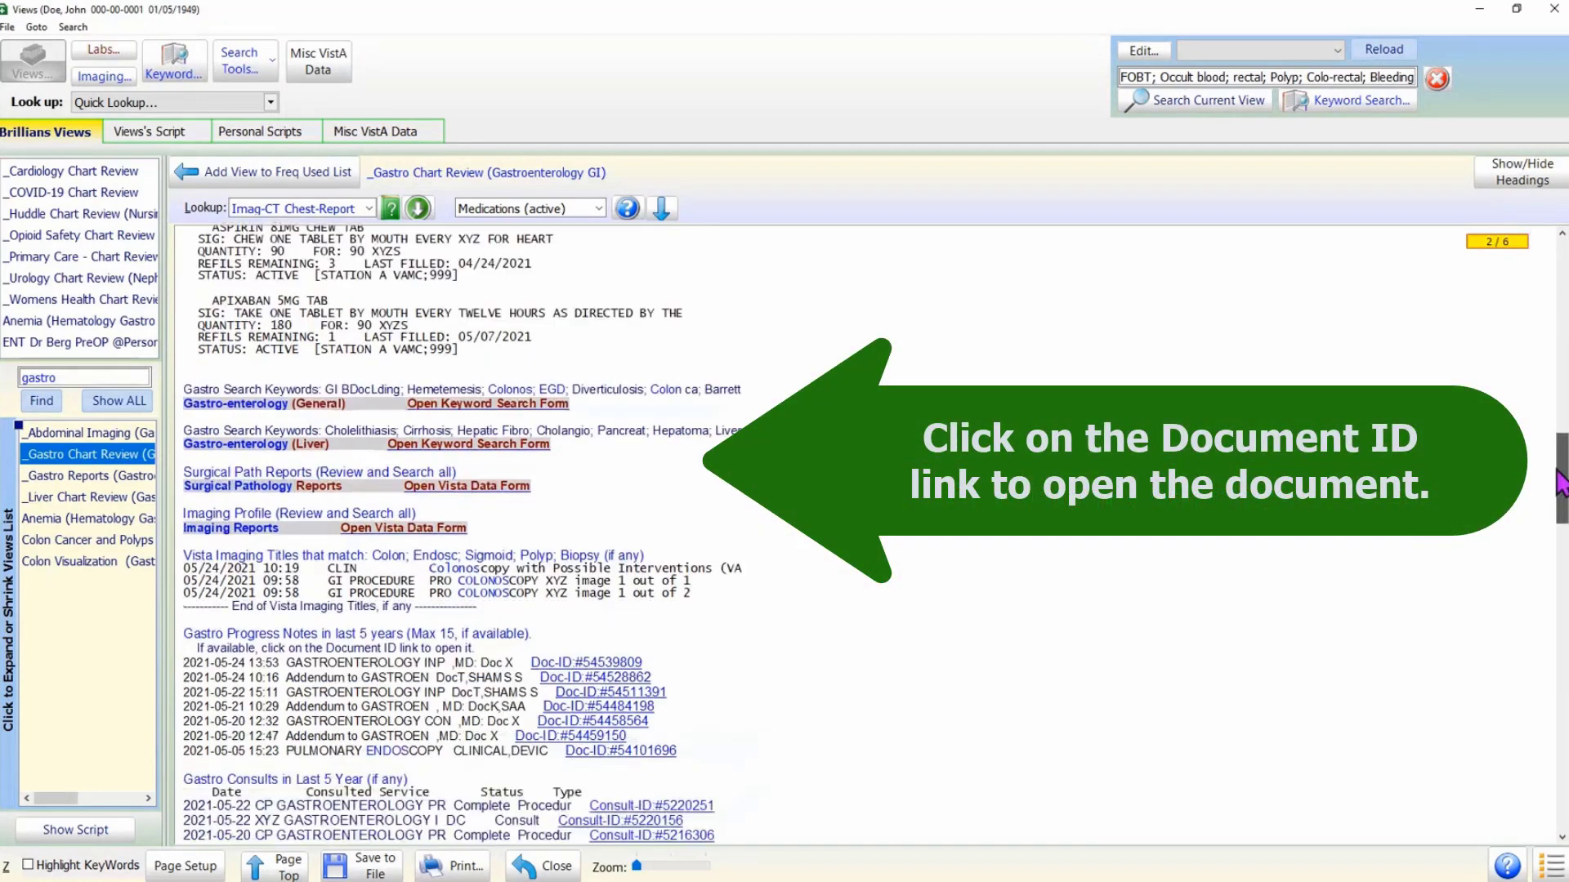
pyautogui.scroll(-3)
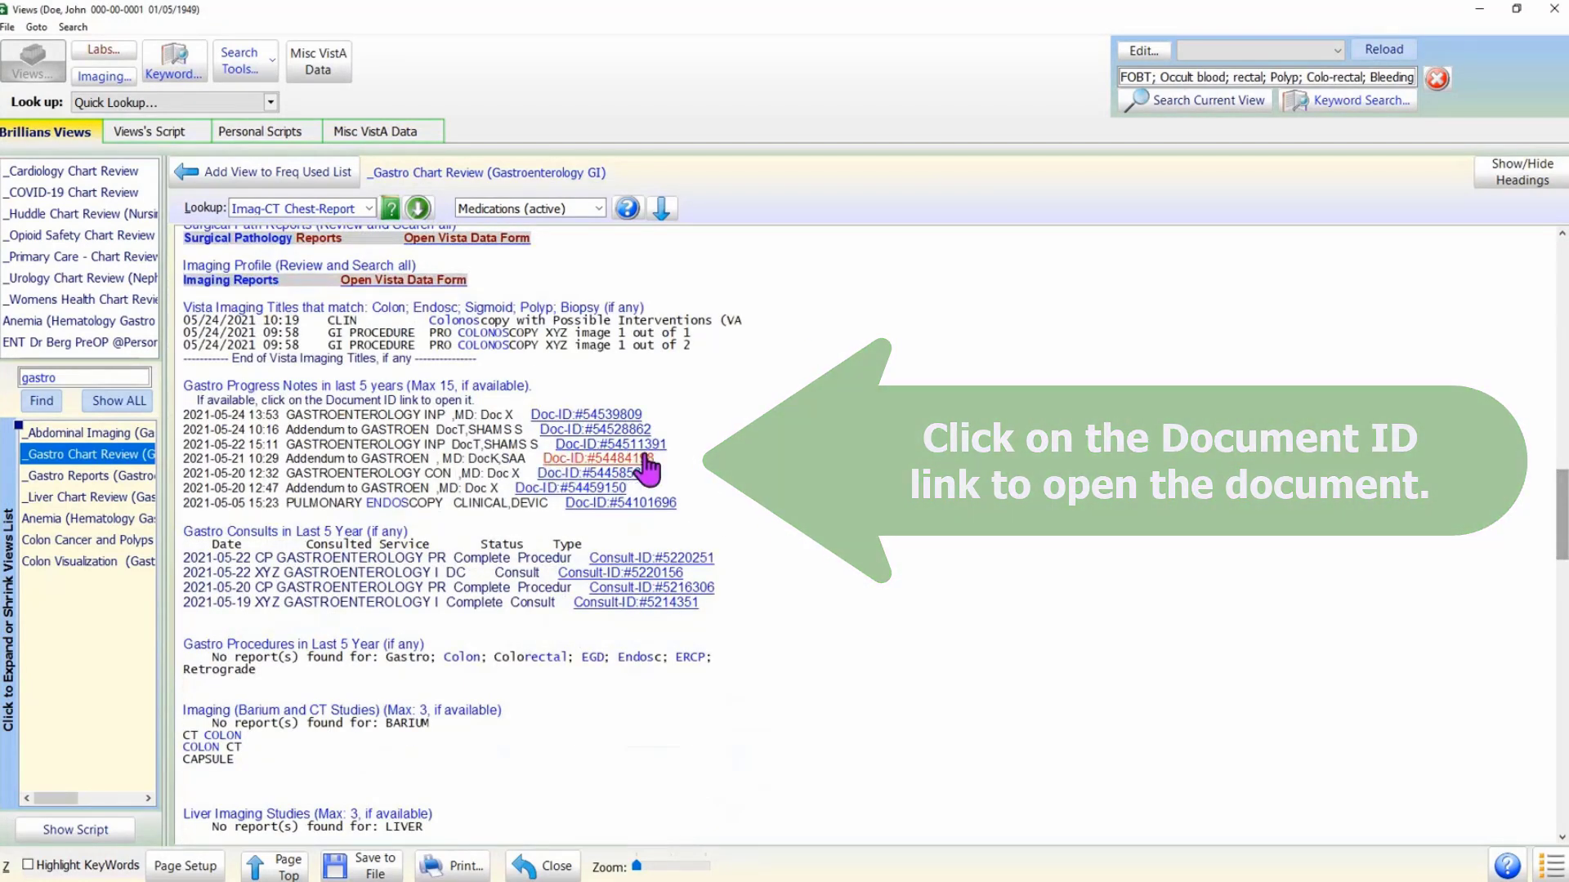
# Open the 2021-05-20 gastroenterology consult note and scroll through its present illness history.
pyautogui.click(593, 472)
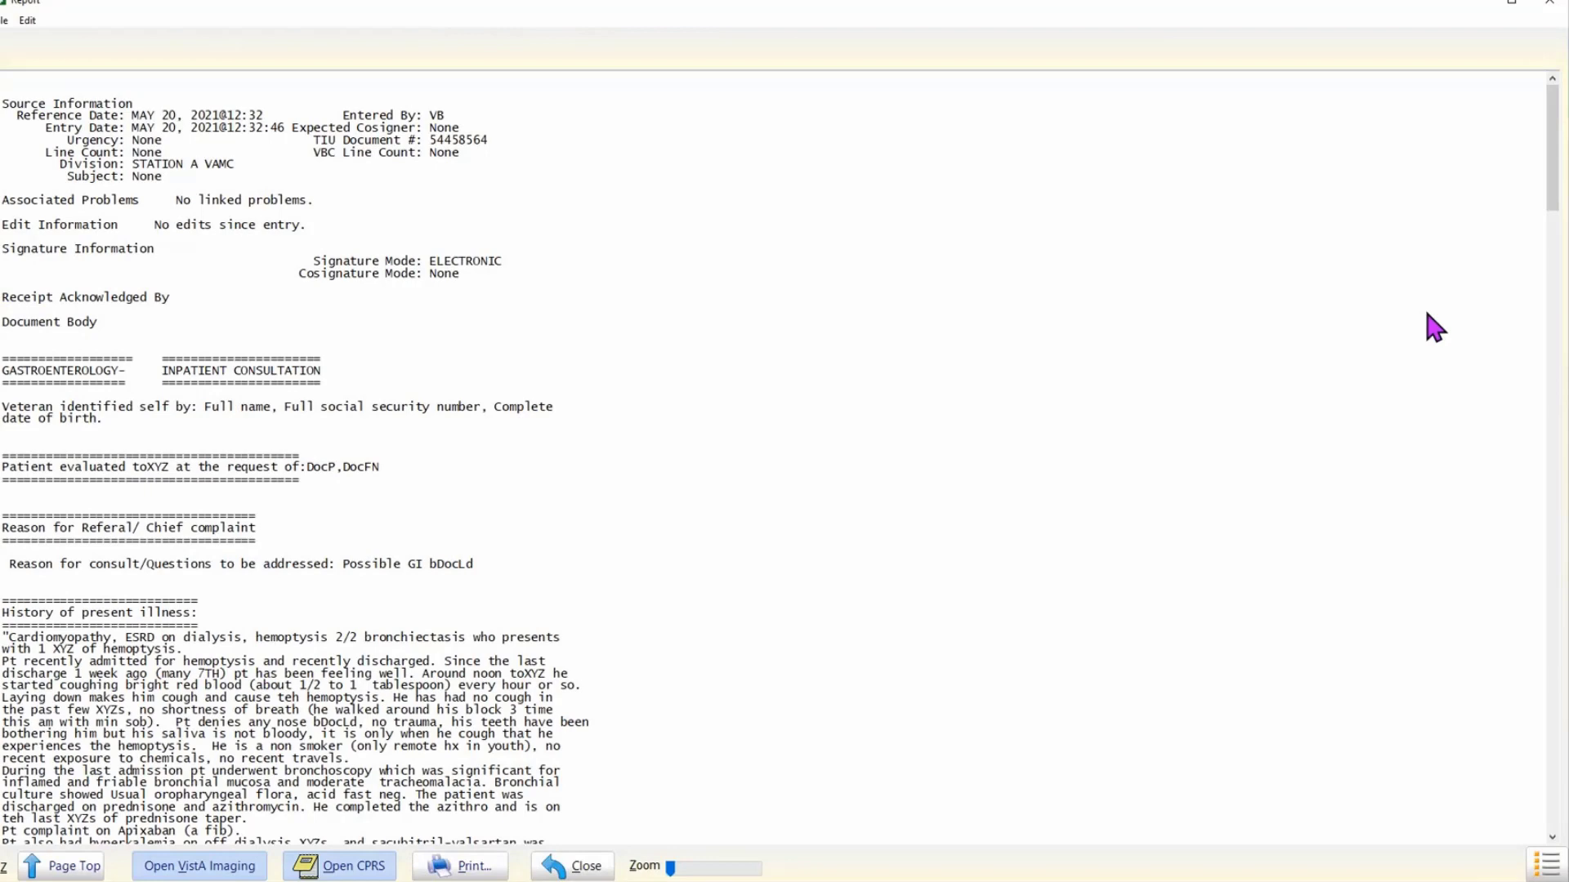
pyautogui.scroll(-3)
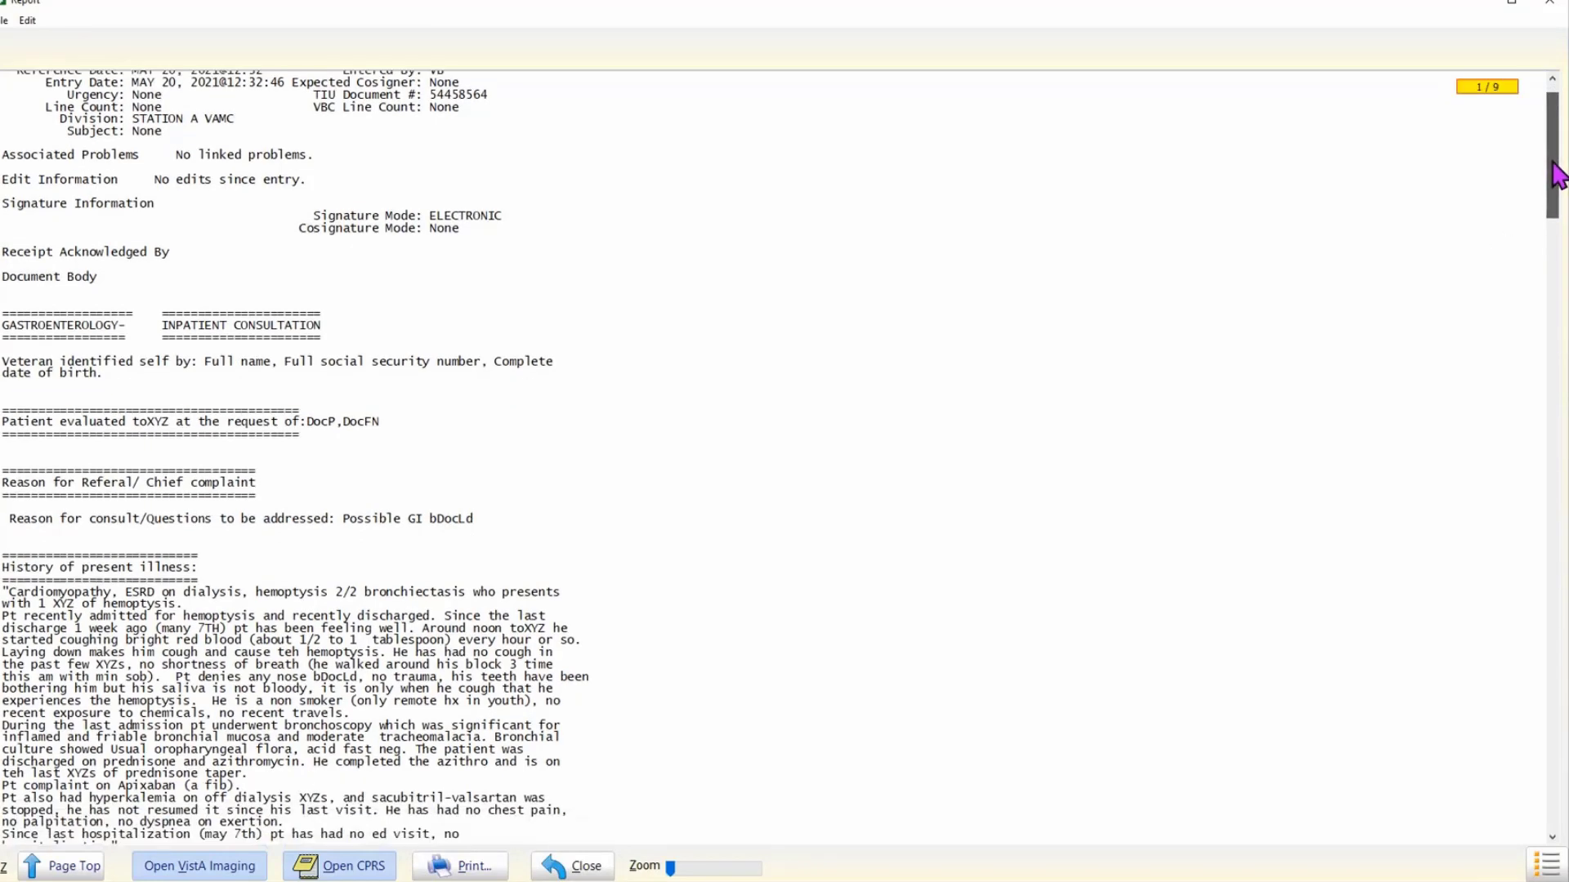
pyautogui.scroll(-3)
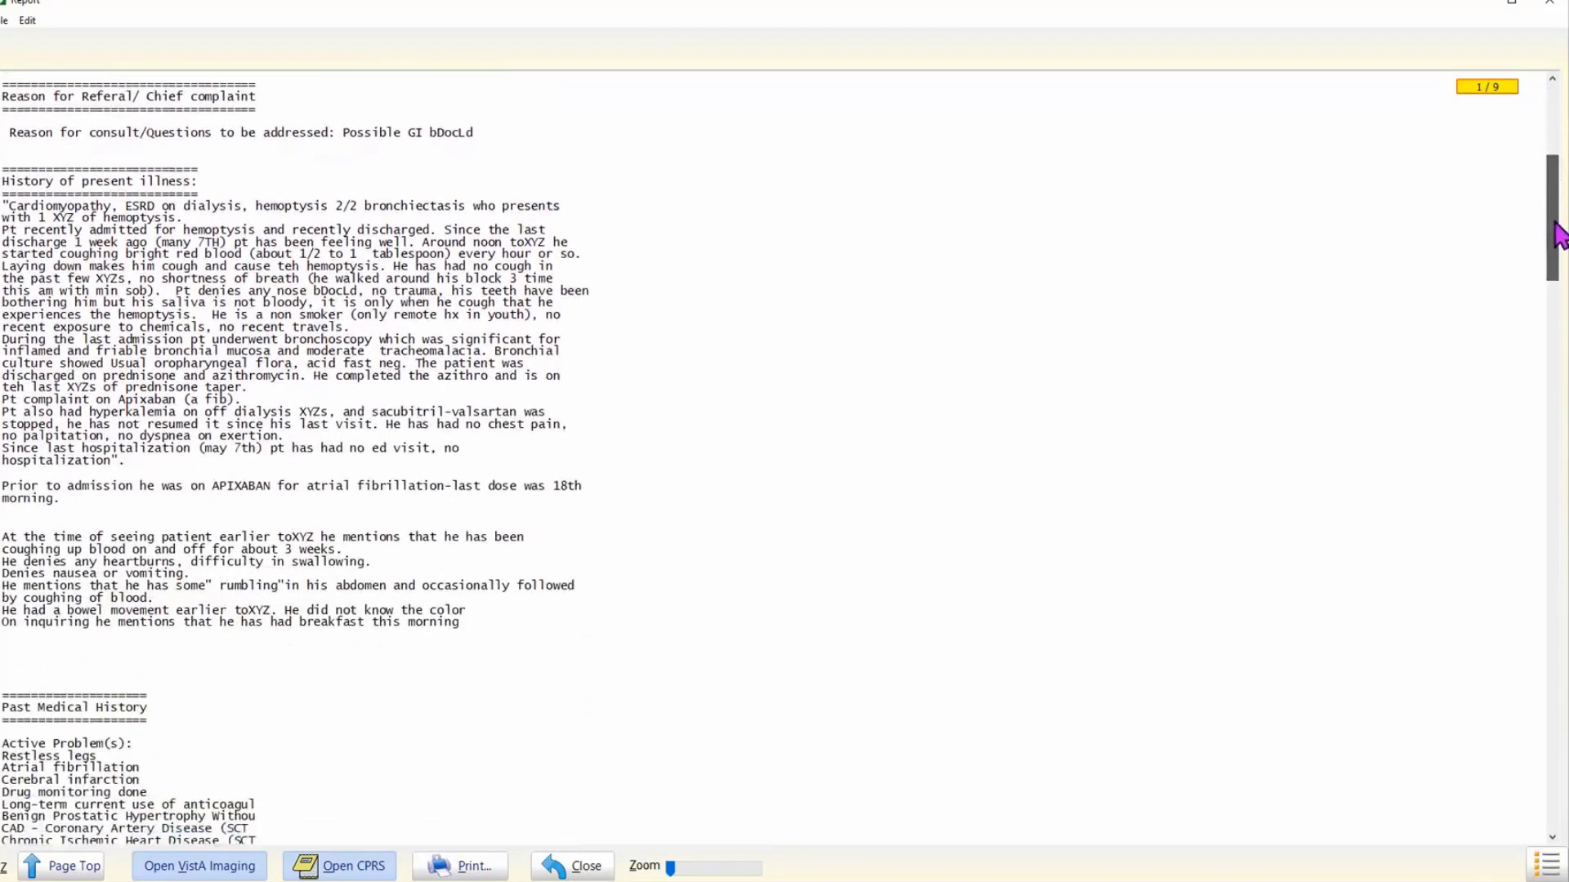
pyautogui.scroll(-3)
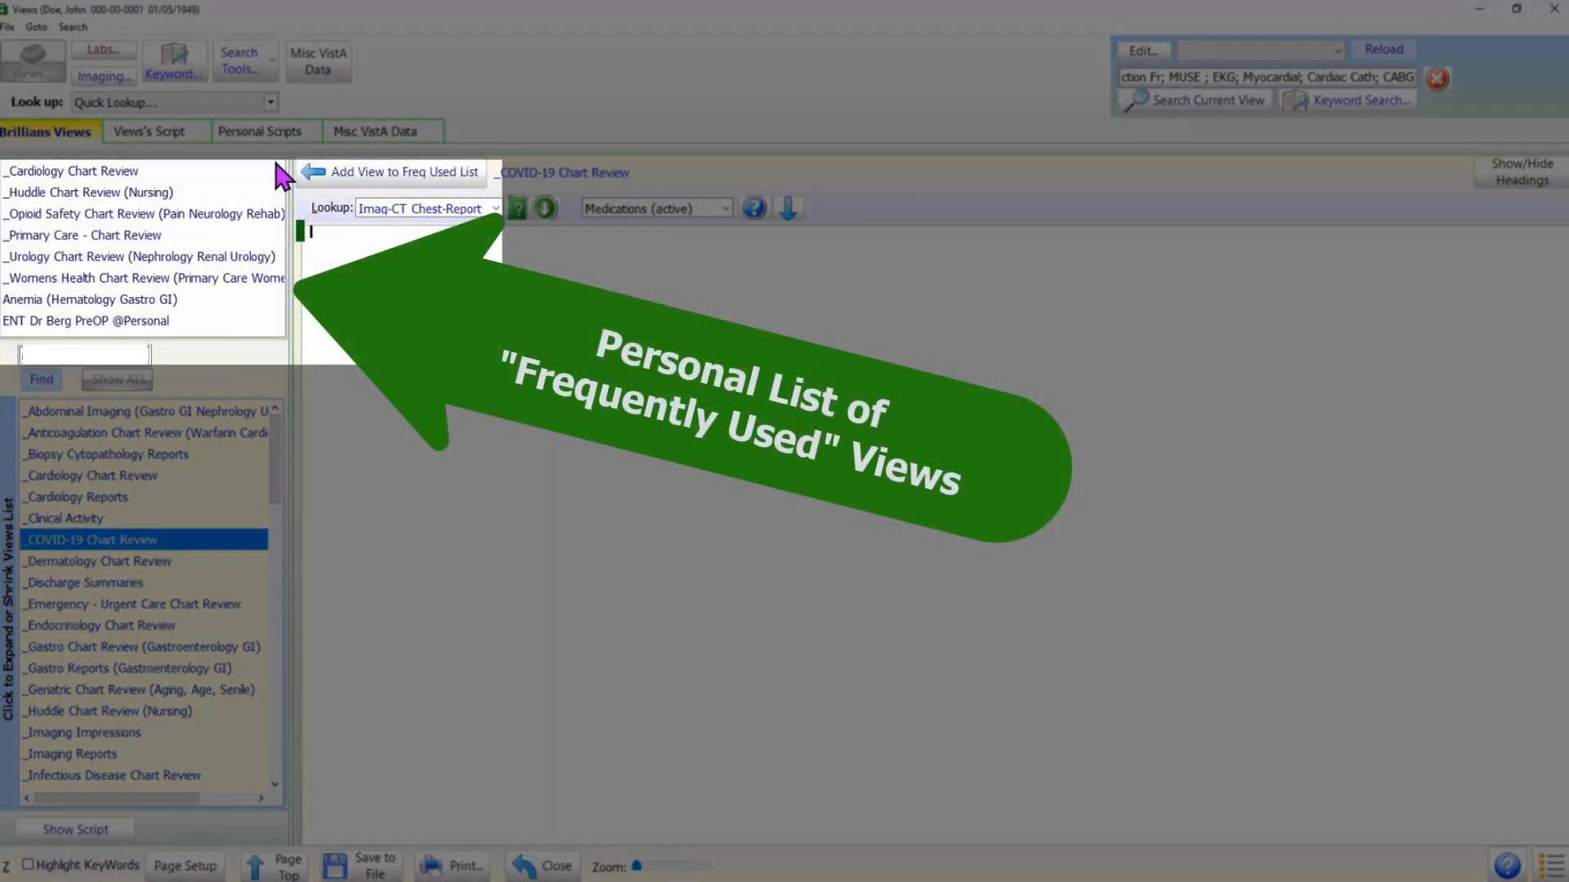
pyautogui.moveTo(268, 300)
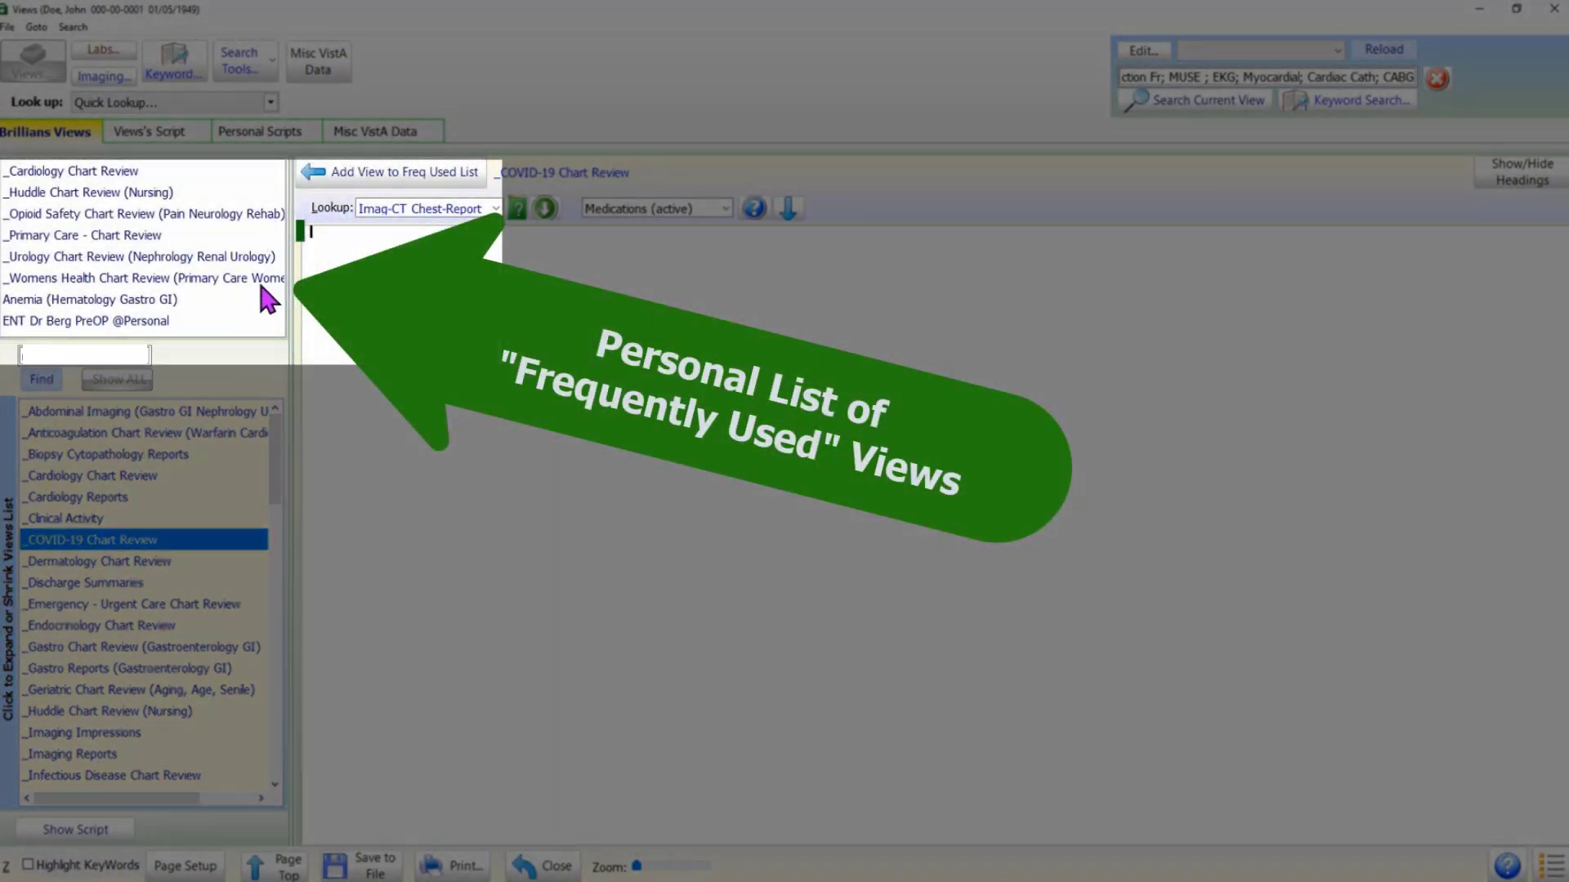
pyautogui.moveTo(265, 205)
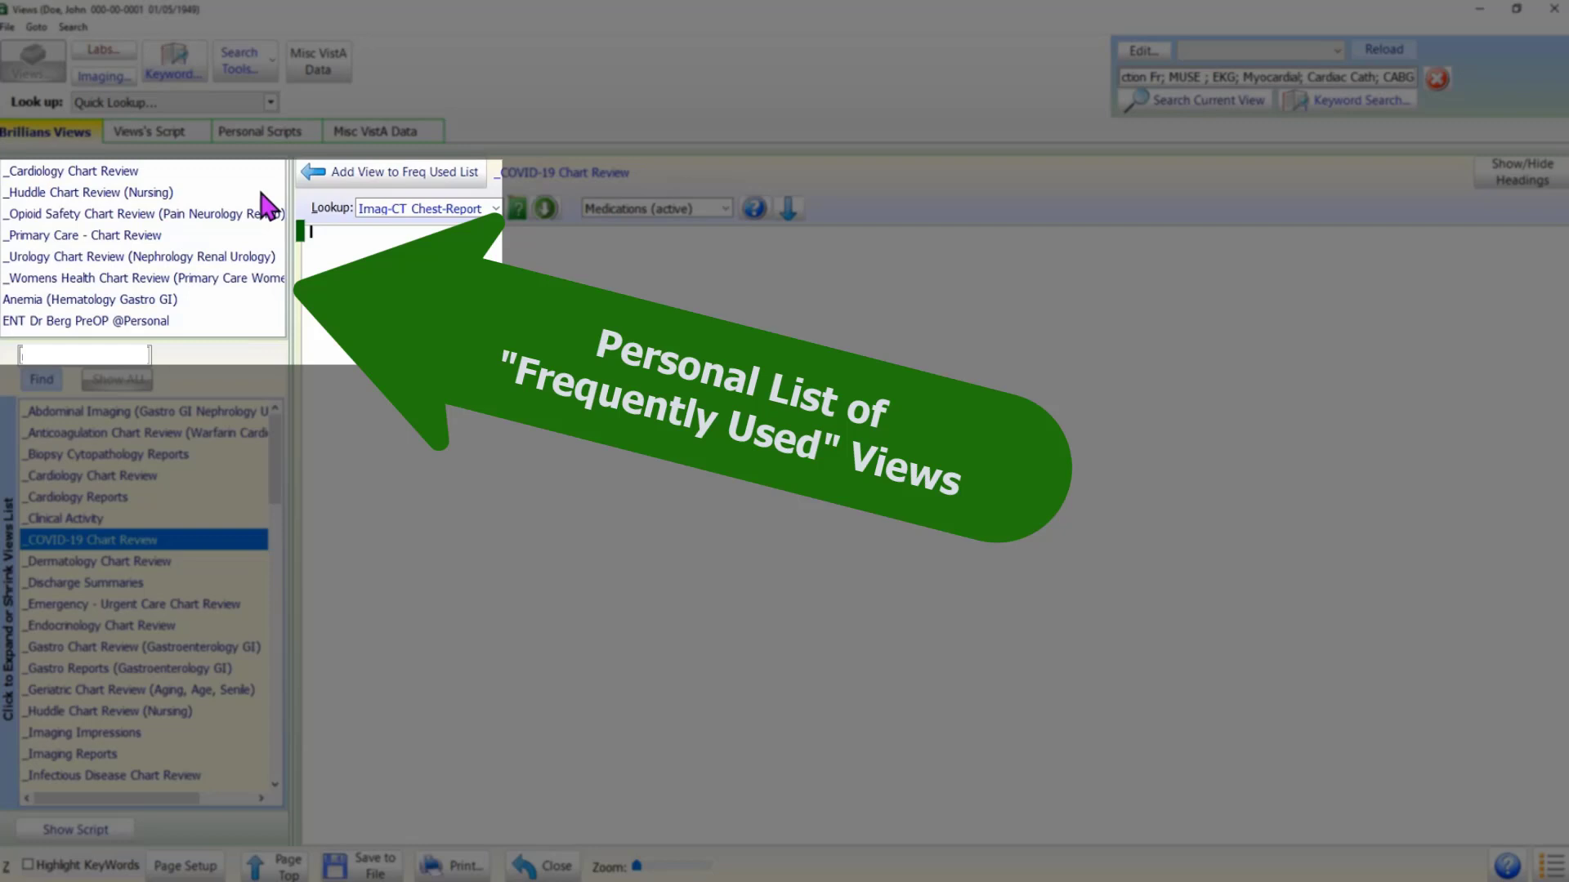
pyautogui.moveTo(305, 219)
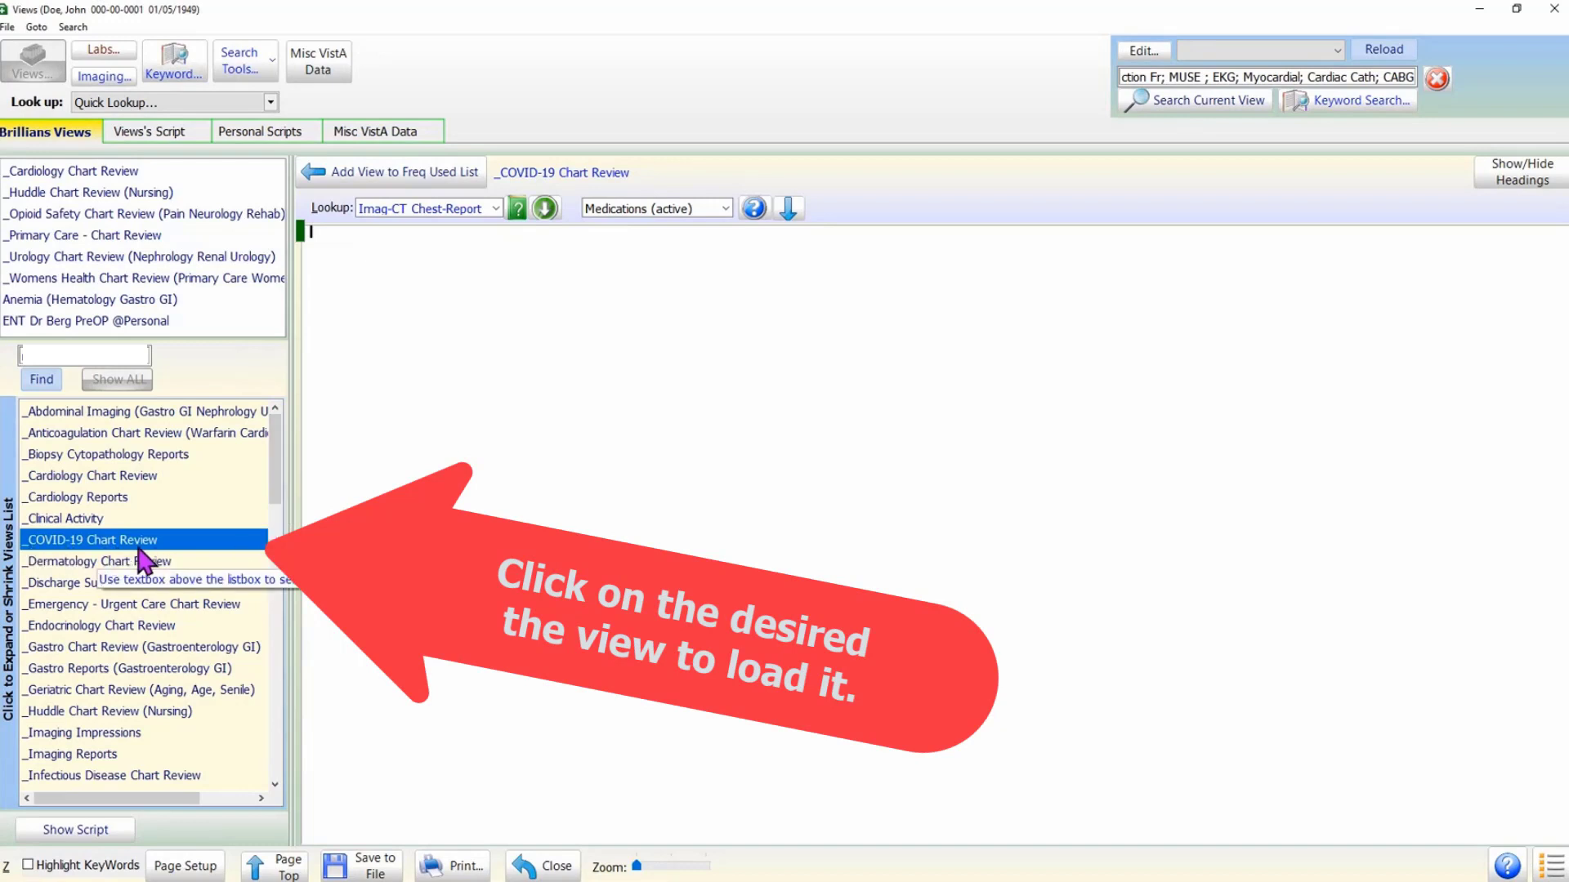
# Load _COVID-19 Chart Review and add it to the frequently used views.
pyautogui.click(92, 540)
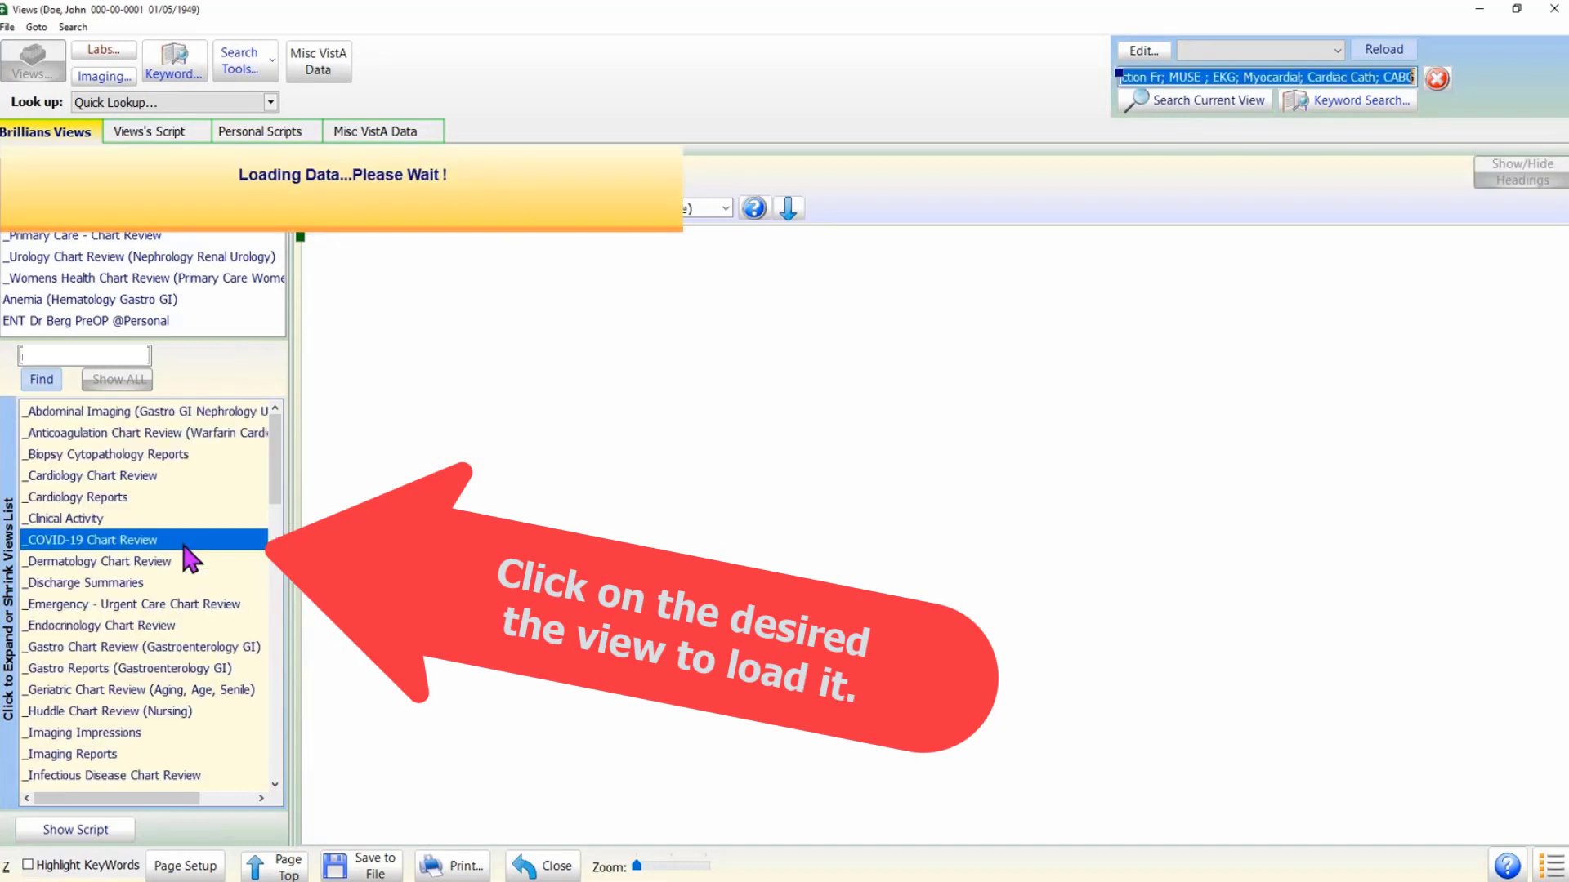
pyautogui.click(93, 539)
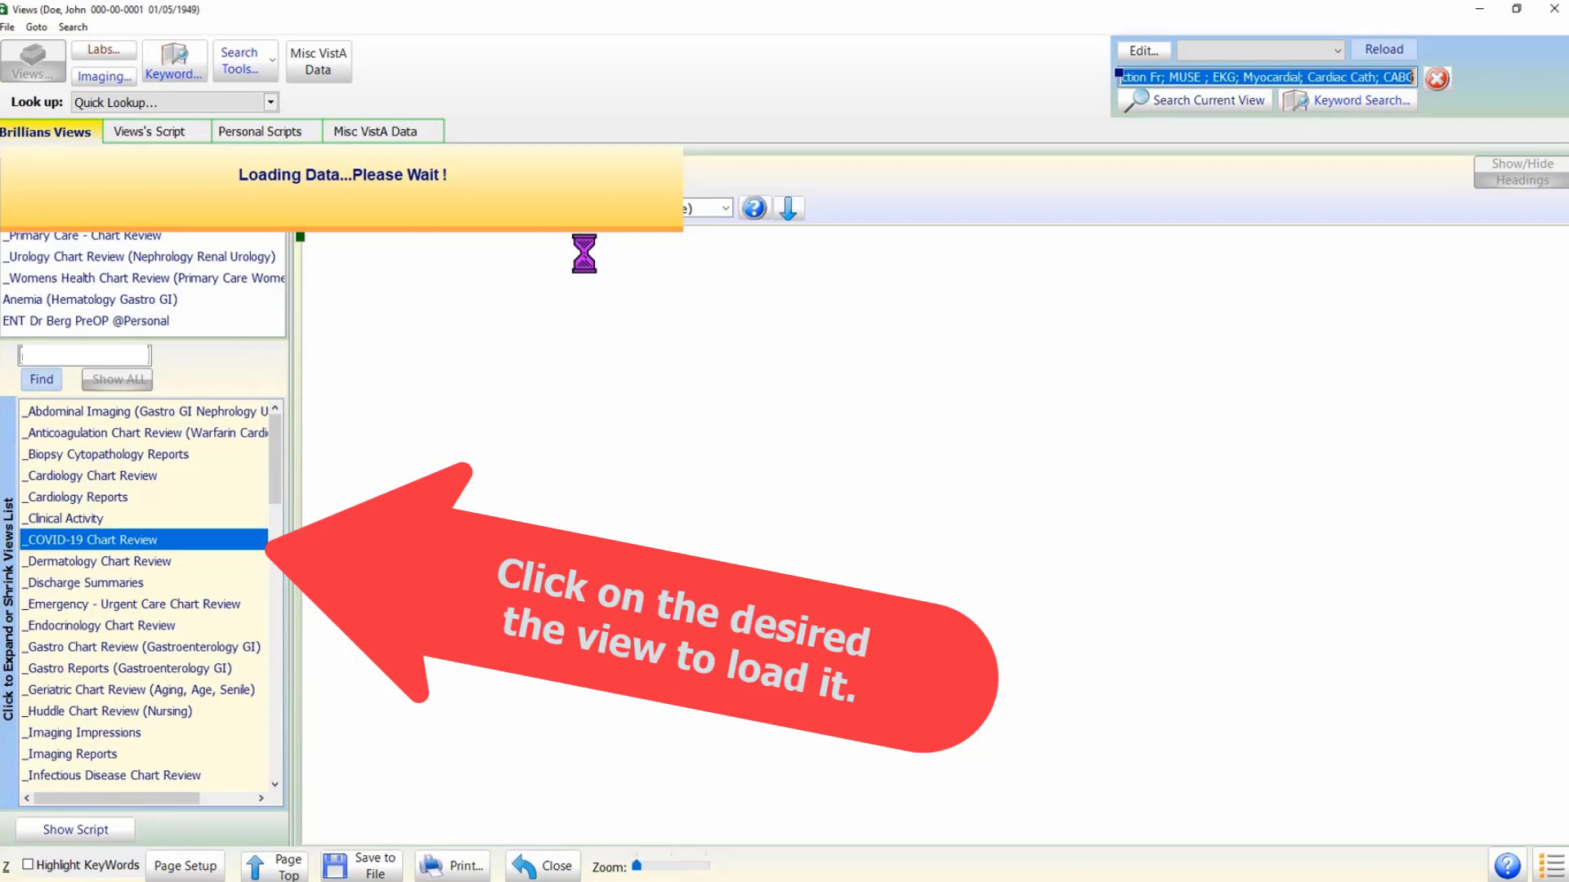
pyautogui.click(90, 539)
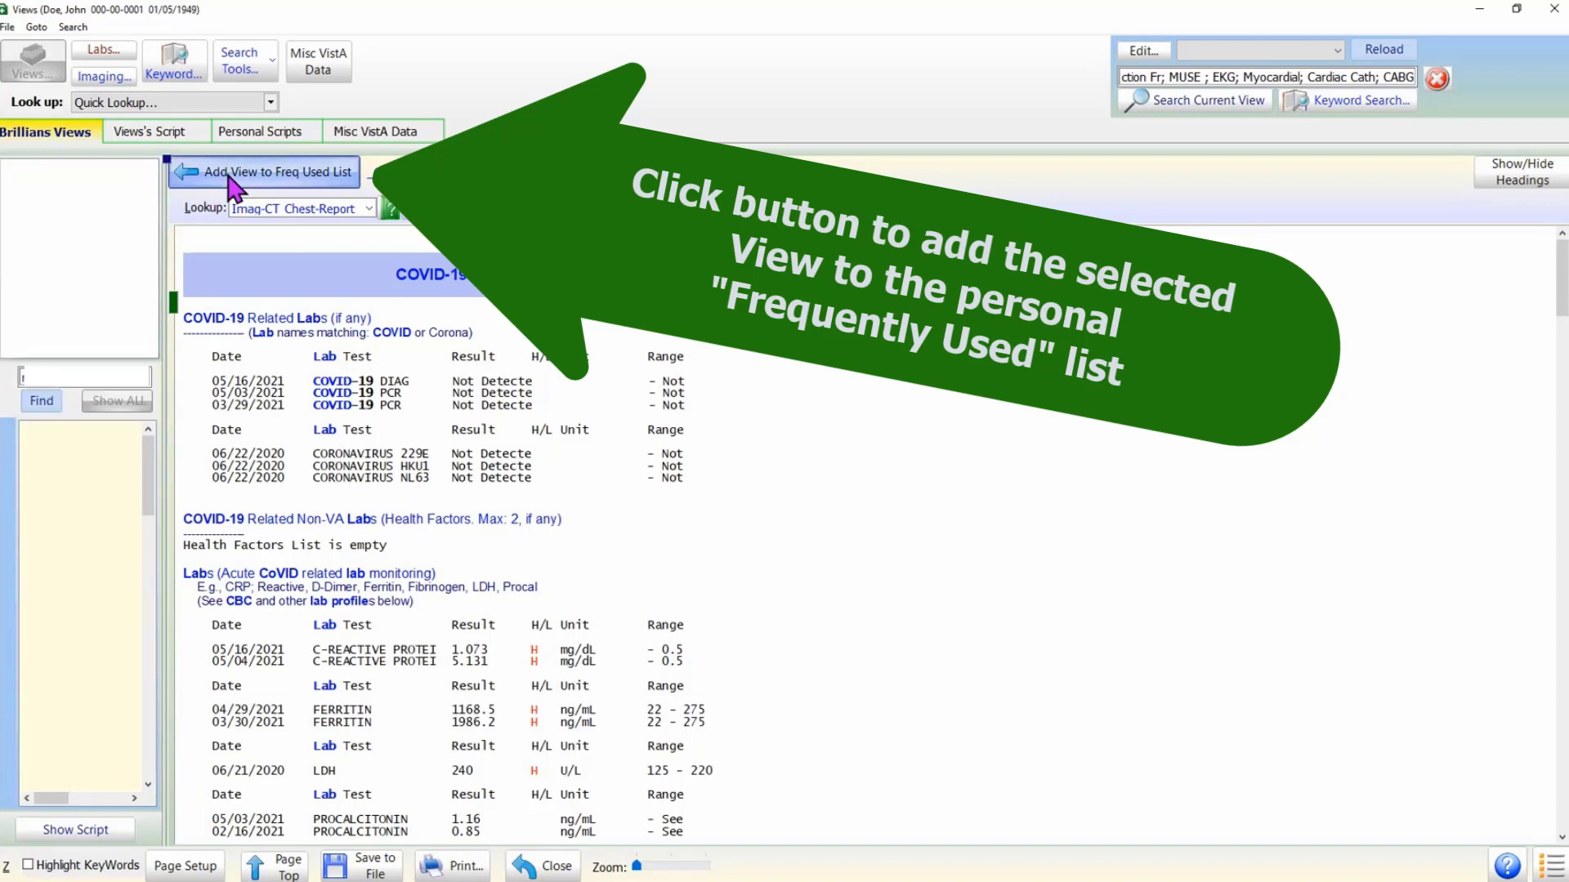
pyautogui.click(278, 171)
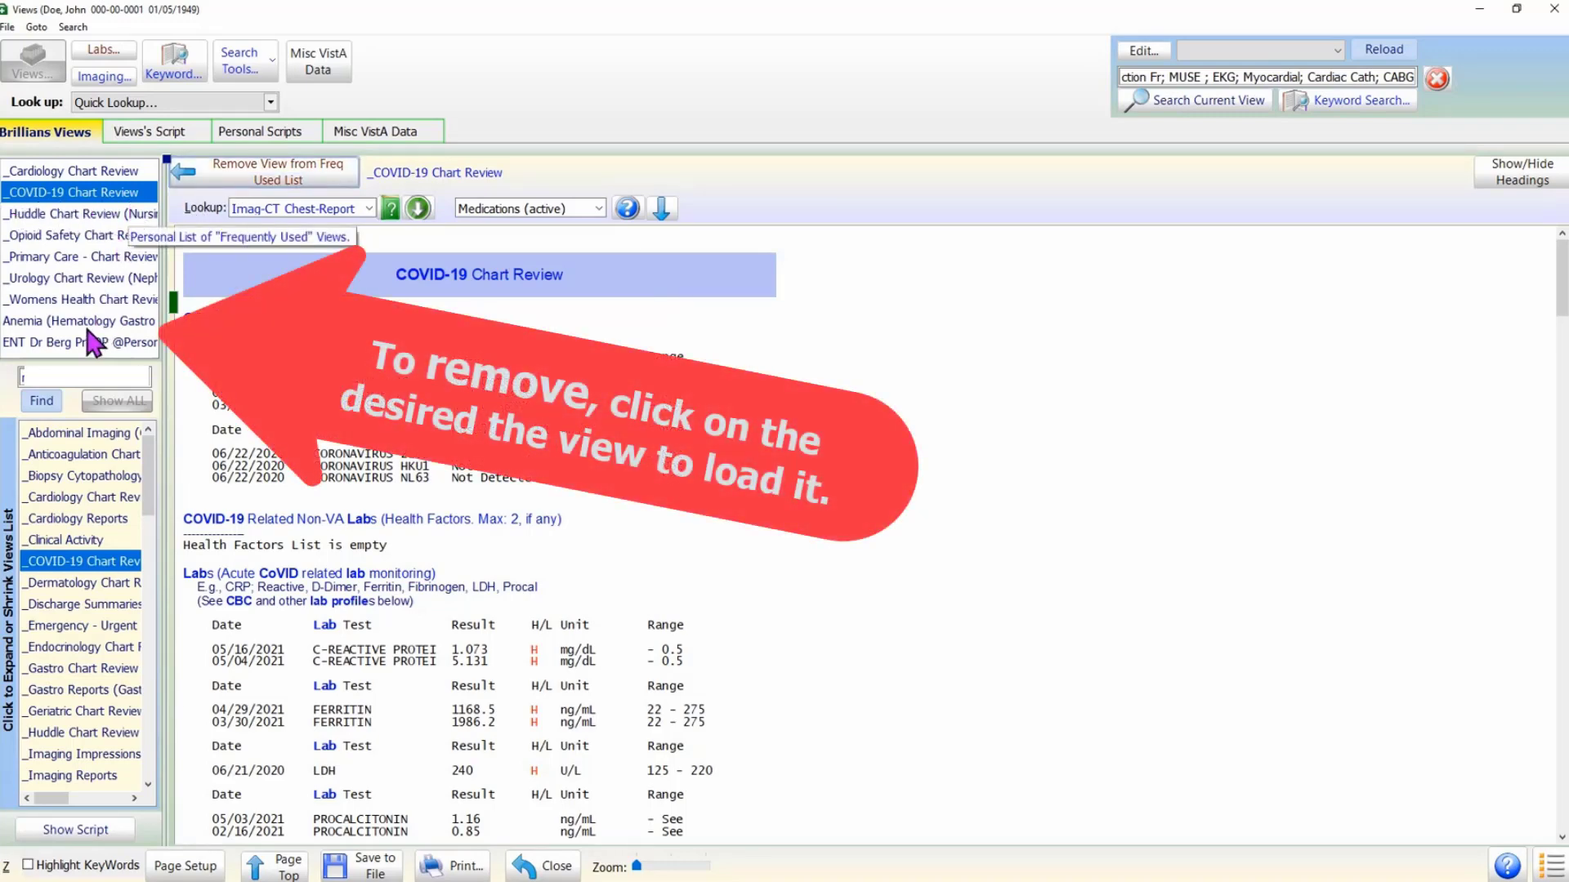
# Load Anemia (Hematology Gastro GI), then remove it from the Freq Used List.
pyautogui.click(78, 320)
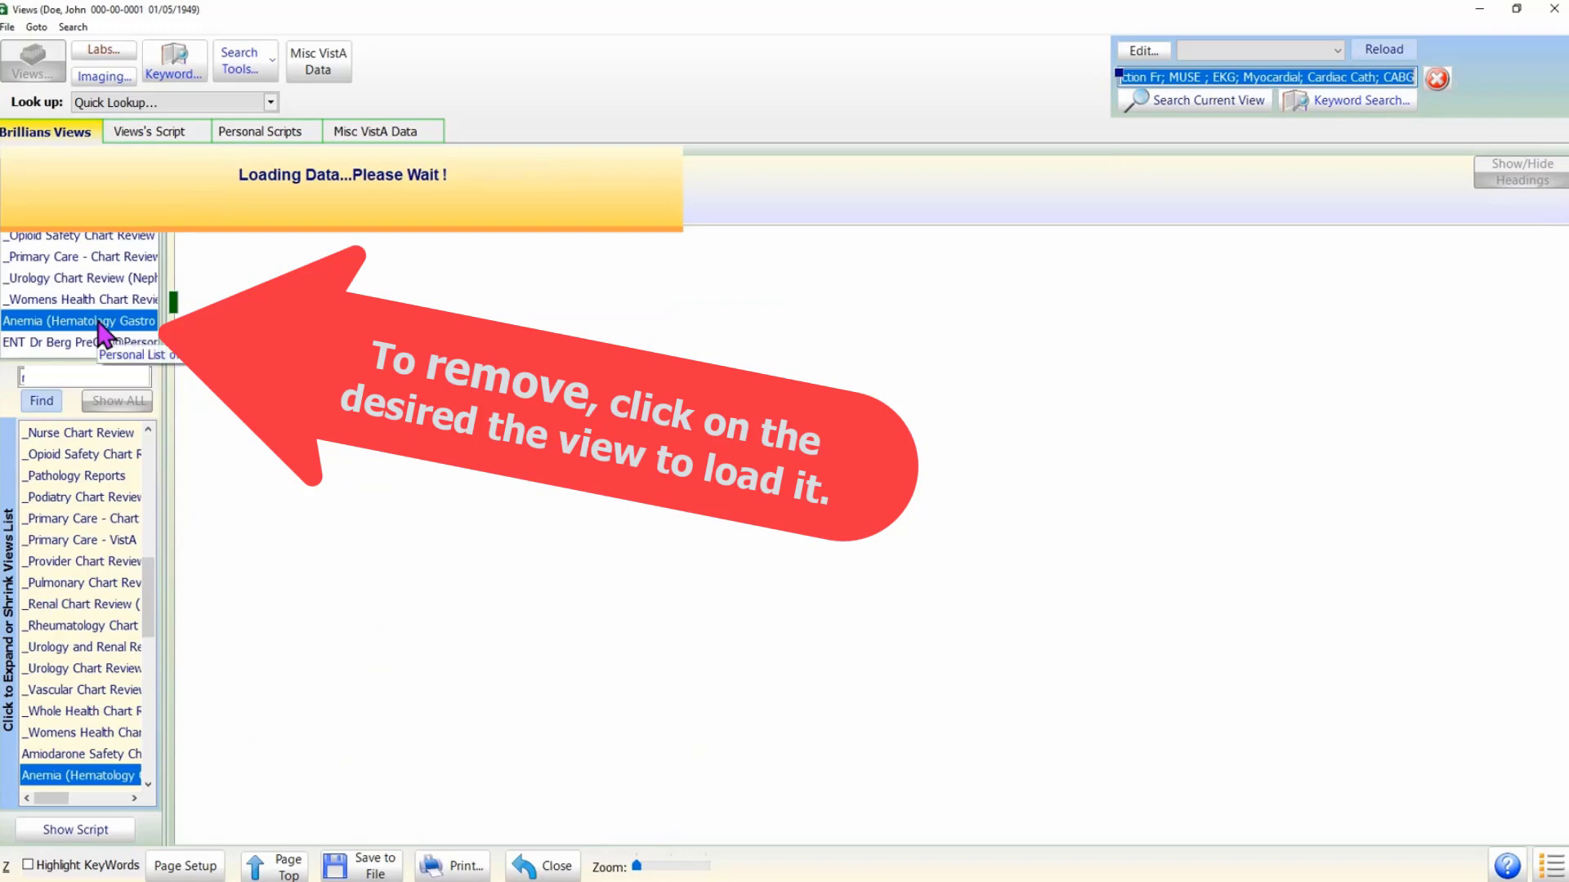
pyautogui.click(79, 320)
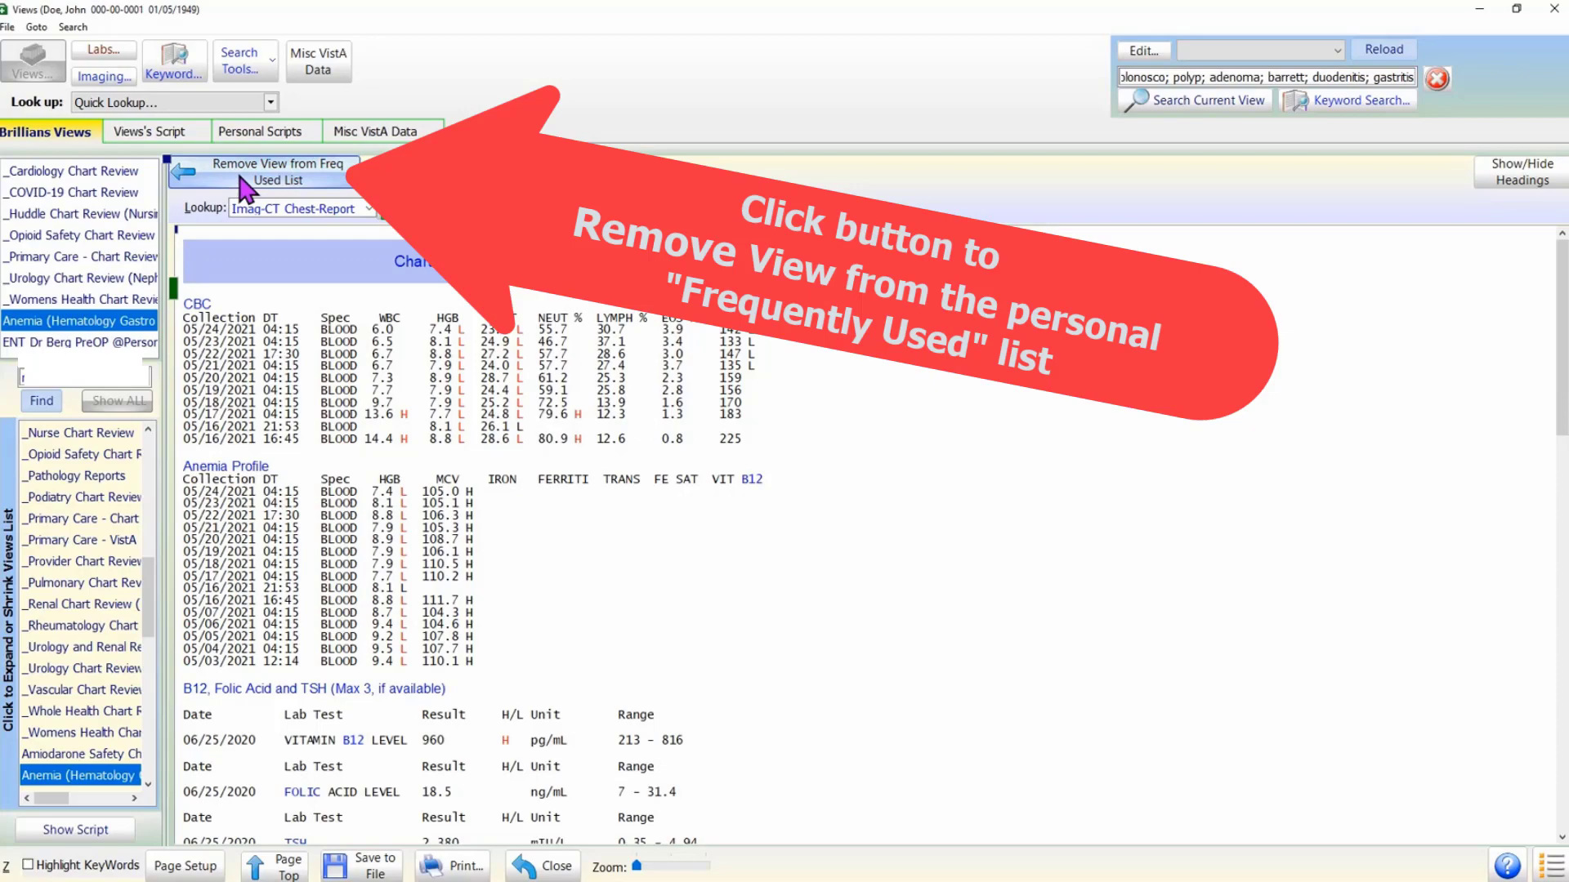
pyautogui.click(276, 170)
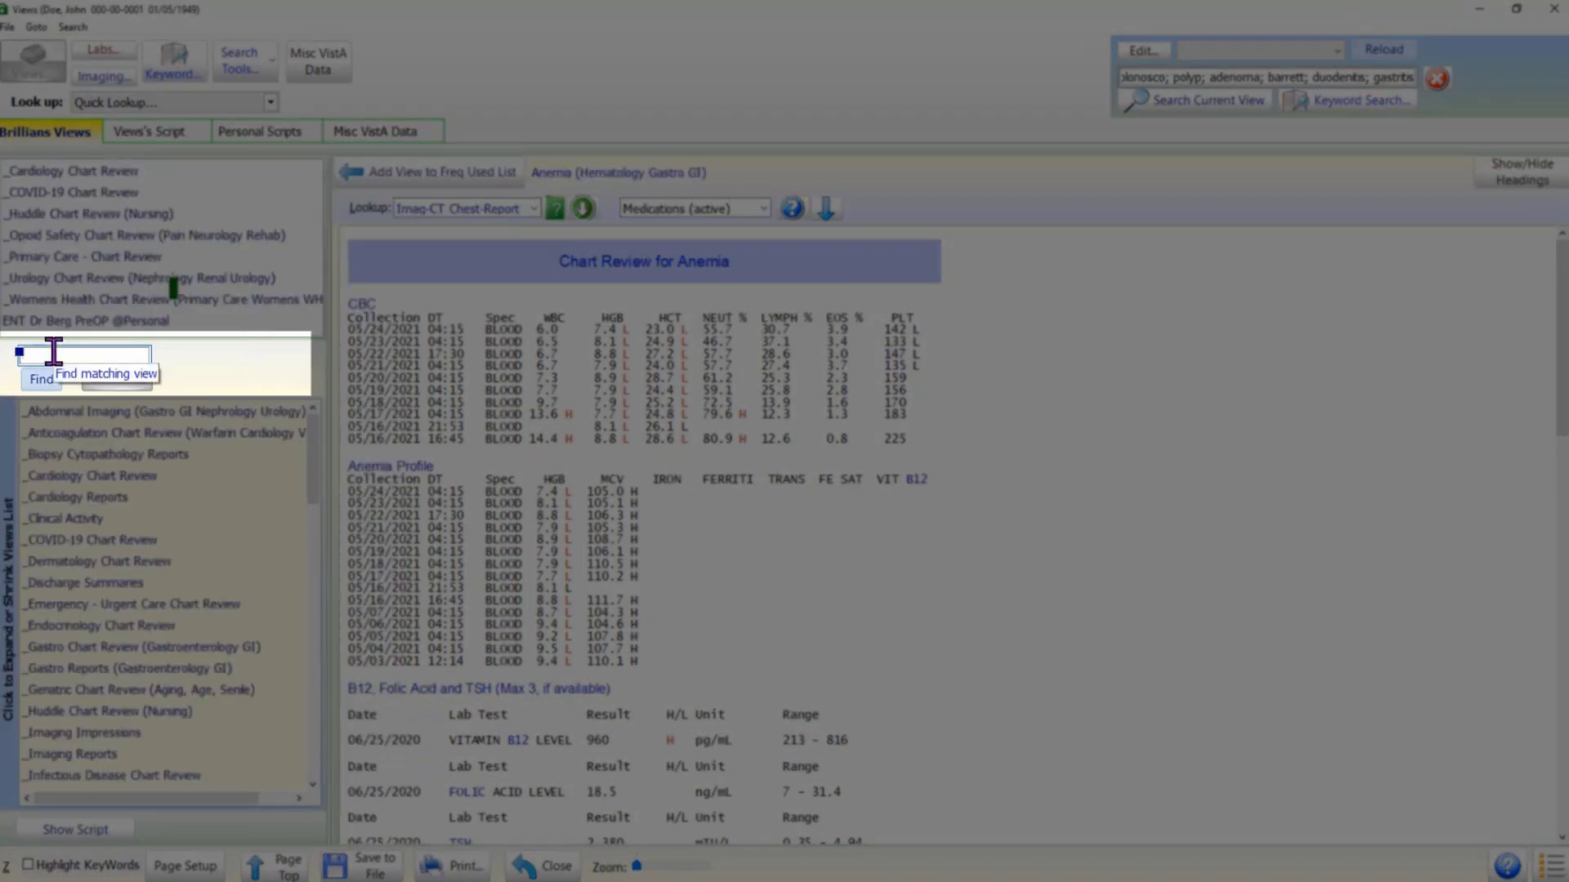
# Search the views for 'nephro; renal; kidney', then restore the full list with Show ALL.
pyautogui.write('nephro; renal;')
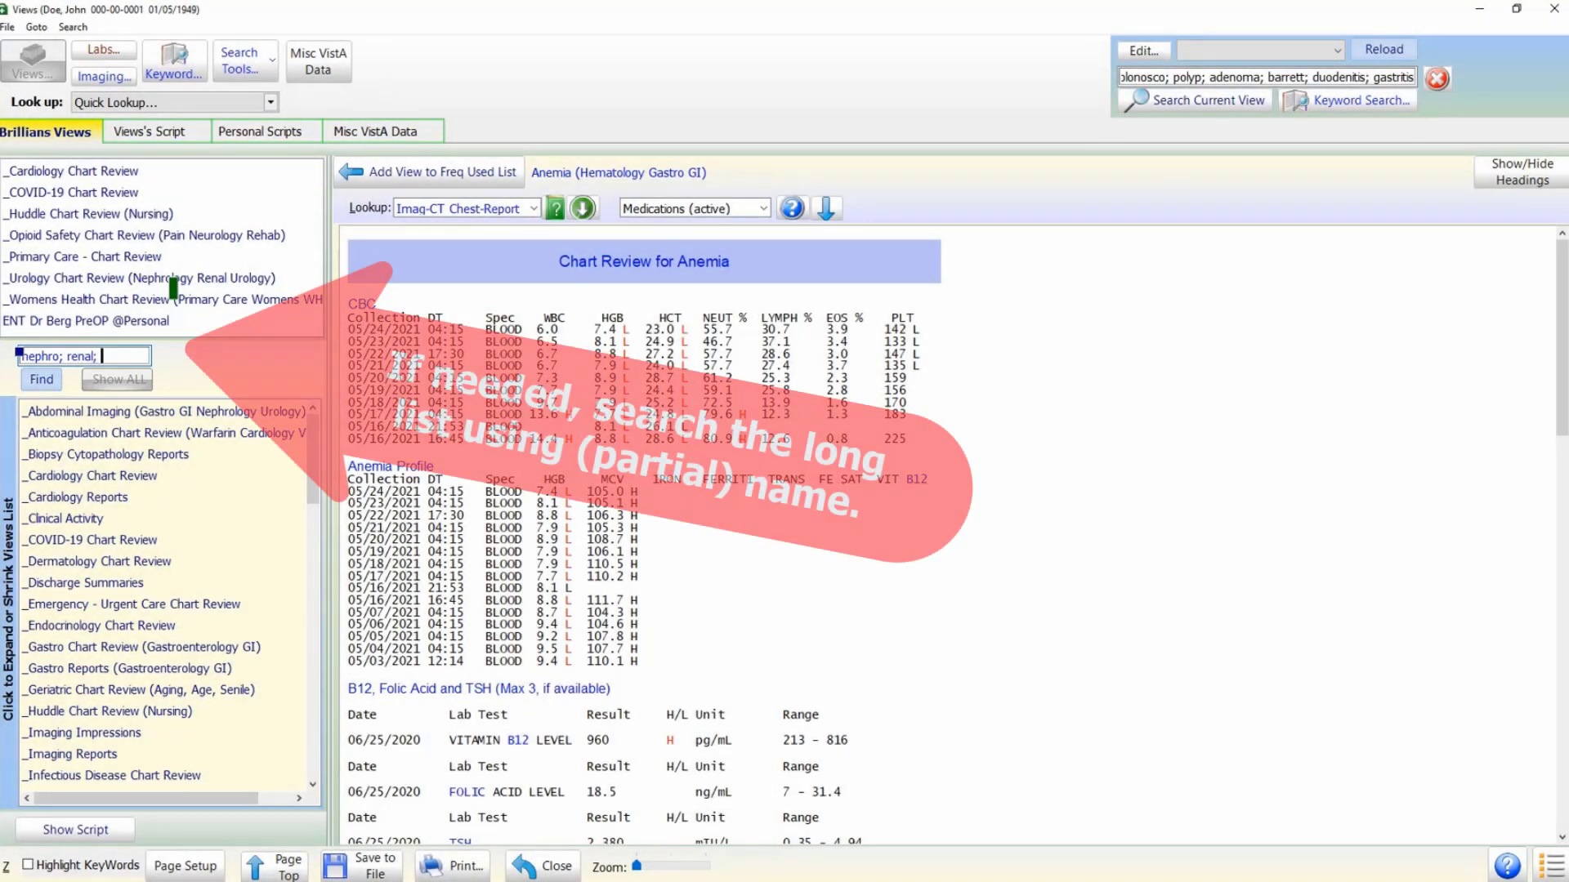
pyautogui.write('kidney')
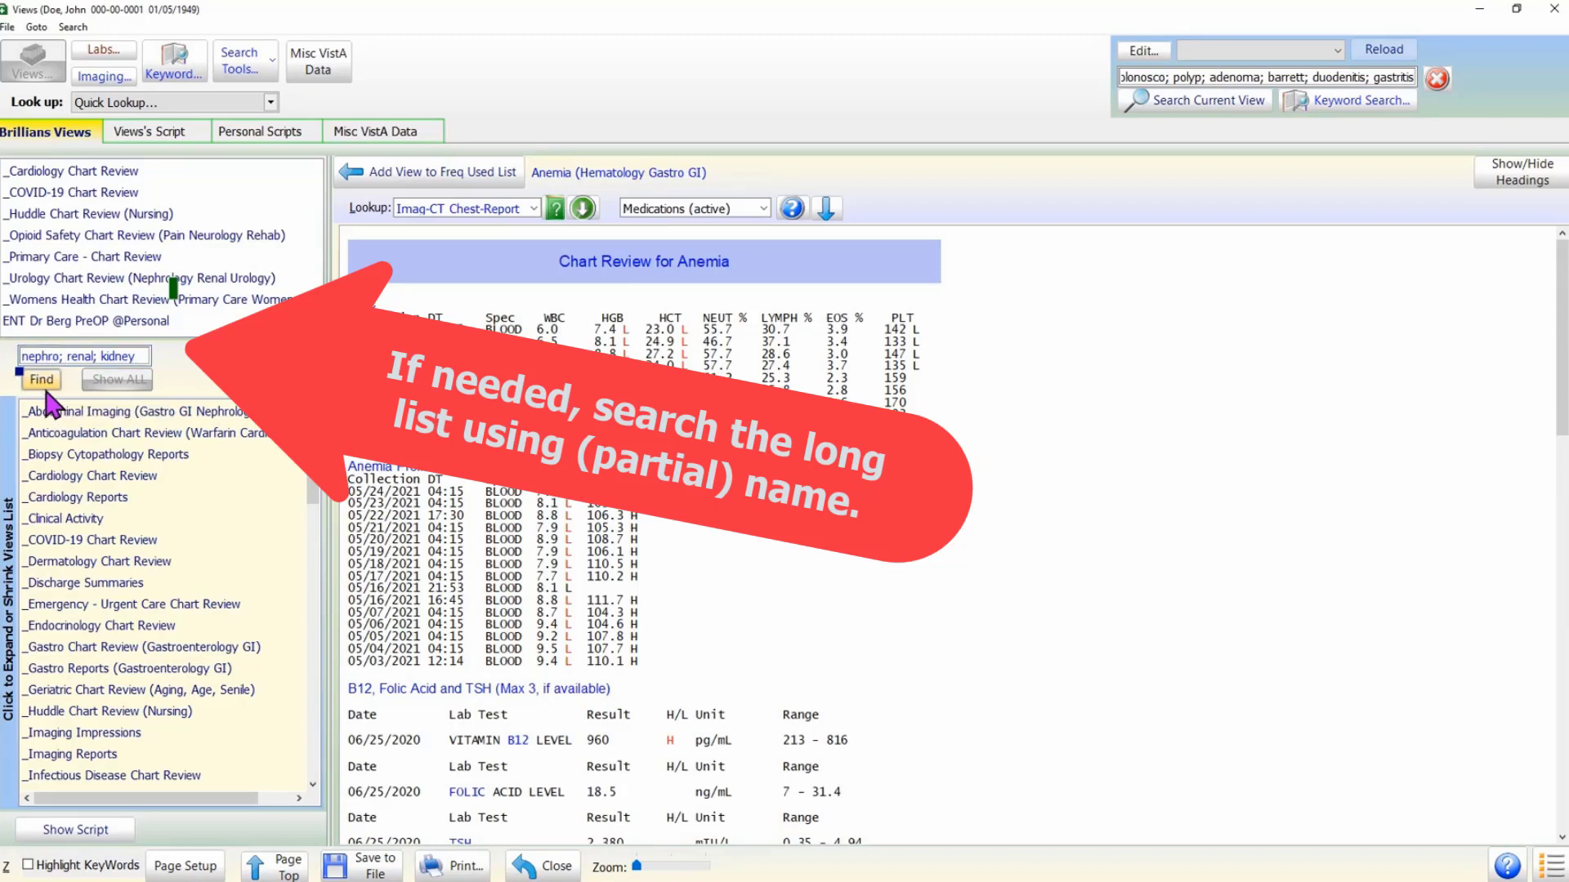
pyautogui.click(41, 379)
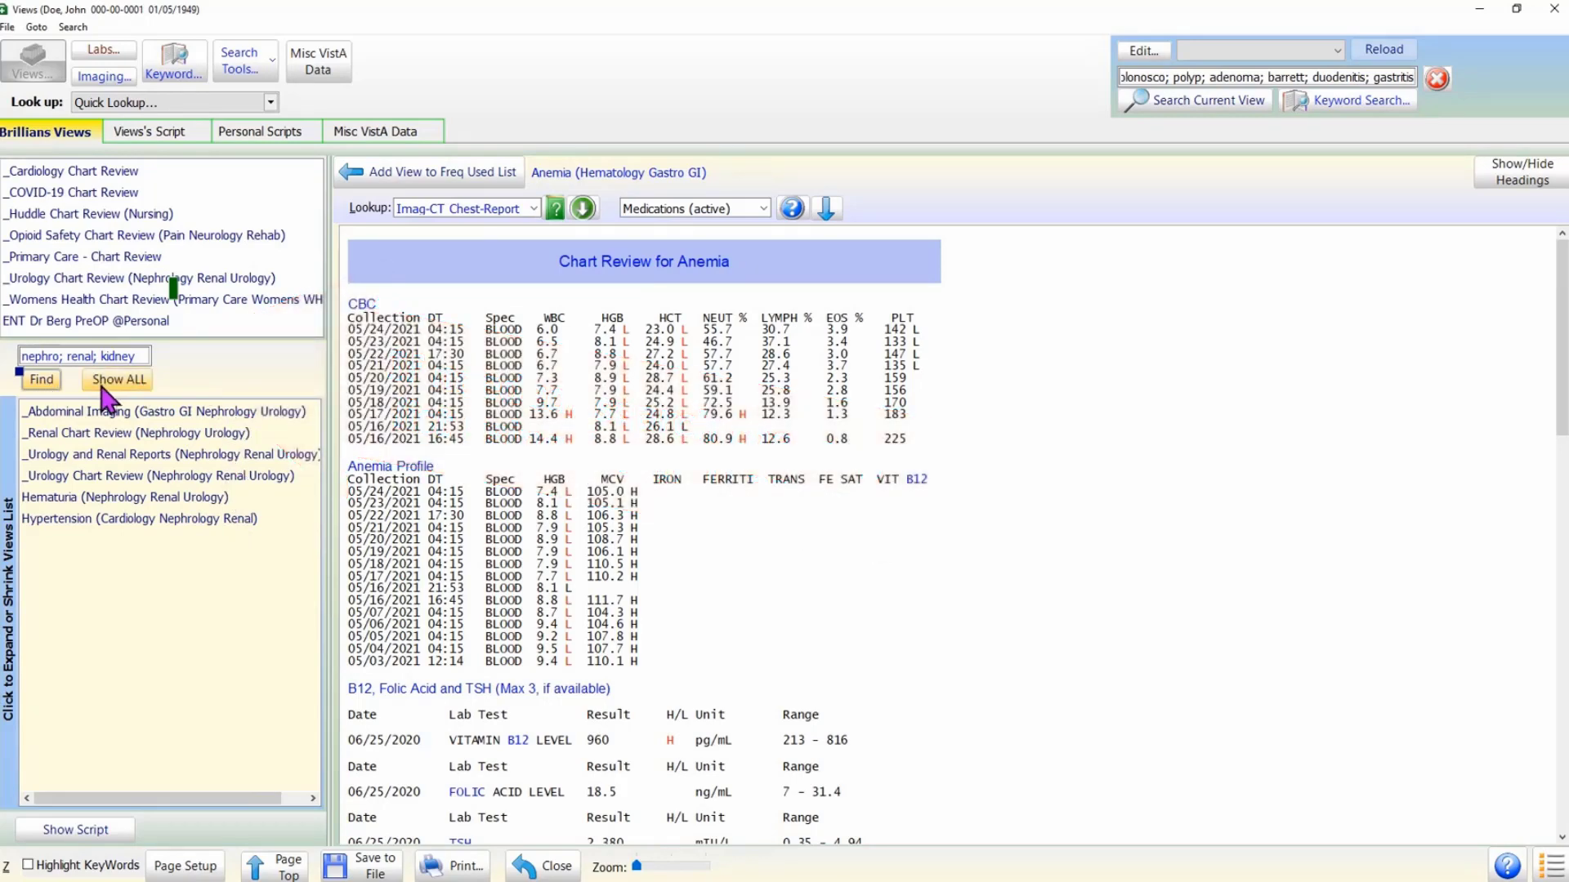
pyautogui.click(116, 379)
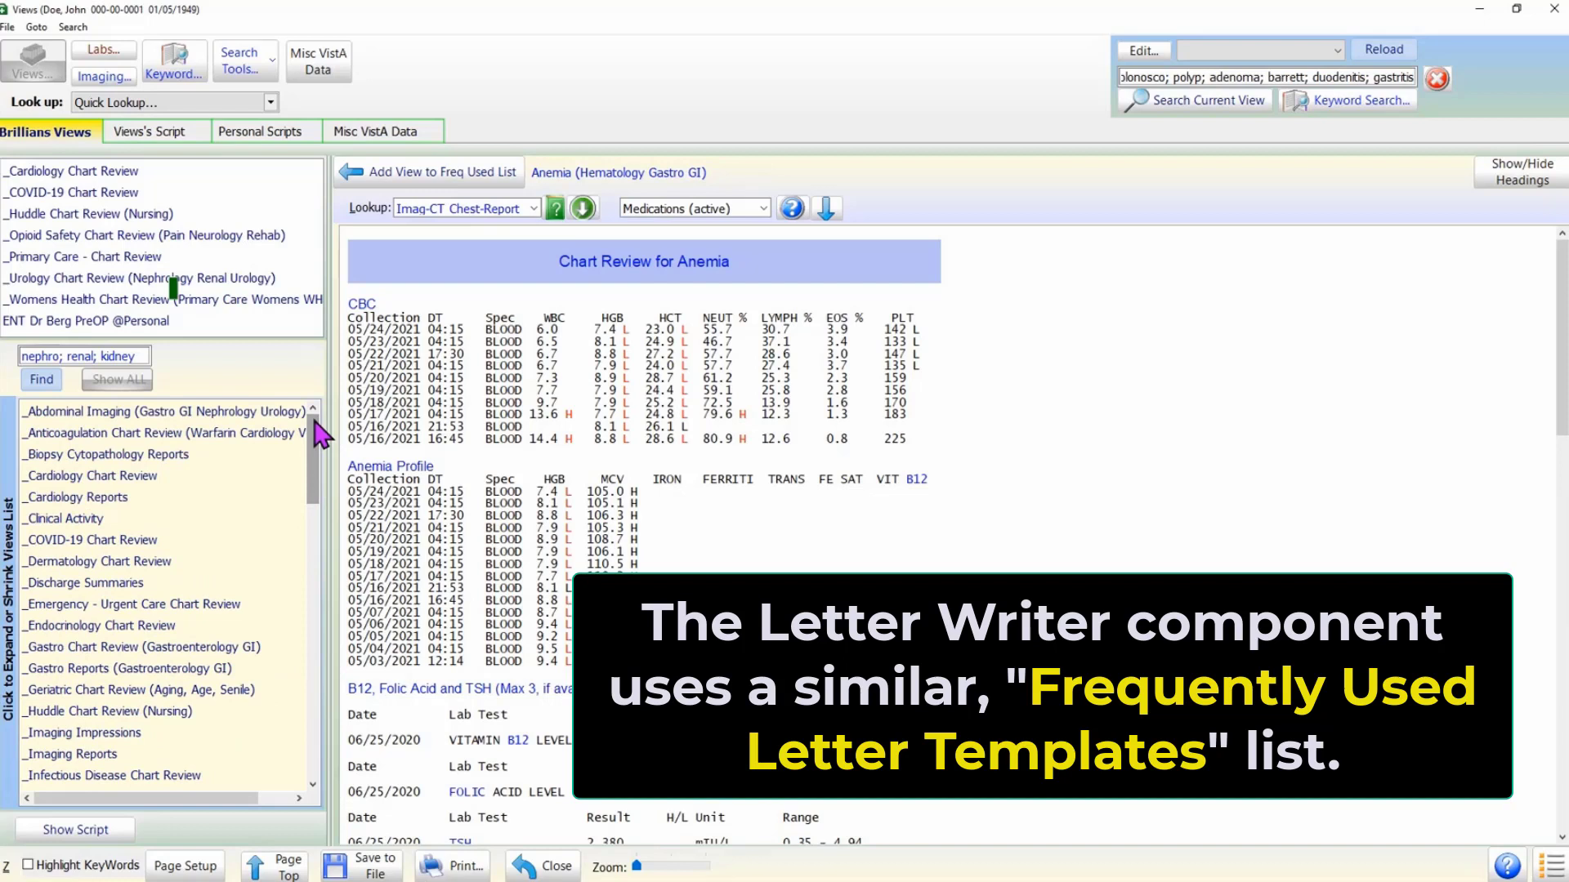
pyautogui.moveTo(367, 250)
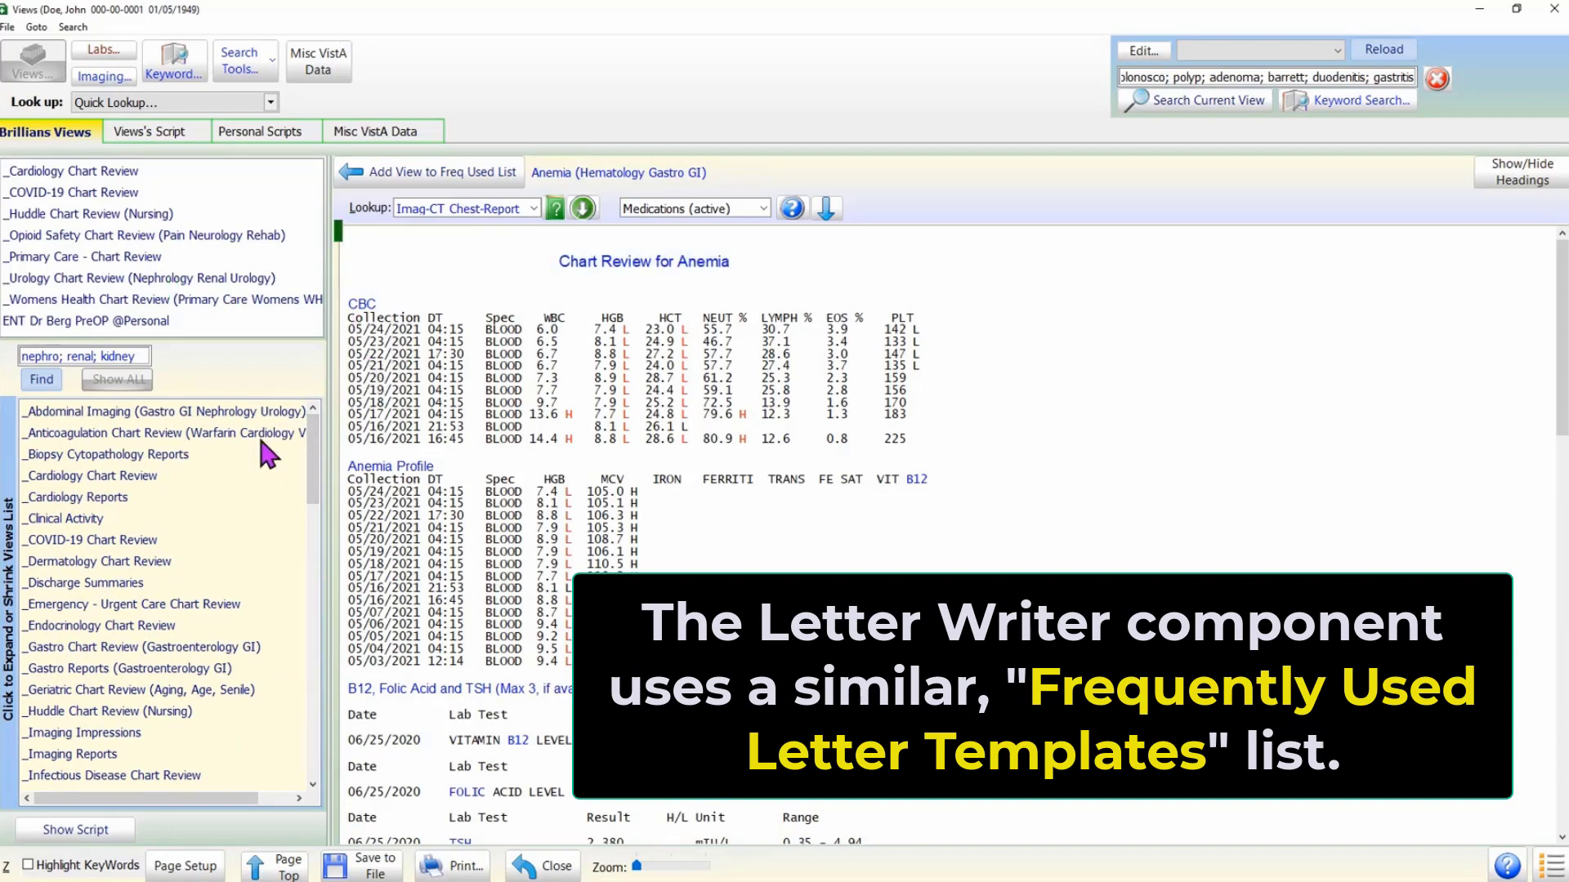
pyautogui.moveTo(316, 471)
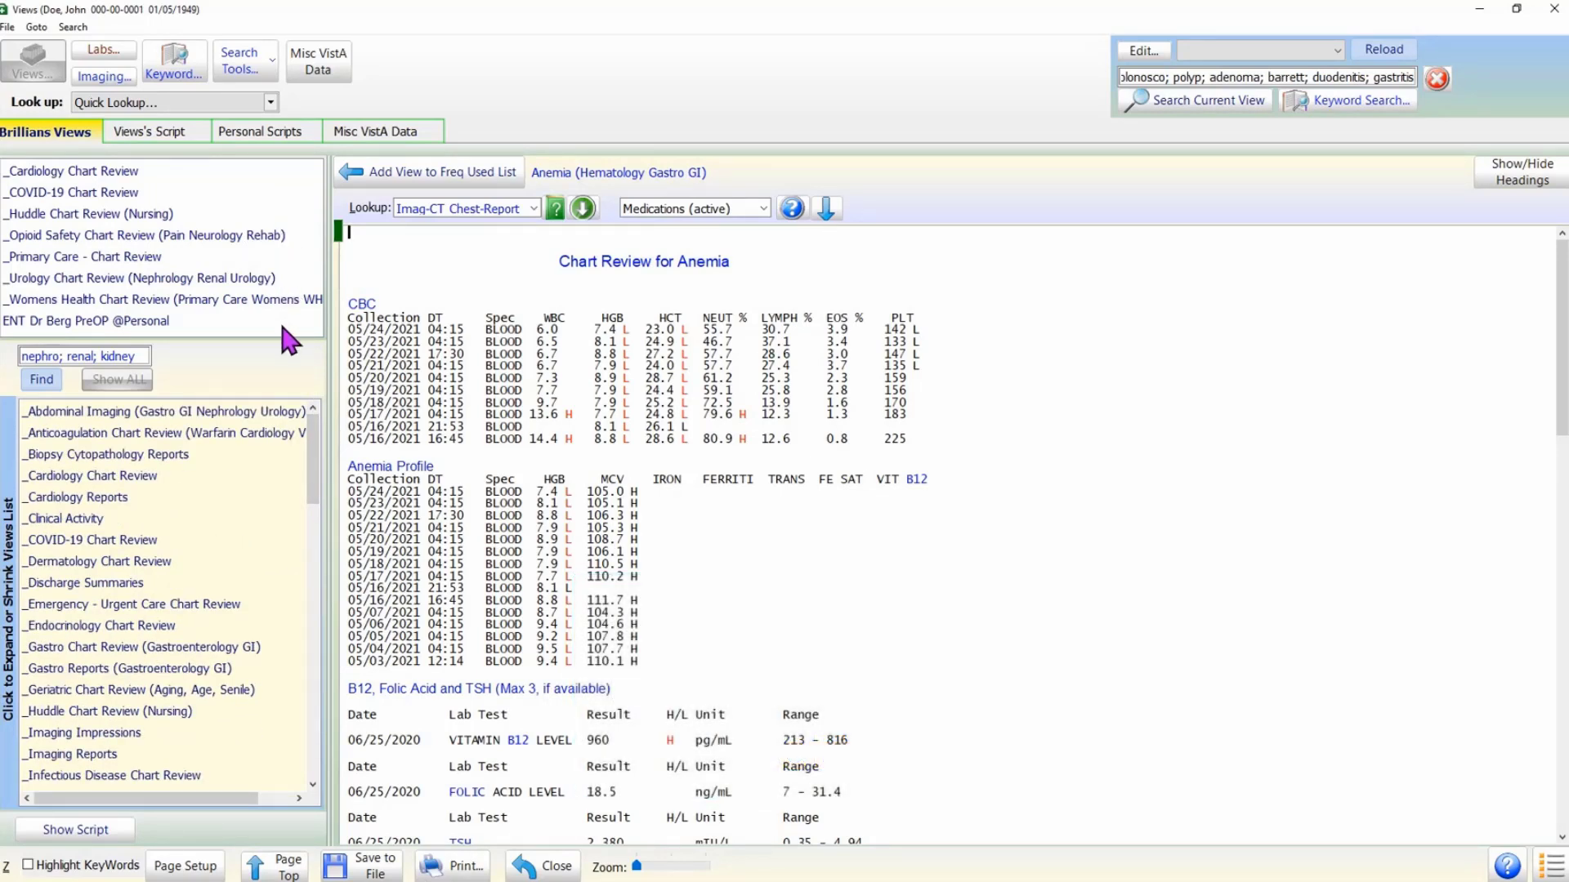
# Load the Primary Care - Chart Review view from the Frequently Used Views list.
pyautogui.click(88, 256)
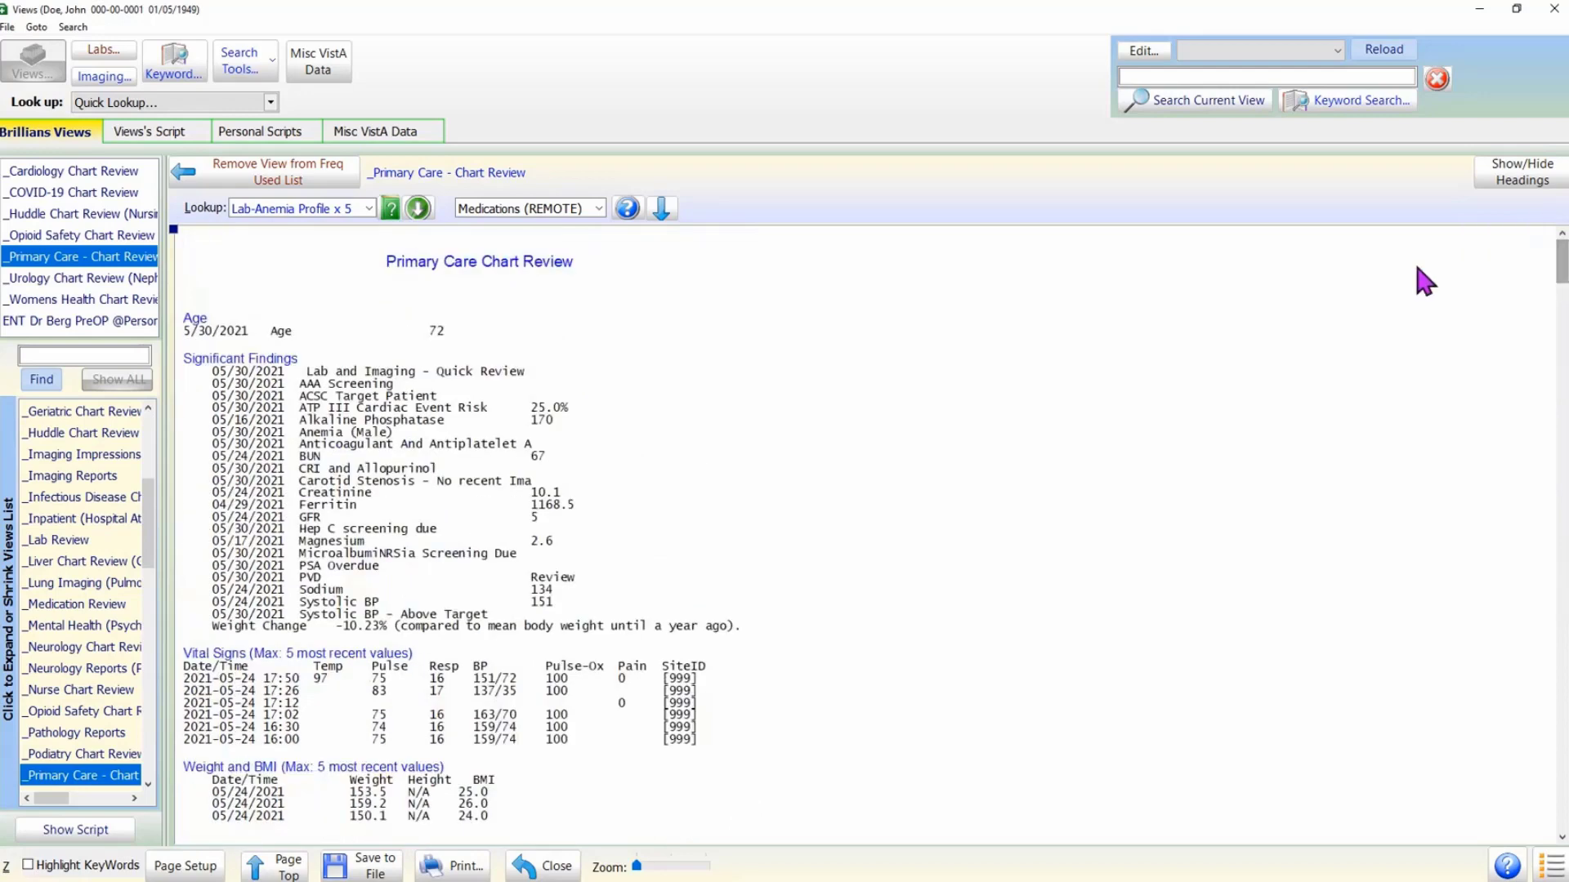
pyautogui.moveTo(975, 340)
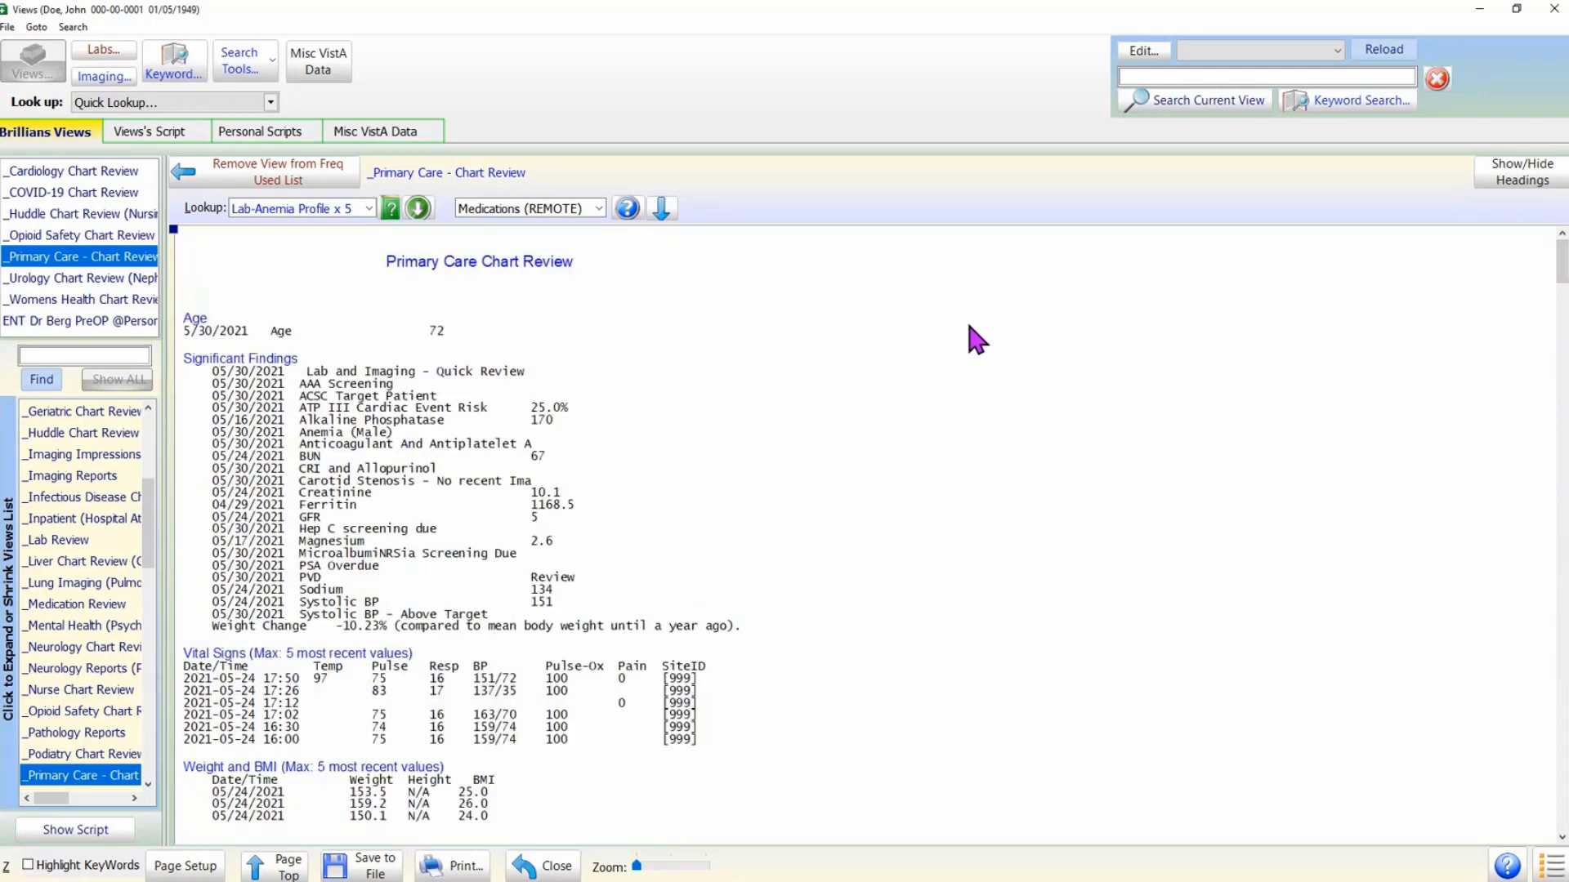
pyautogui.moveTo(901, 427)
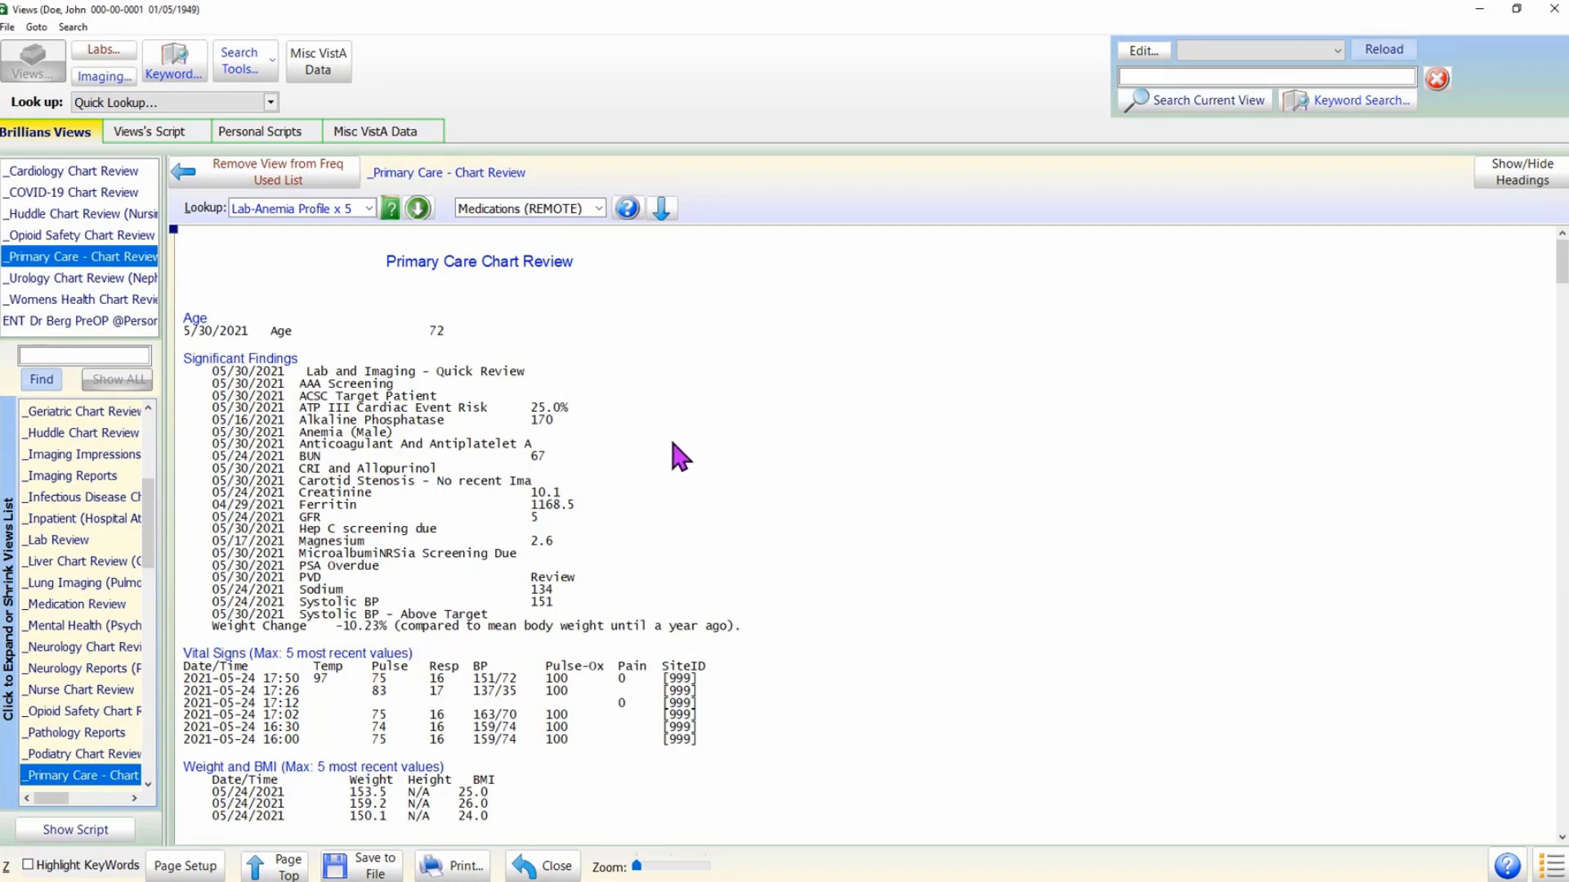
pyautogui.moveTo(625, 485)
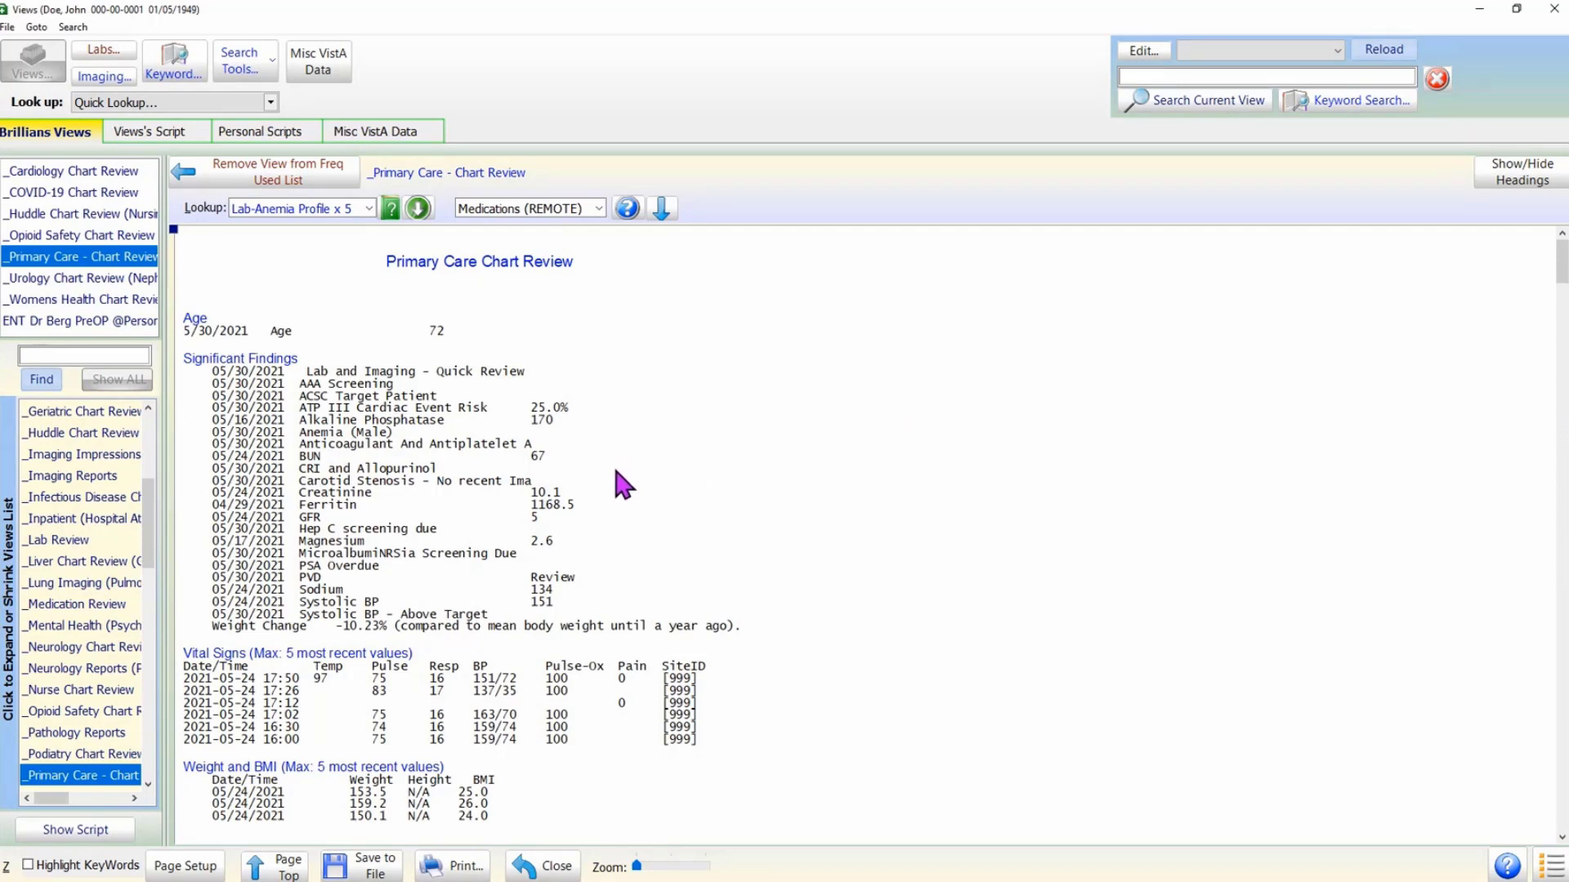
pyautogui.moveTo(610, 492)
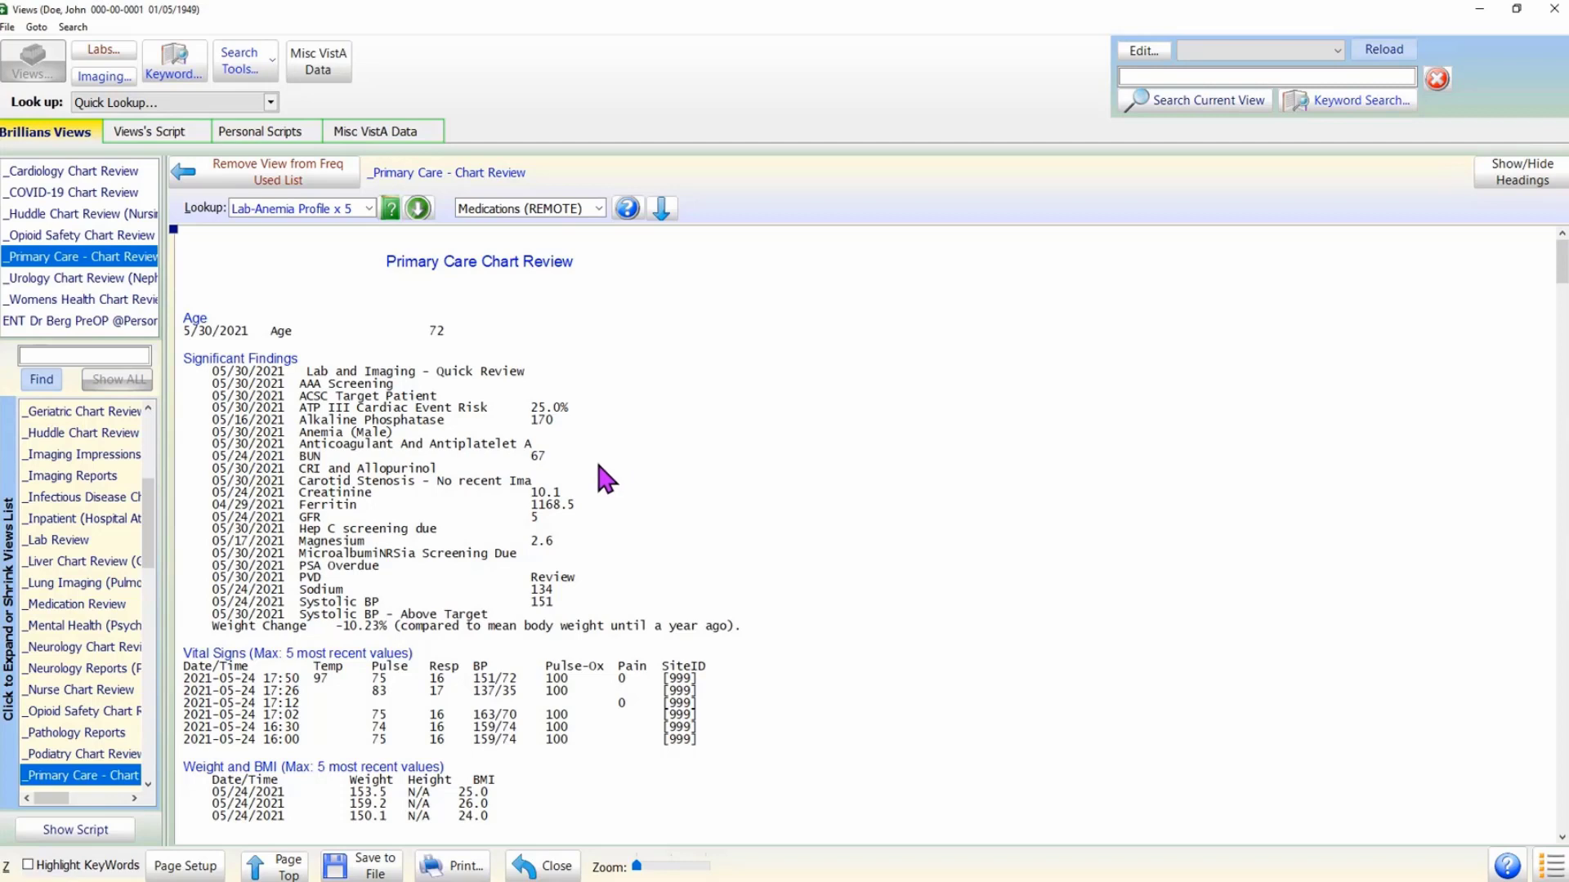
pyautogui.moveTo(607, 250)
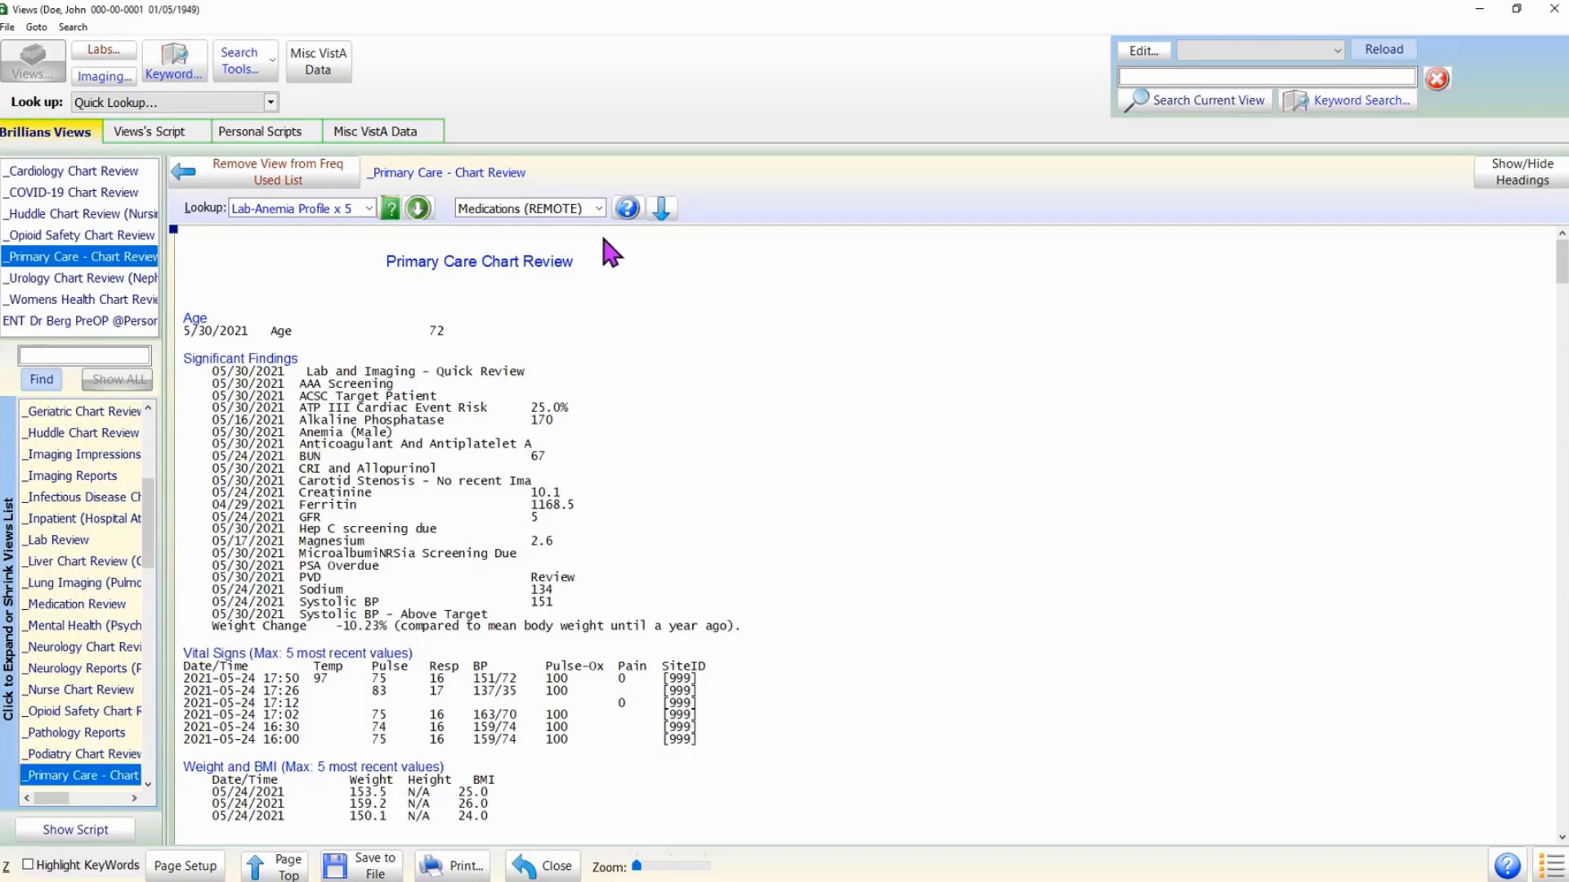
pyautogui.moveTo(388, 88)
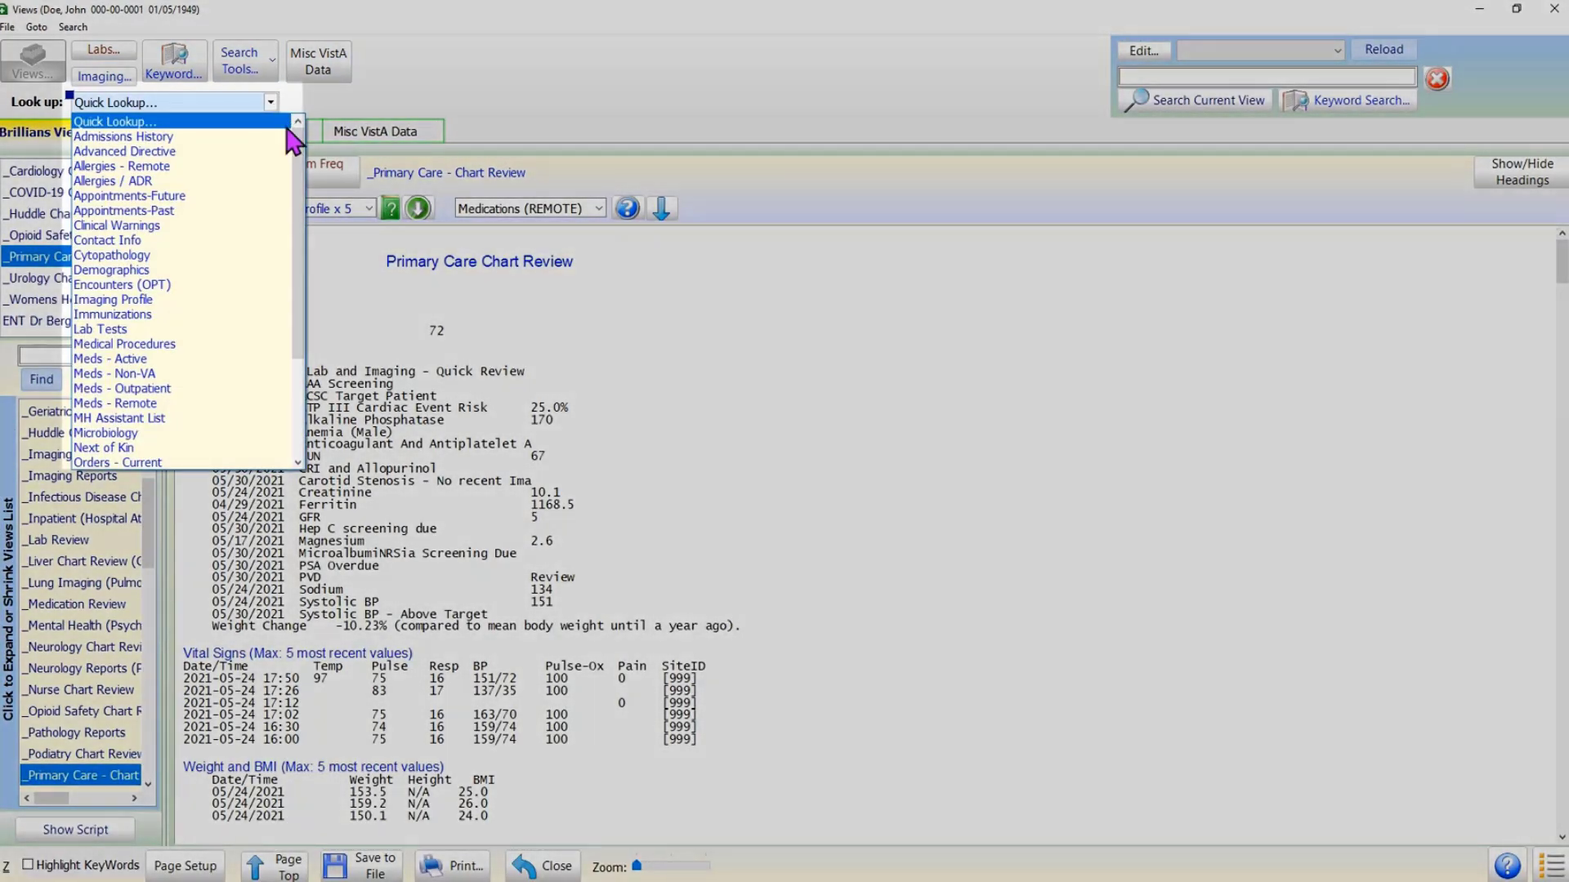
# Scroll the Quick Lookup category list down to PDMP Check History.
pyautogui.scroll(-3)
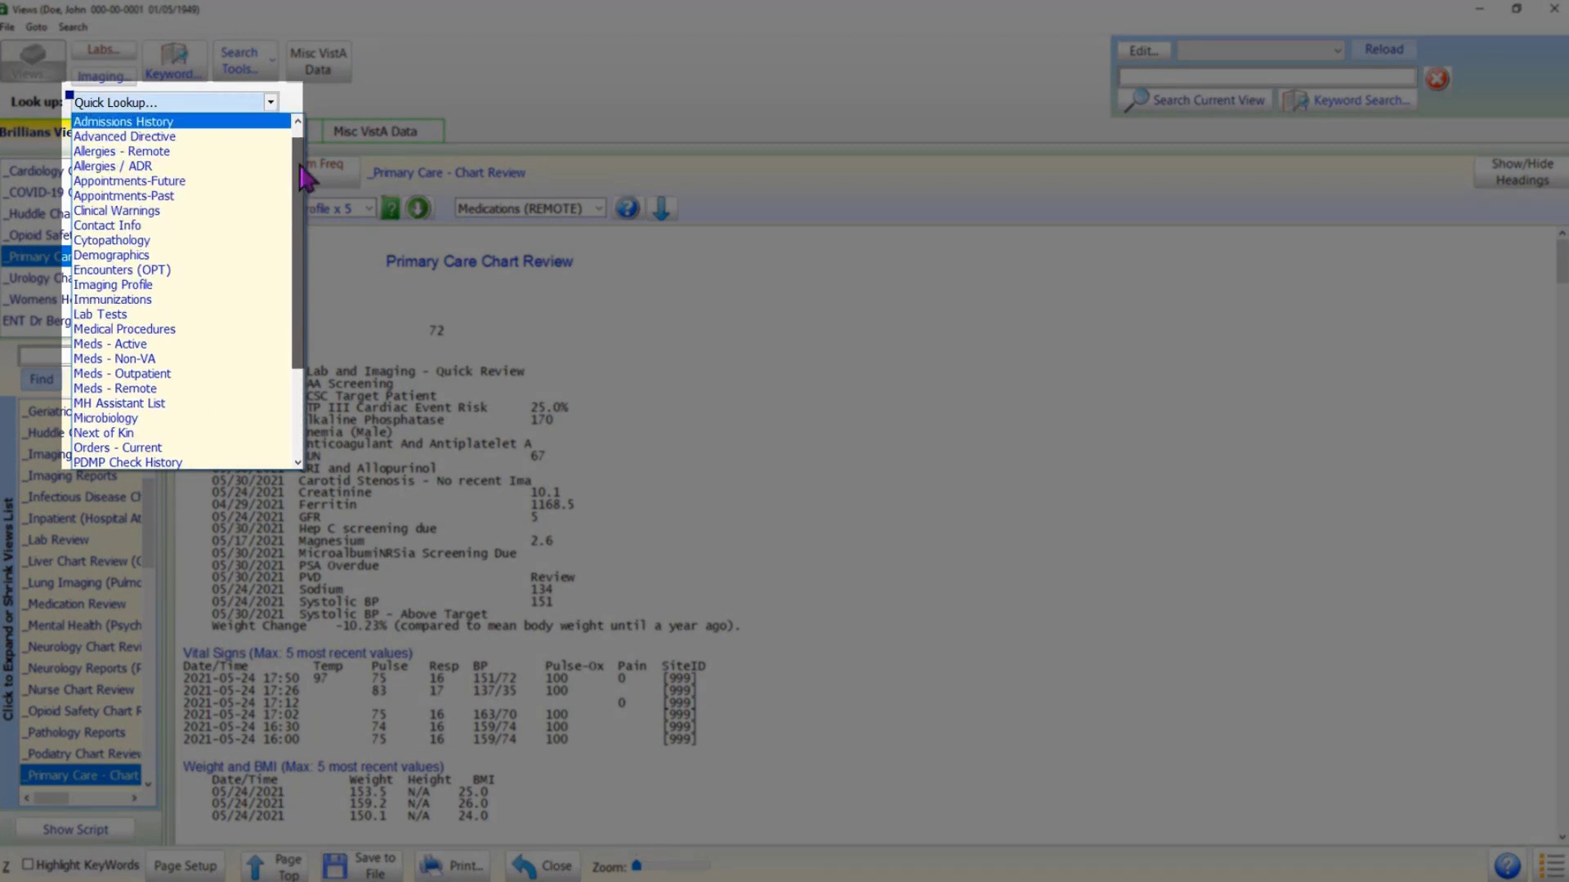
pyautogui.moveTo(165, 314)
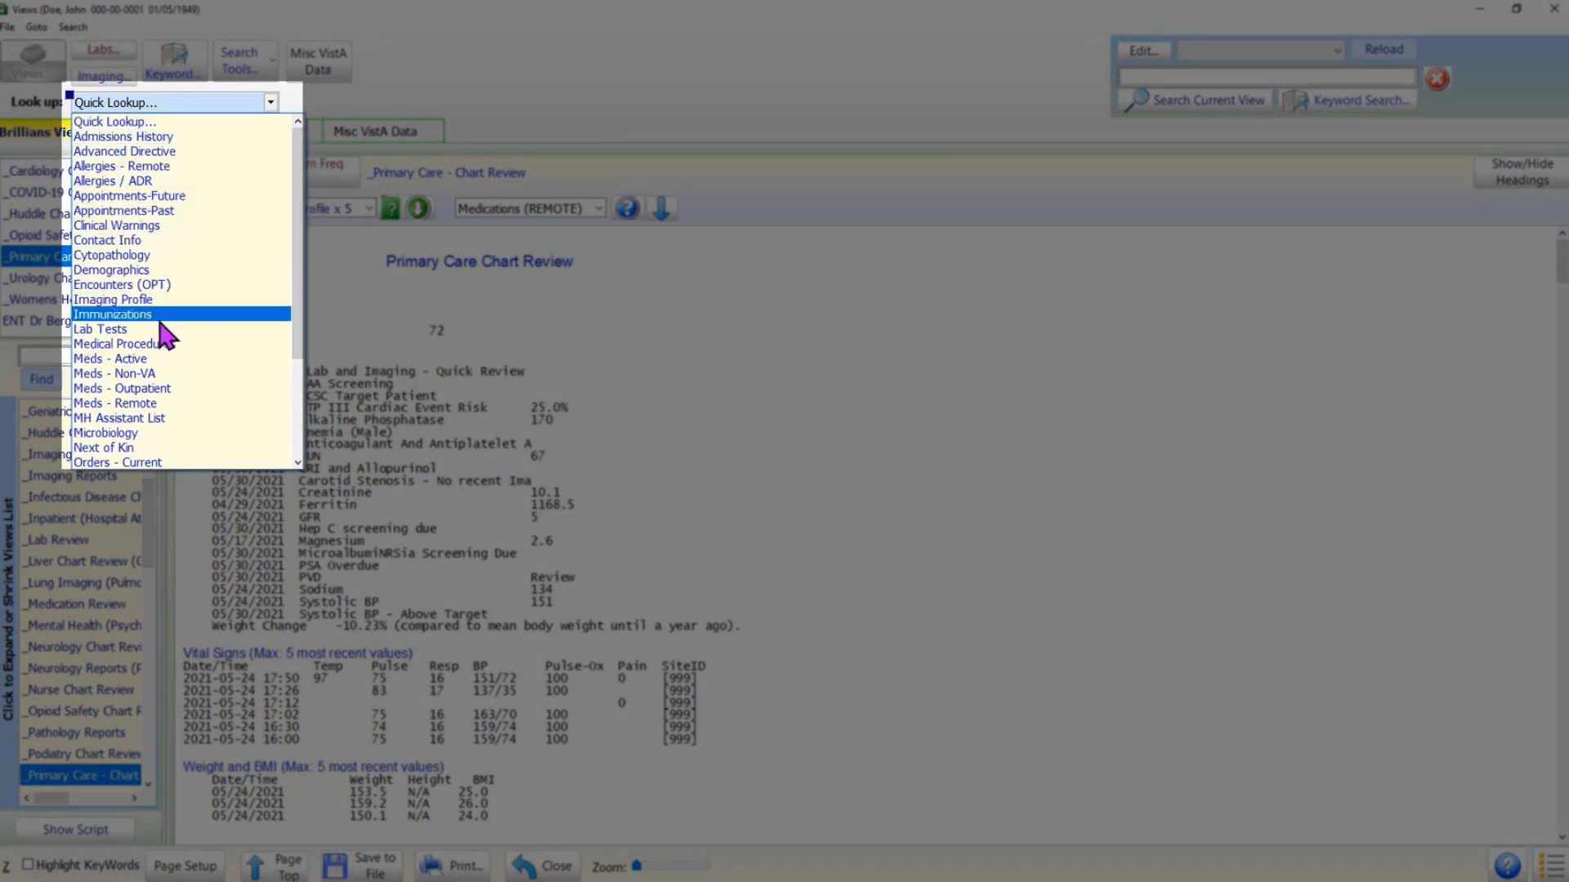
pyautogui.moveTo(103, 447)
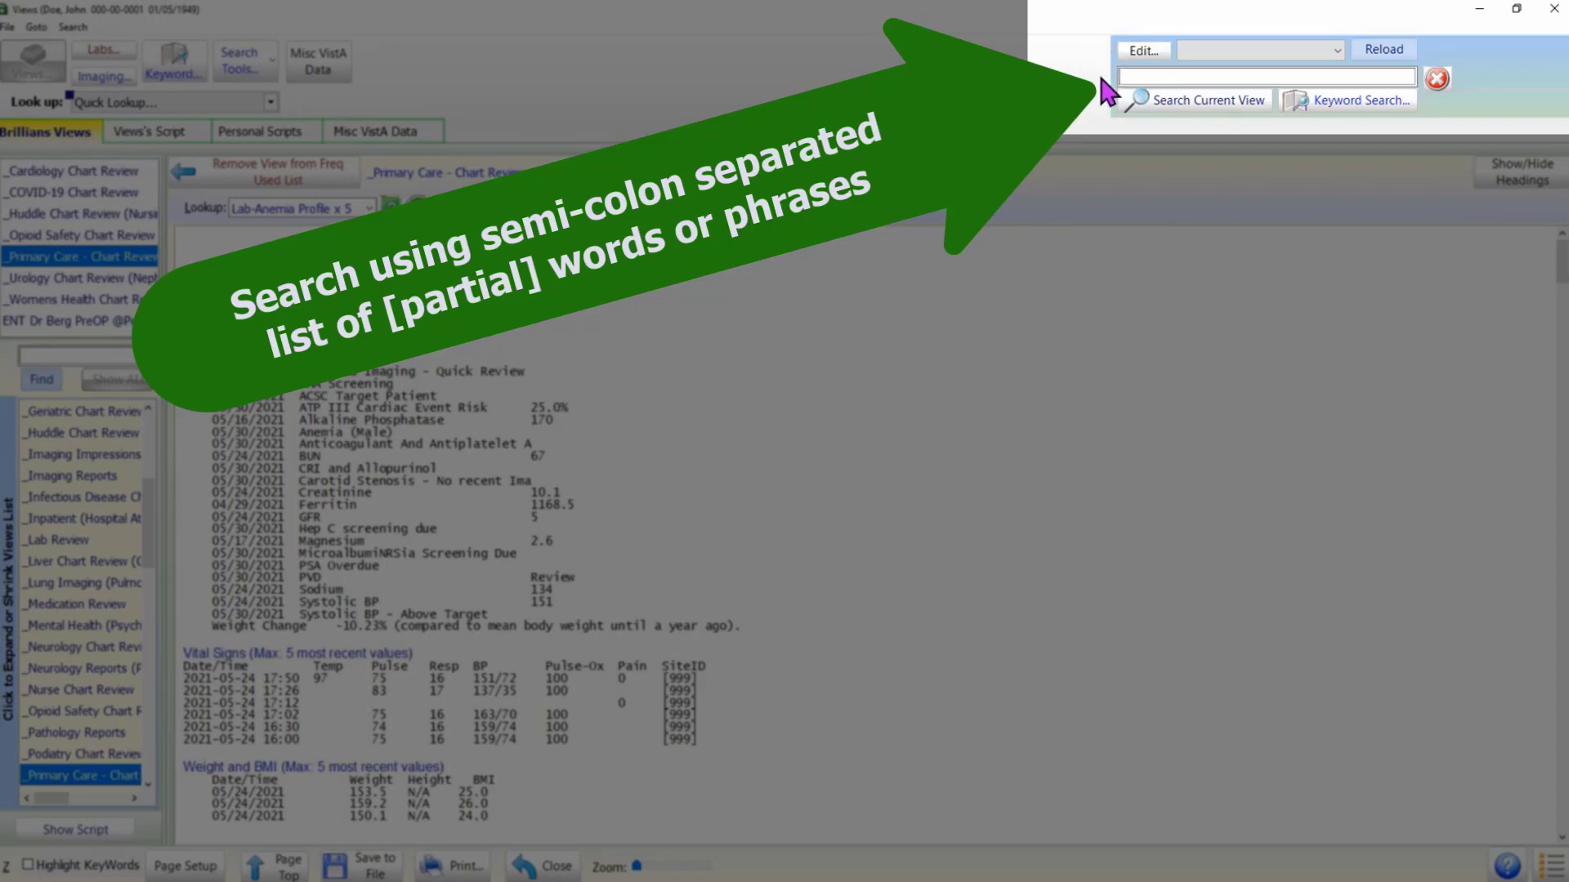
# Focus the search terms box, then show the Chart Review's headings panel.
pyautogui.click(1270, 75)
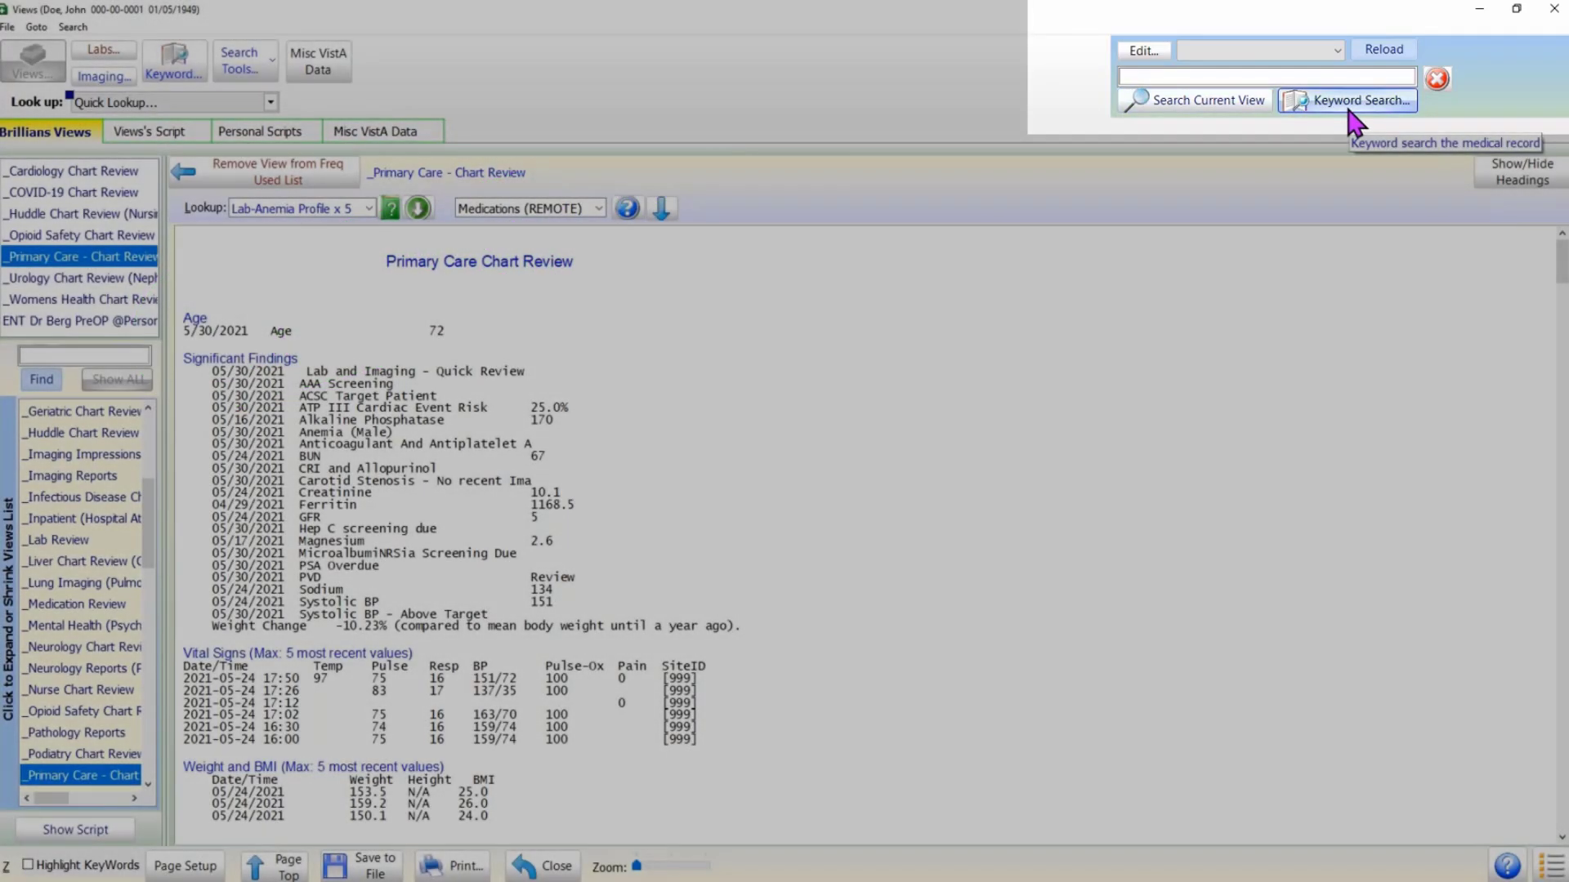
pyautogui.moveTo(1360, 148)
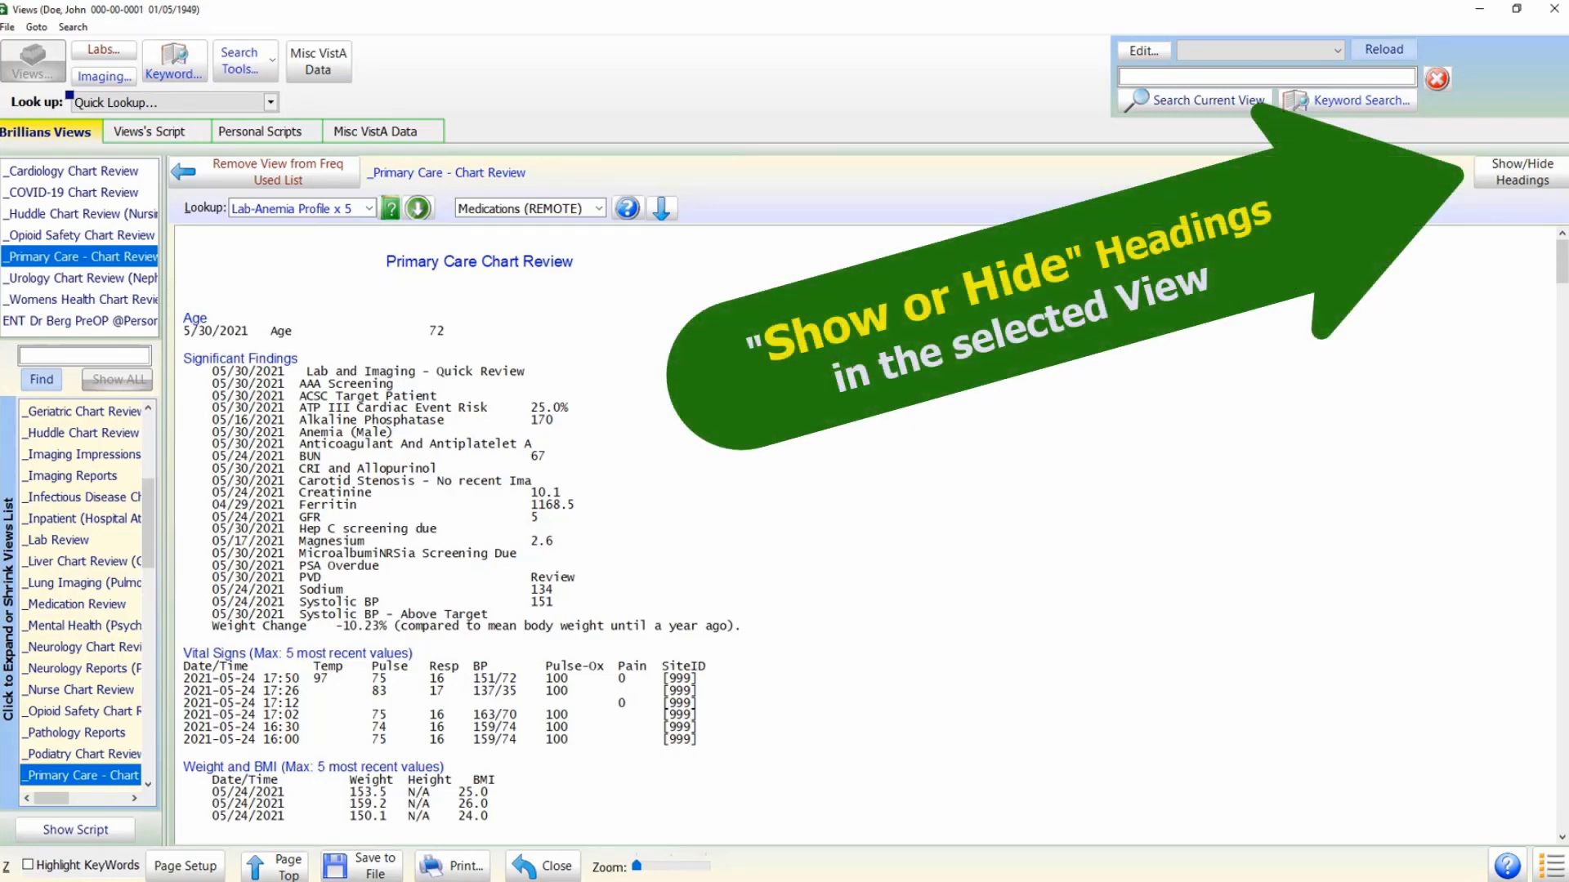
pyautogui.moveTo(1514, 218)
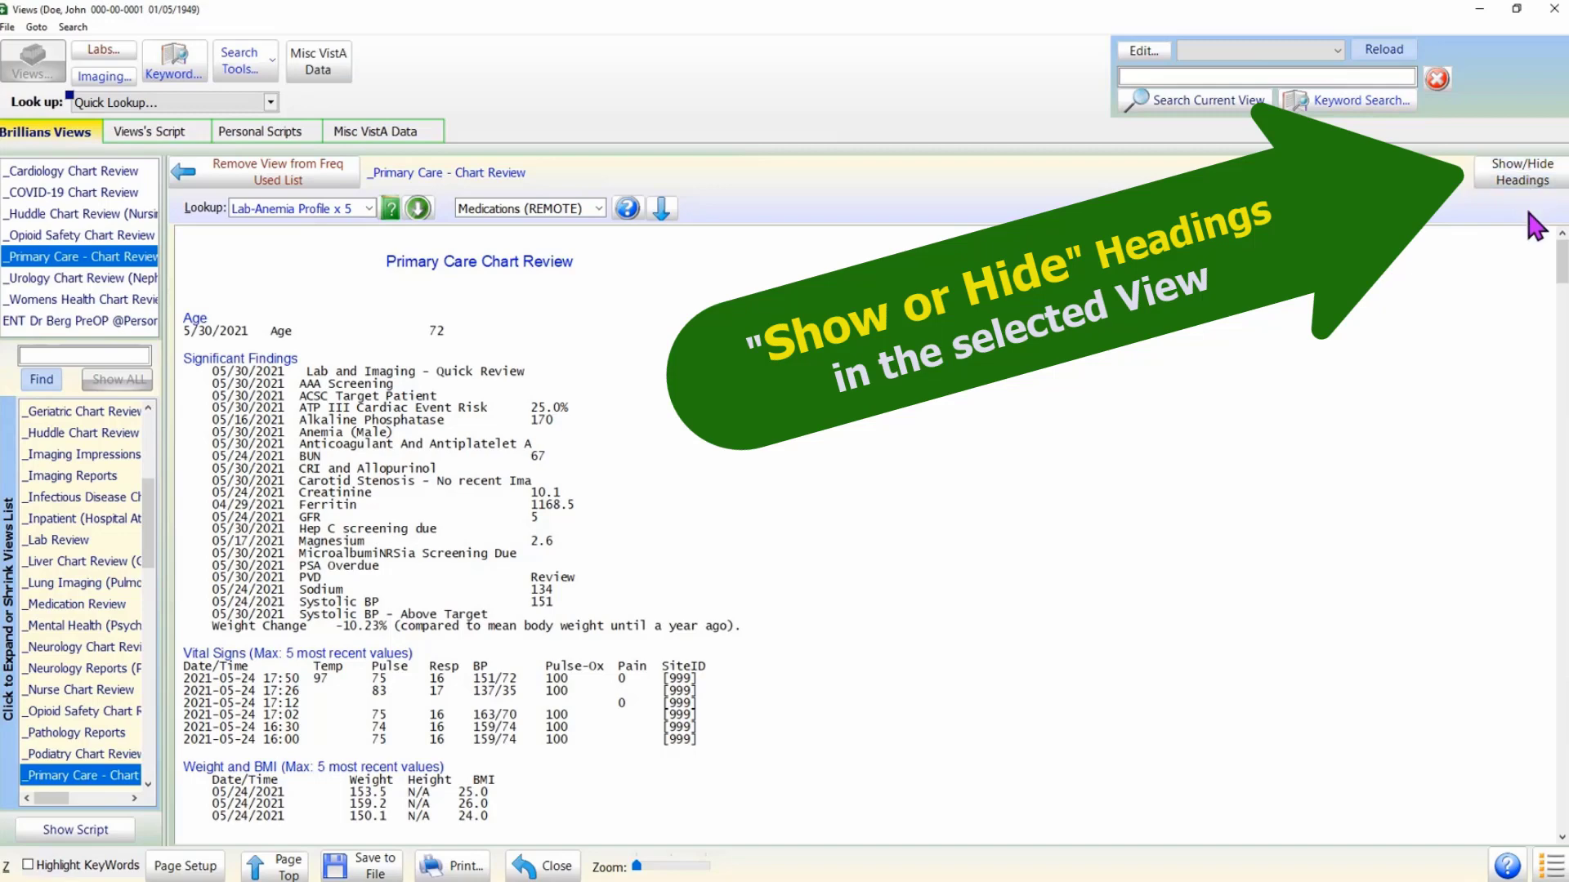
pyautogui.click(1521, 171)
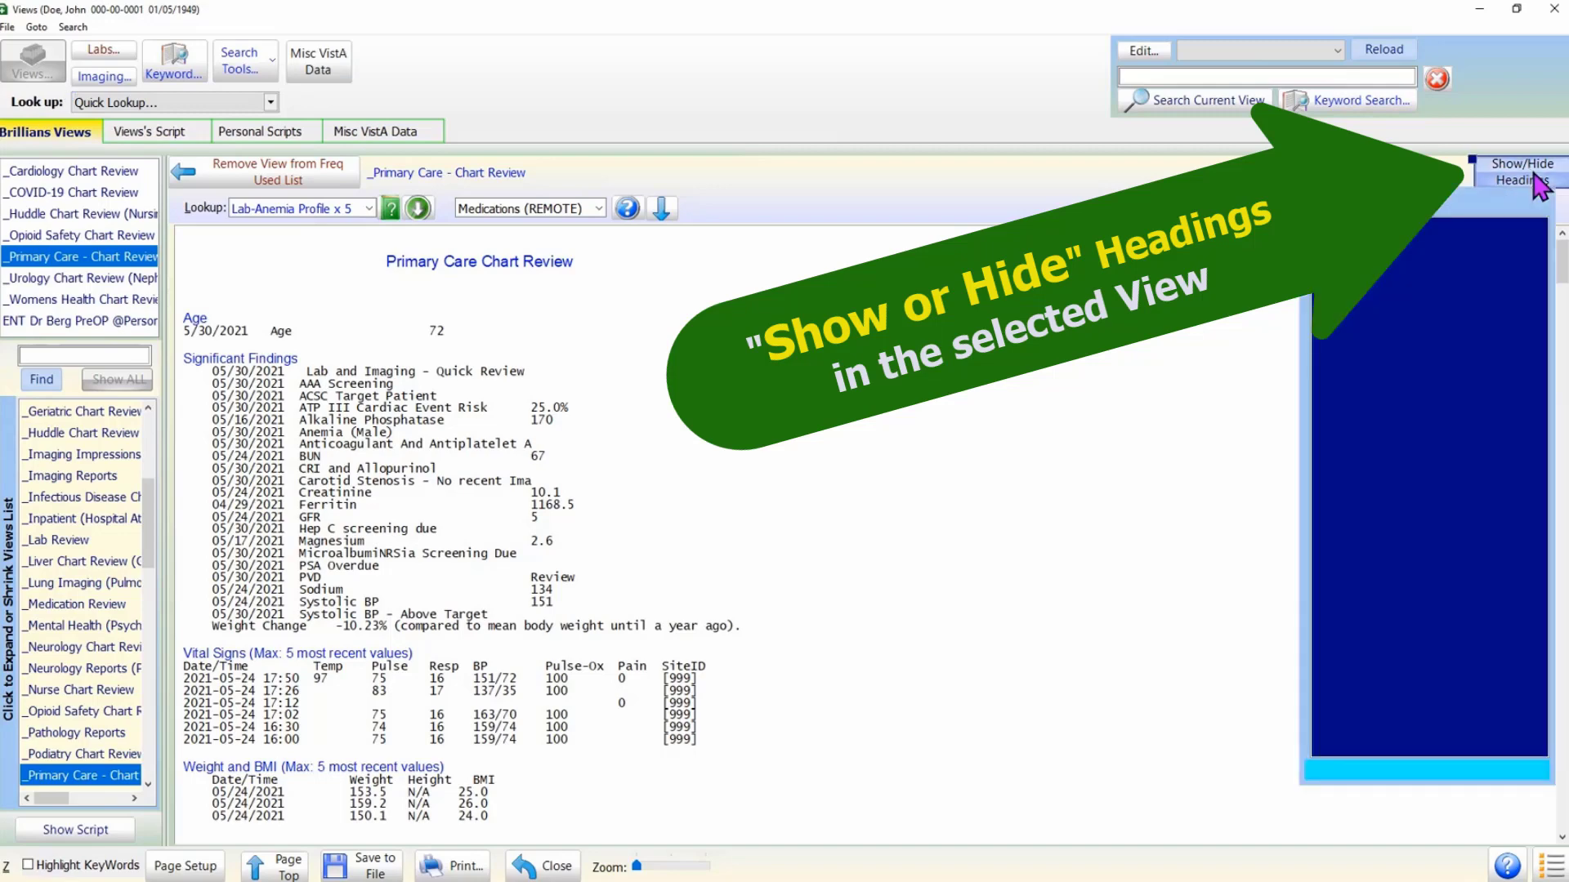
# Toggle Show/Hide Headings until the panel lists sections from A1c Values to Weight and BMI.
pyautogui.click(1522, 170)
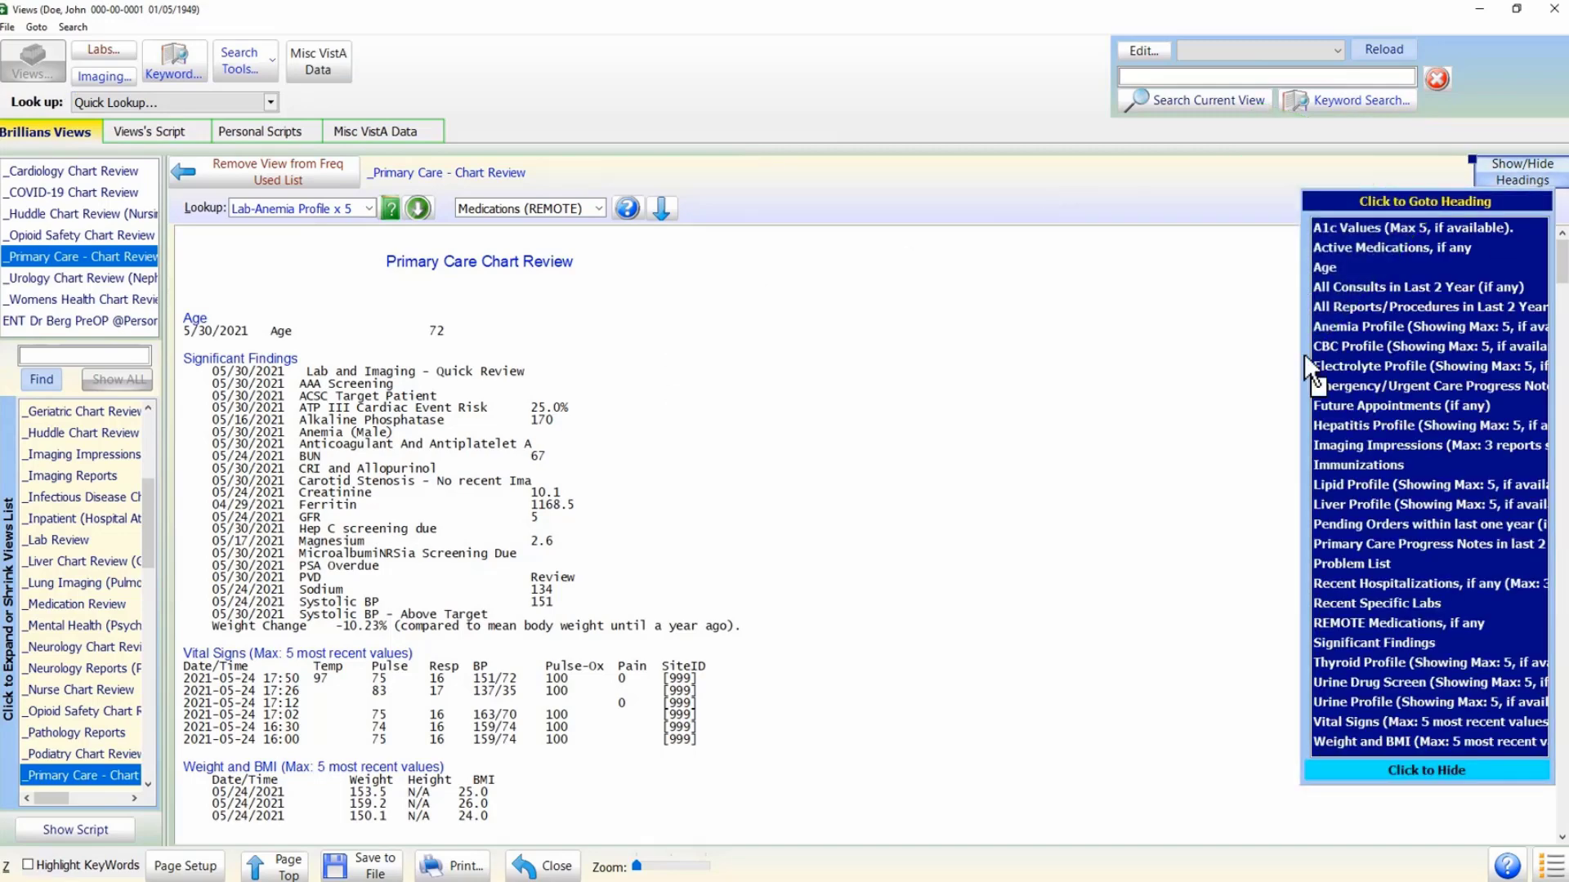
pyautogui.click(1521, 170)
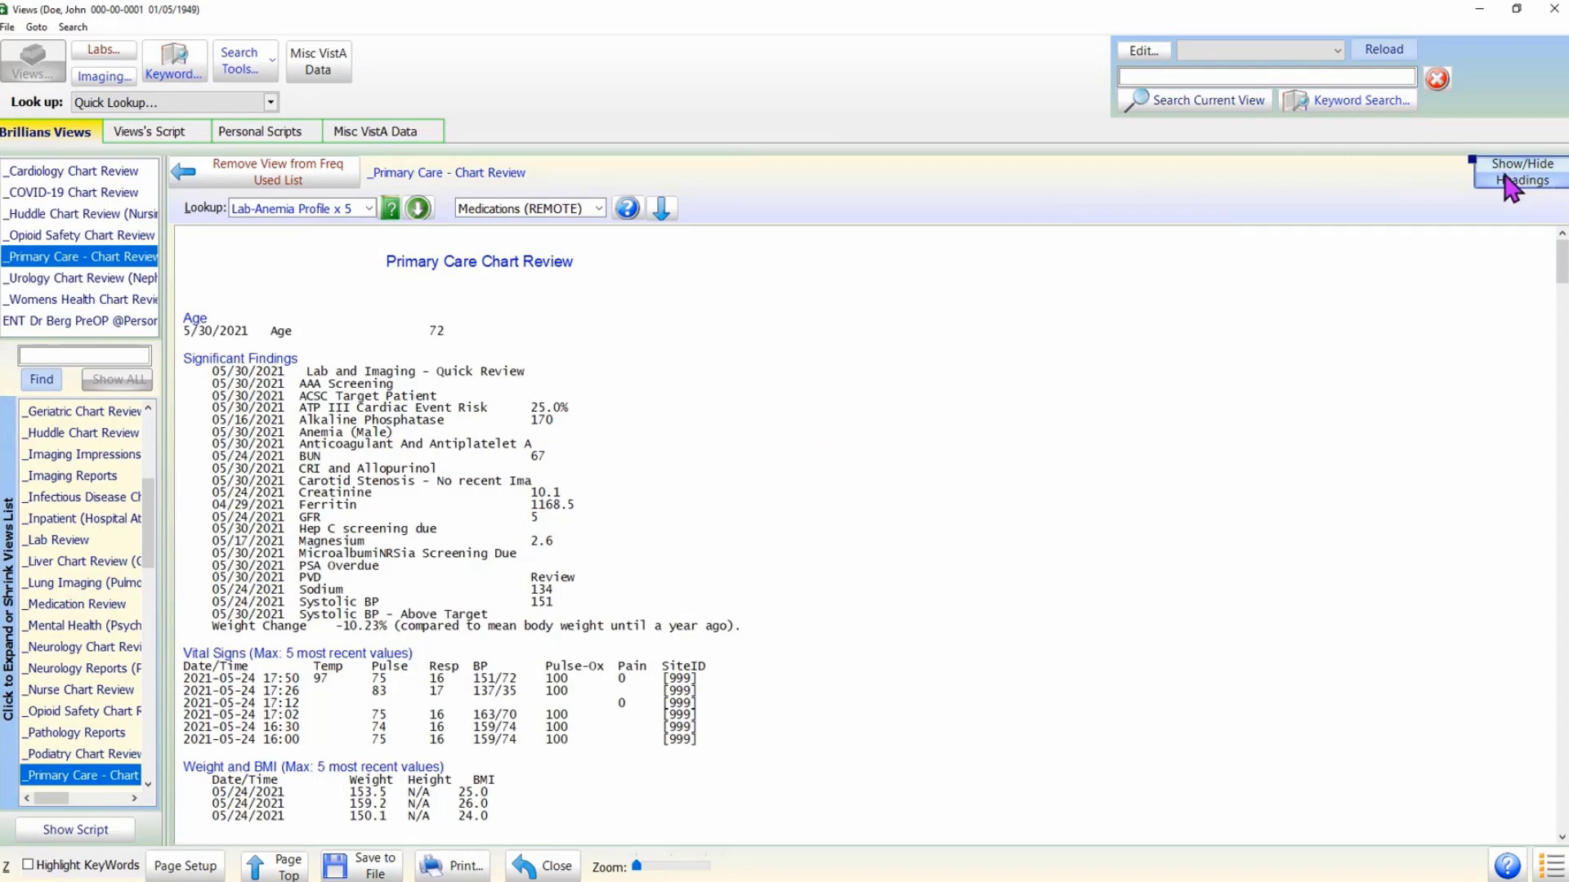
pyautogui.click(1522, 170)
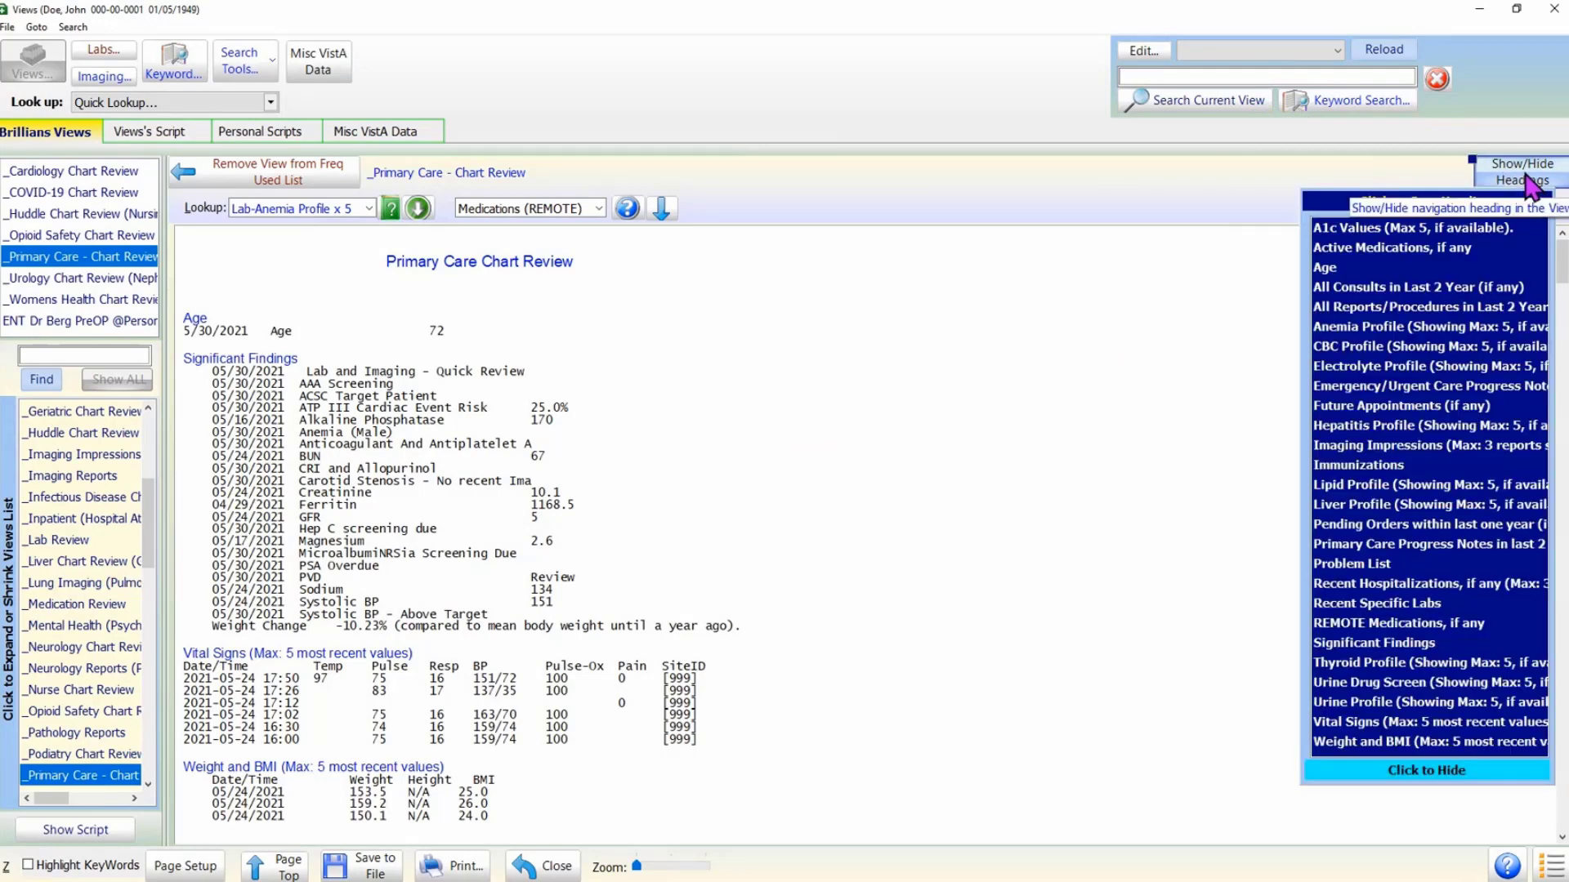
pyautogui.moveTo(1302, 388)
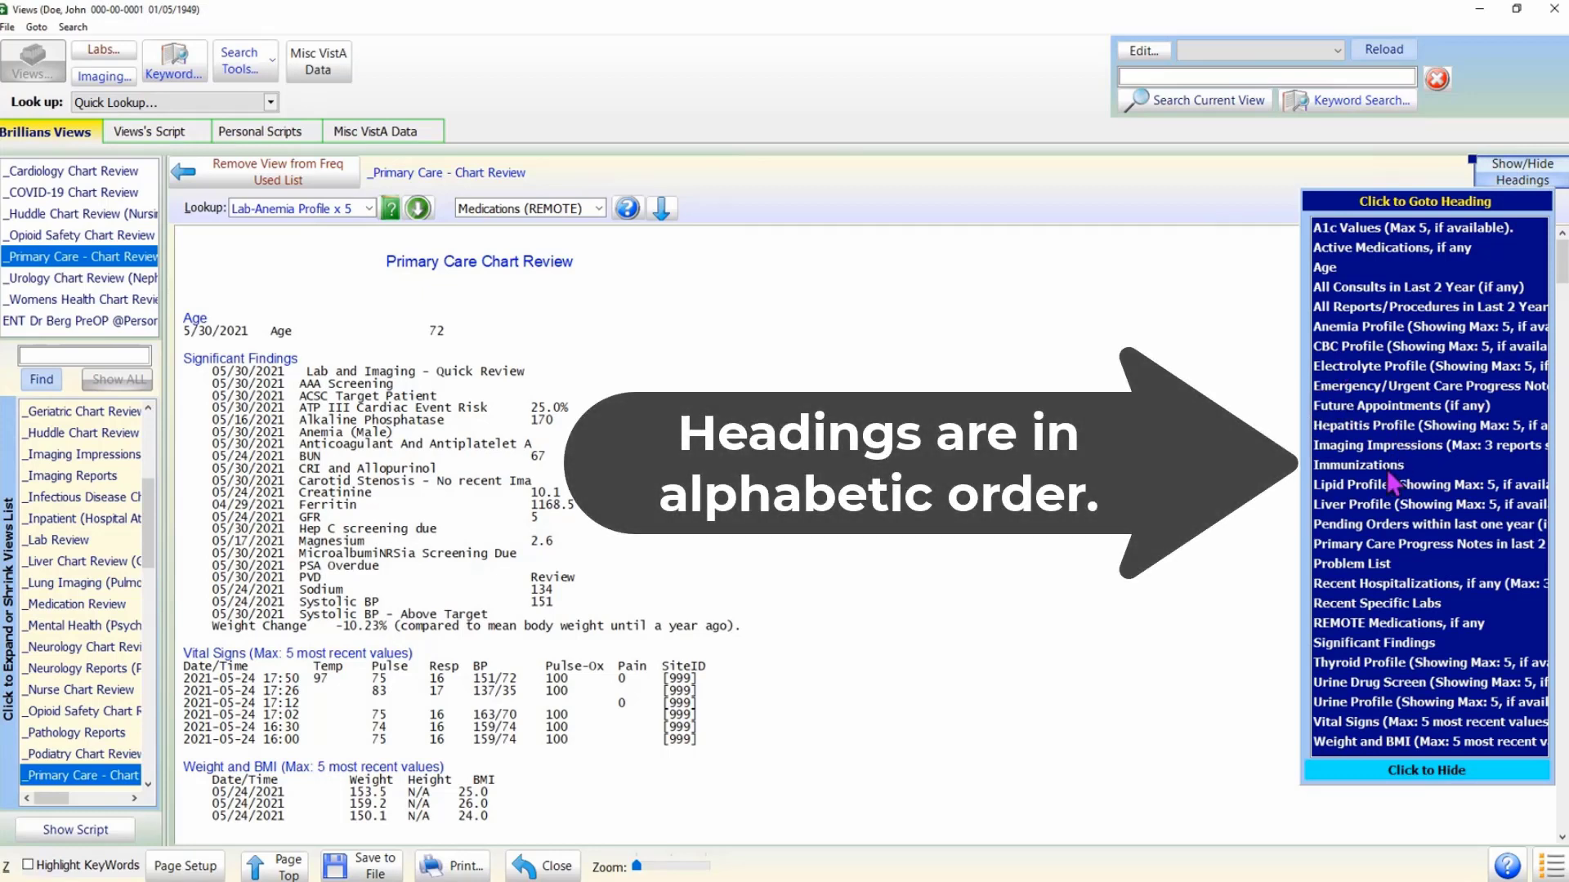
pyautogui.moveTo(1355, 321)
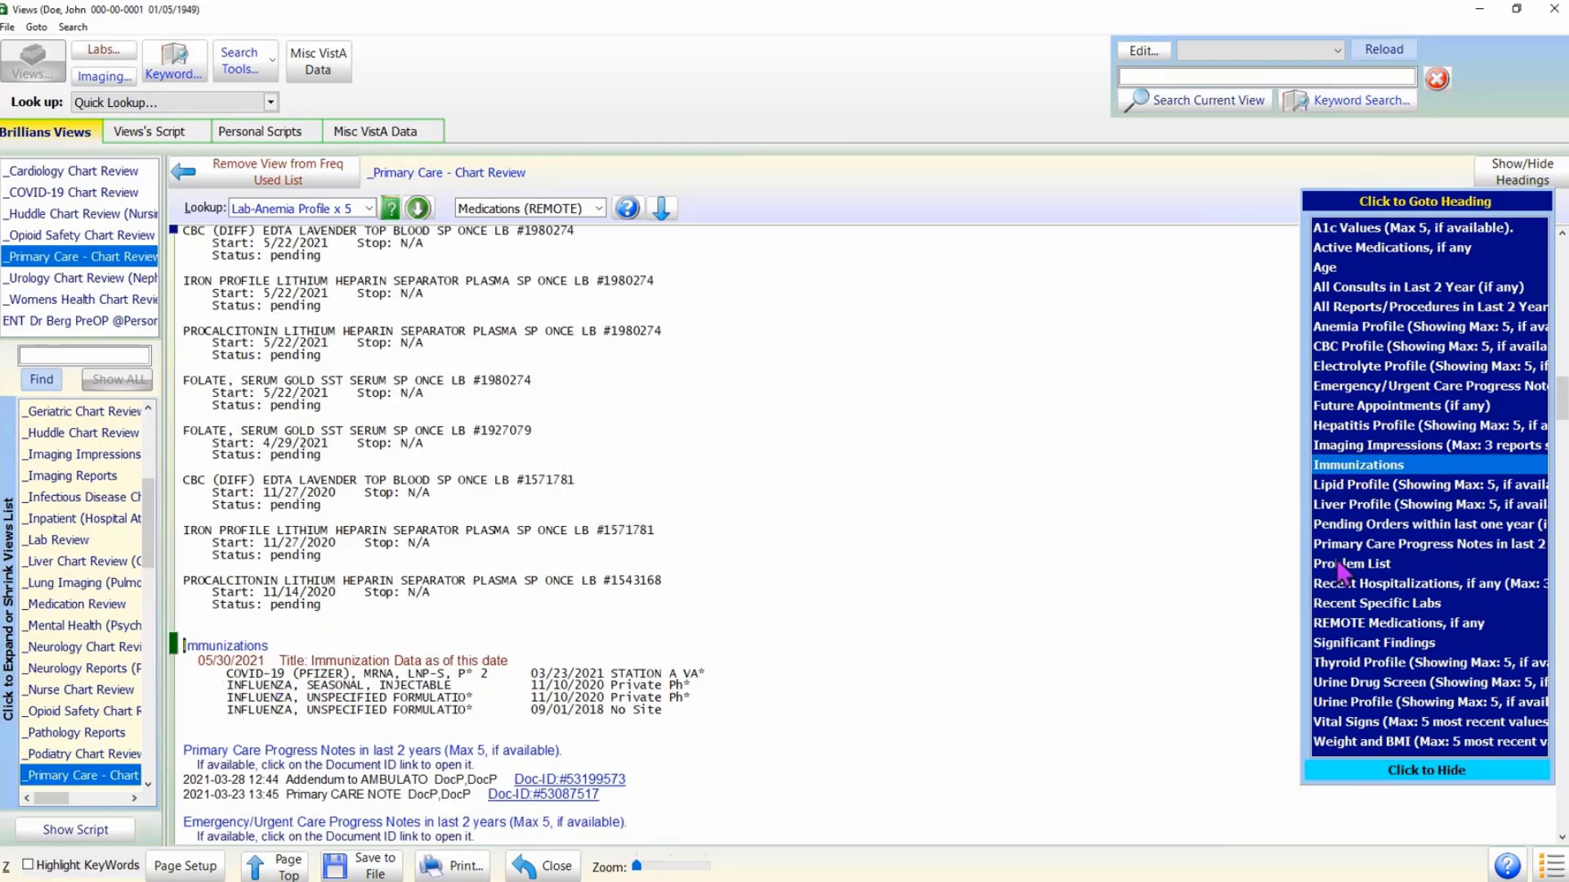
# Jump to the Problem List section from the headings panel and scroll through it.
pyautogui.click(1352, 563)
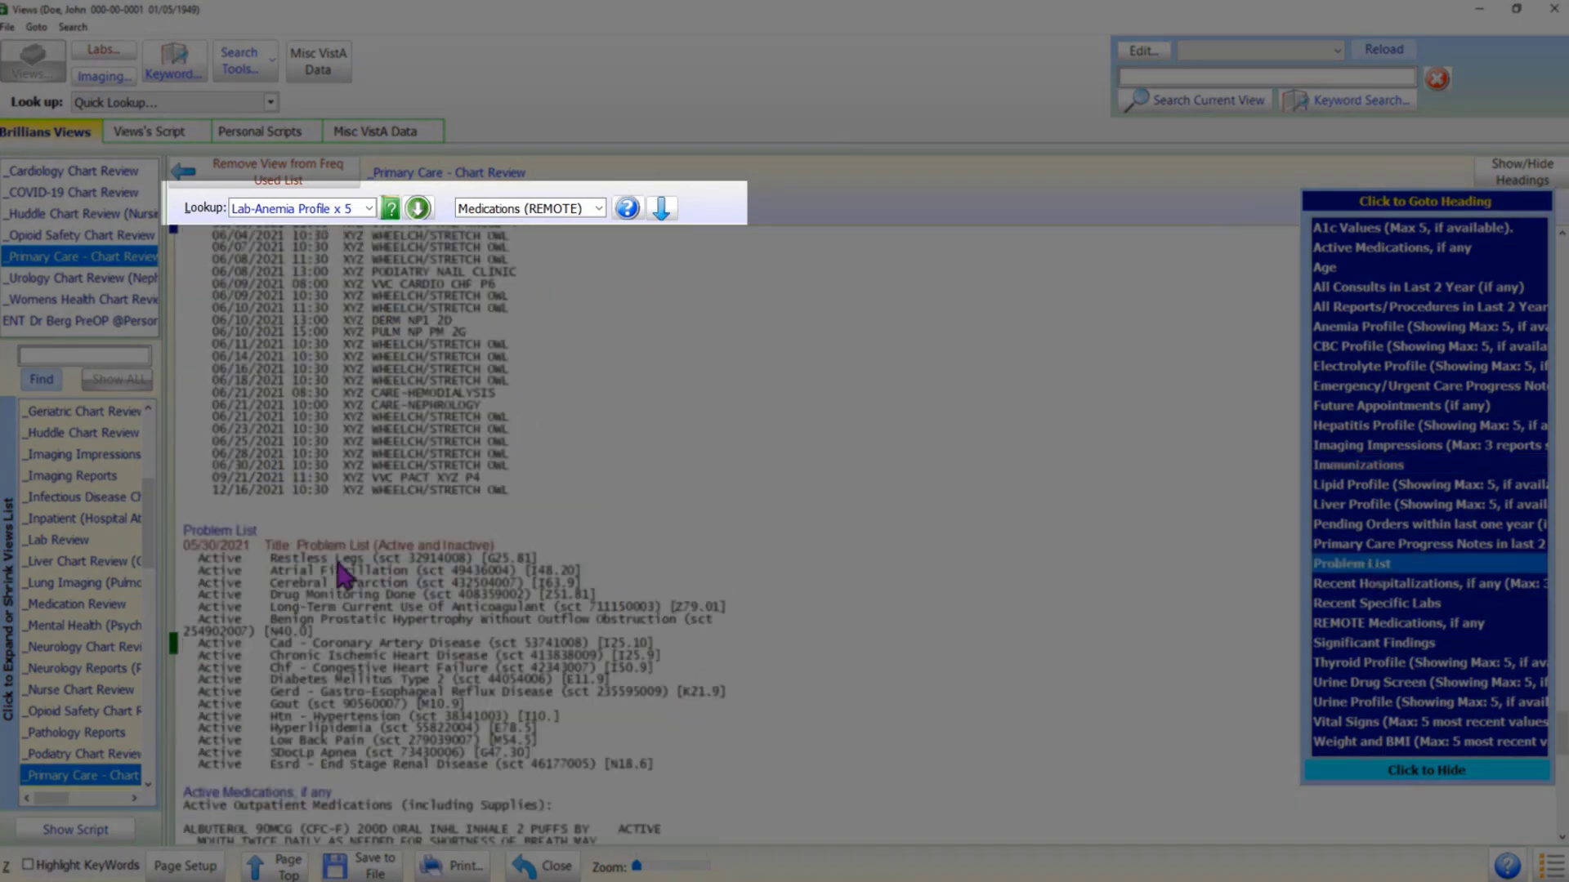
pyautogui.moveTo(360, 245)
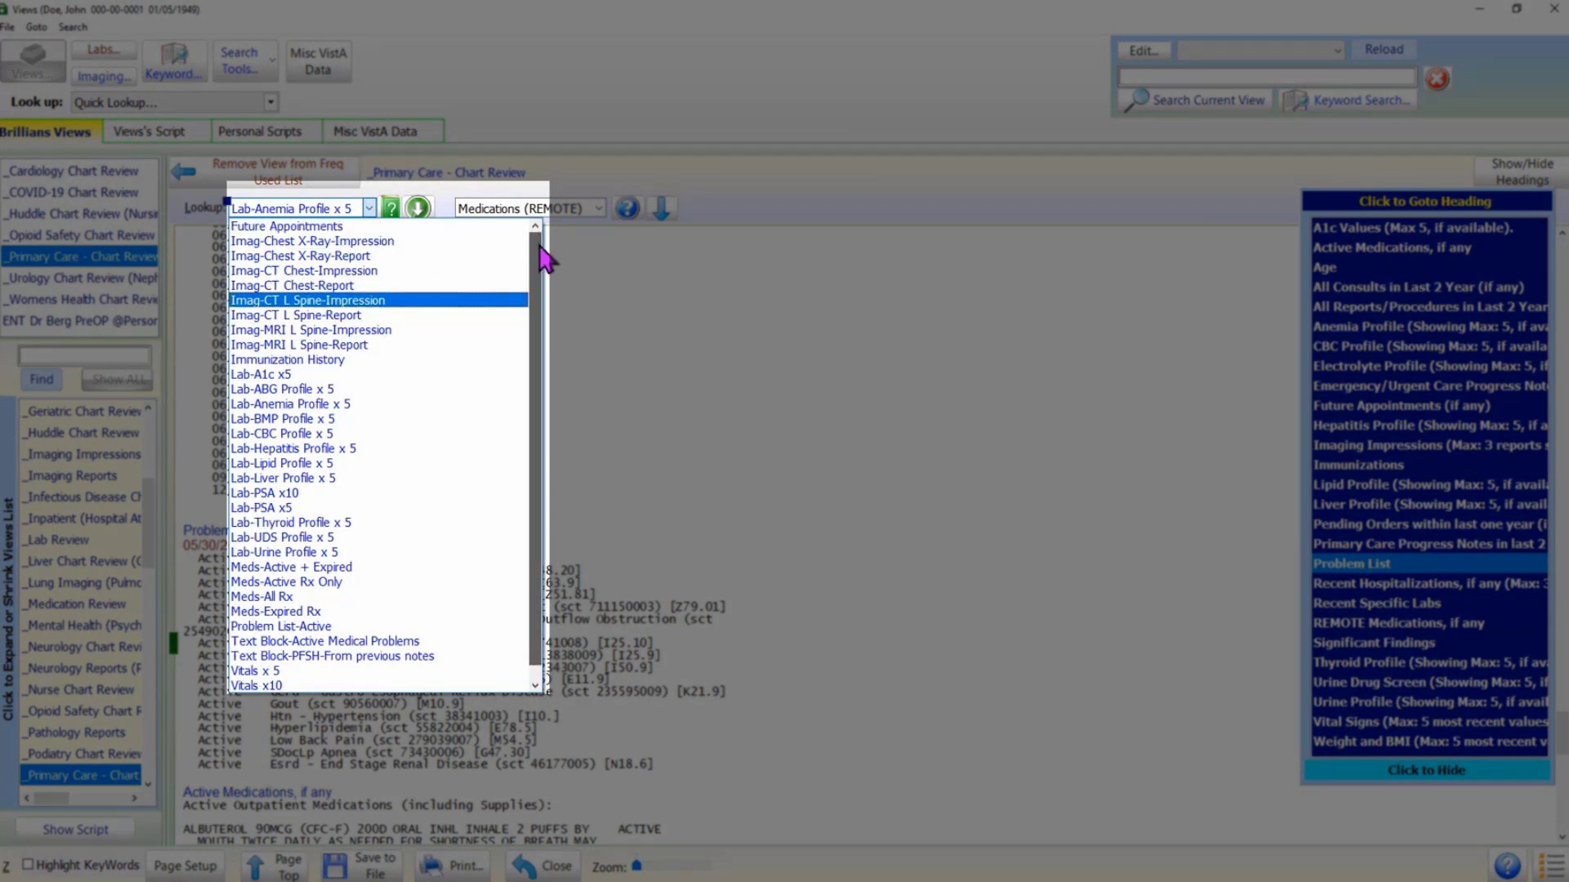
pyautogui.scroll(-3)
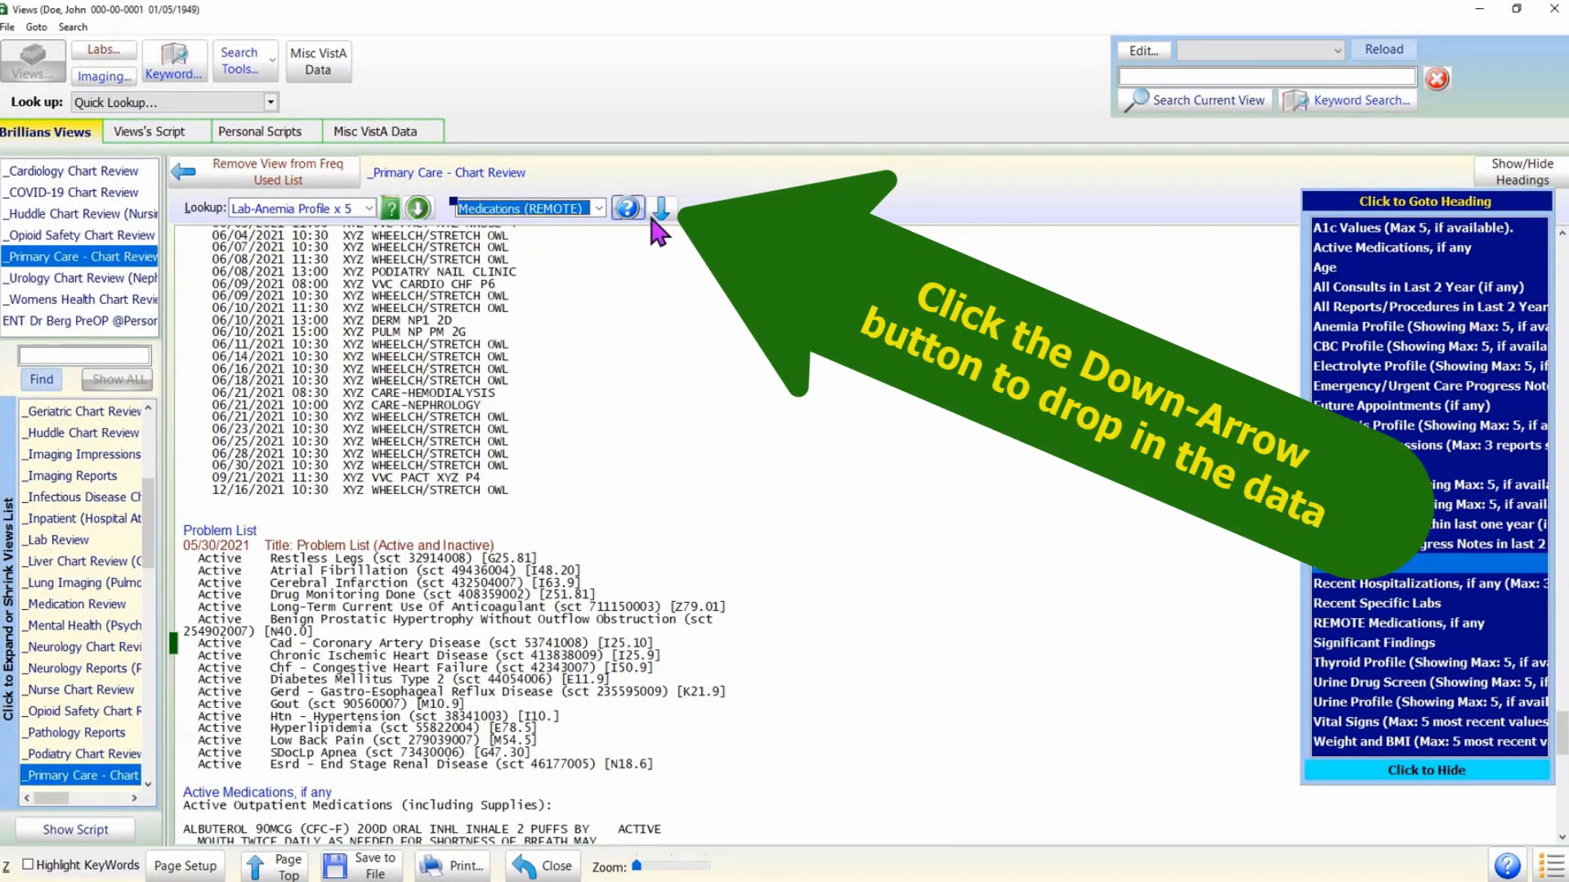
# Drop in the Medications (REMOTE) data, scroll, and right-click in the Problem List.
pyautogui.click(660, 208)
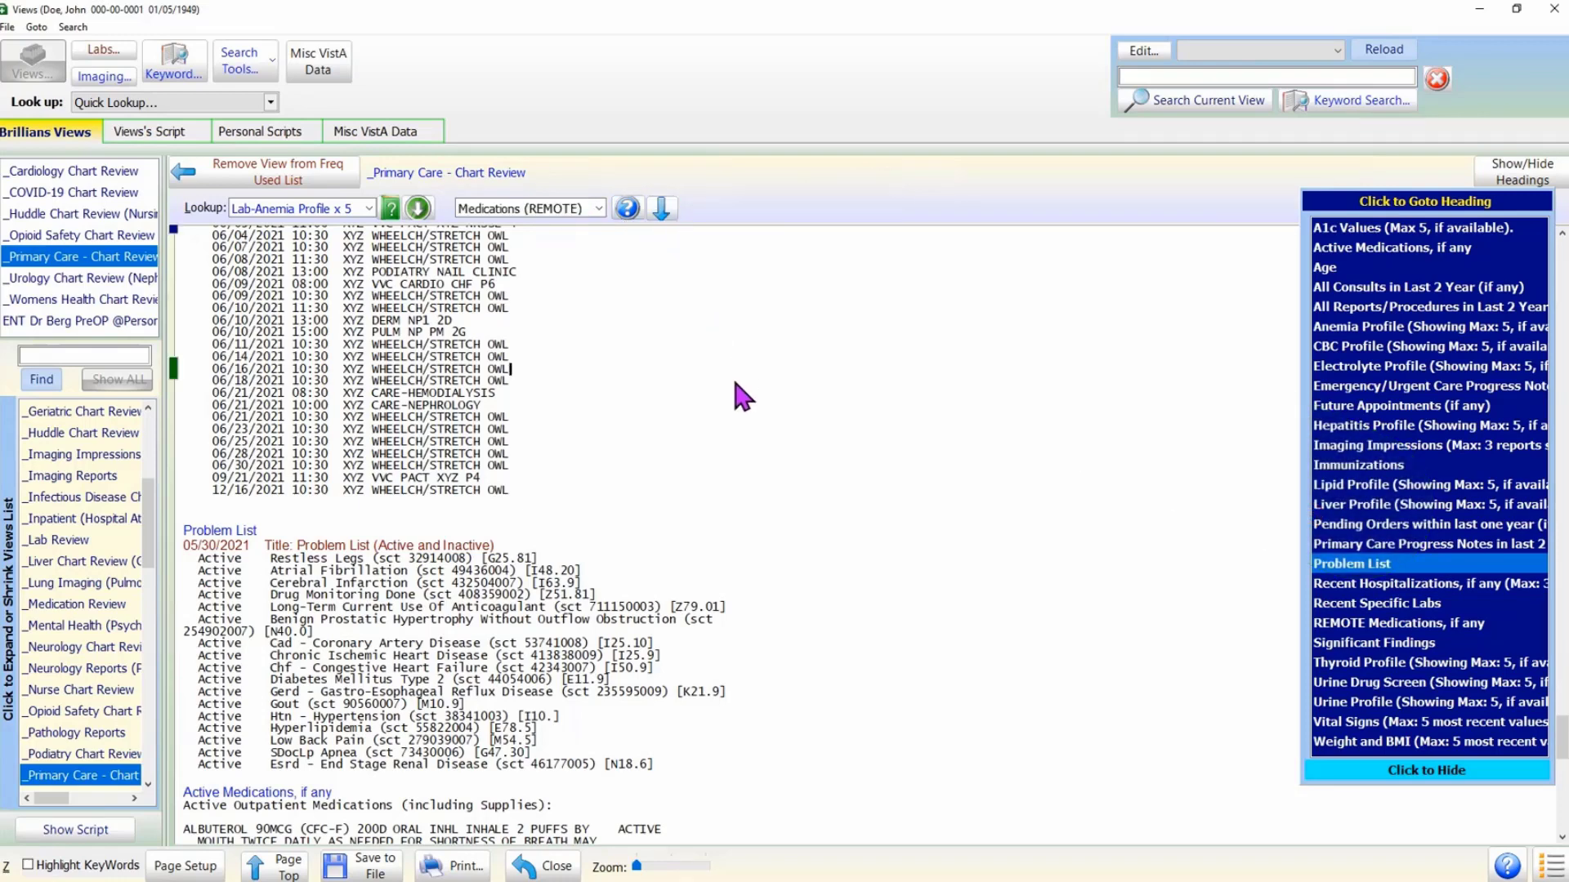
pyautogui.scroll(-3)
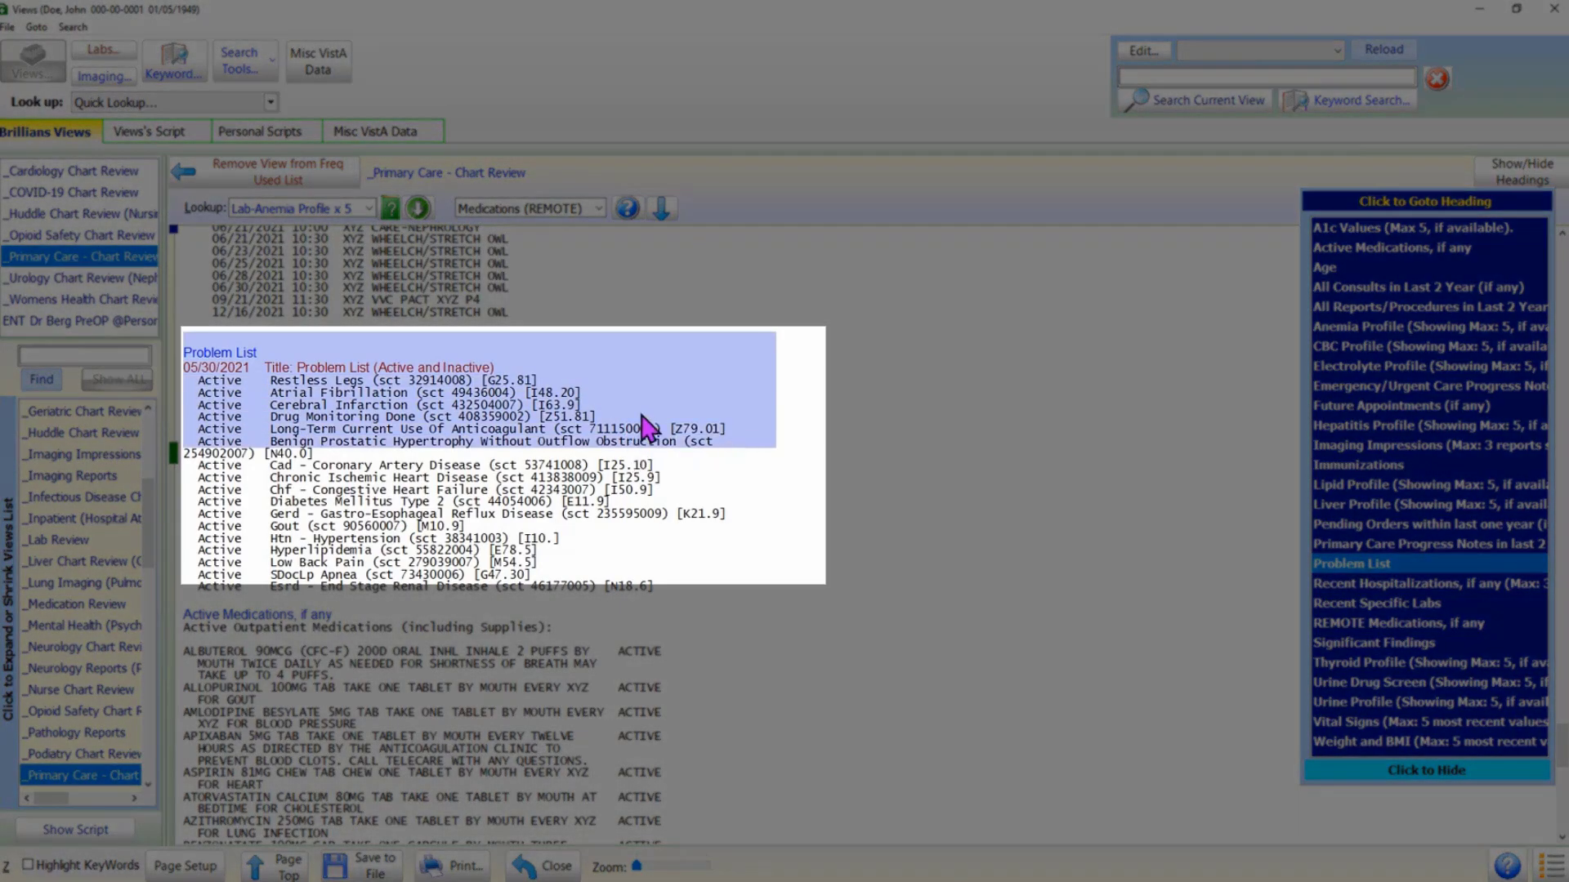
pyautogui.rightClick(645, 428)
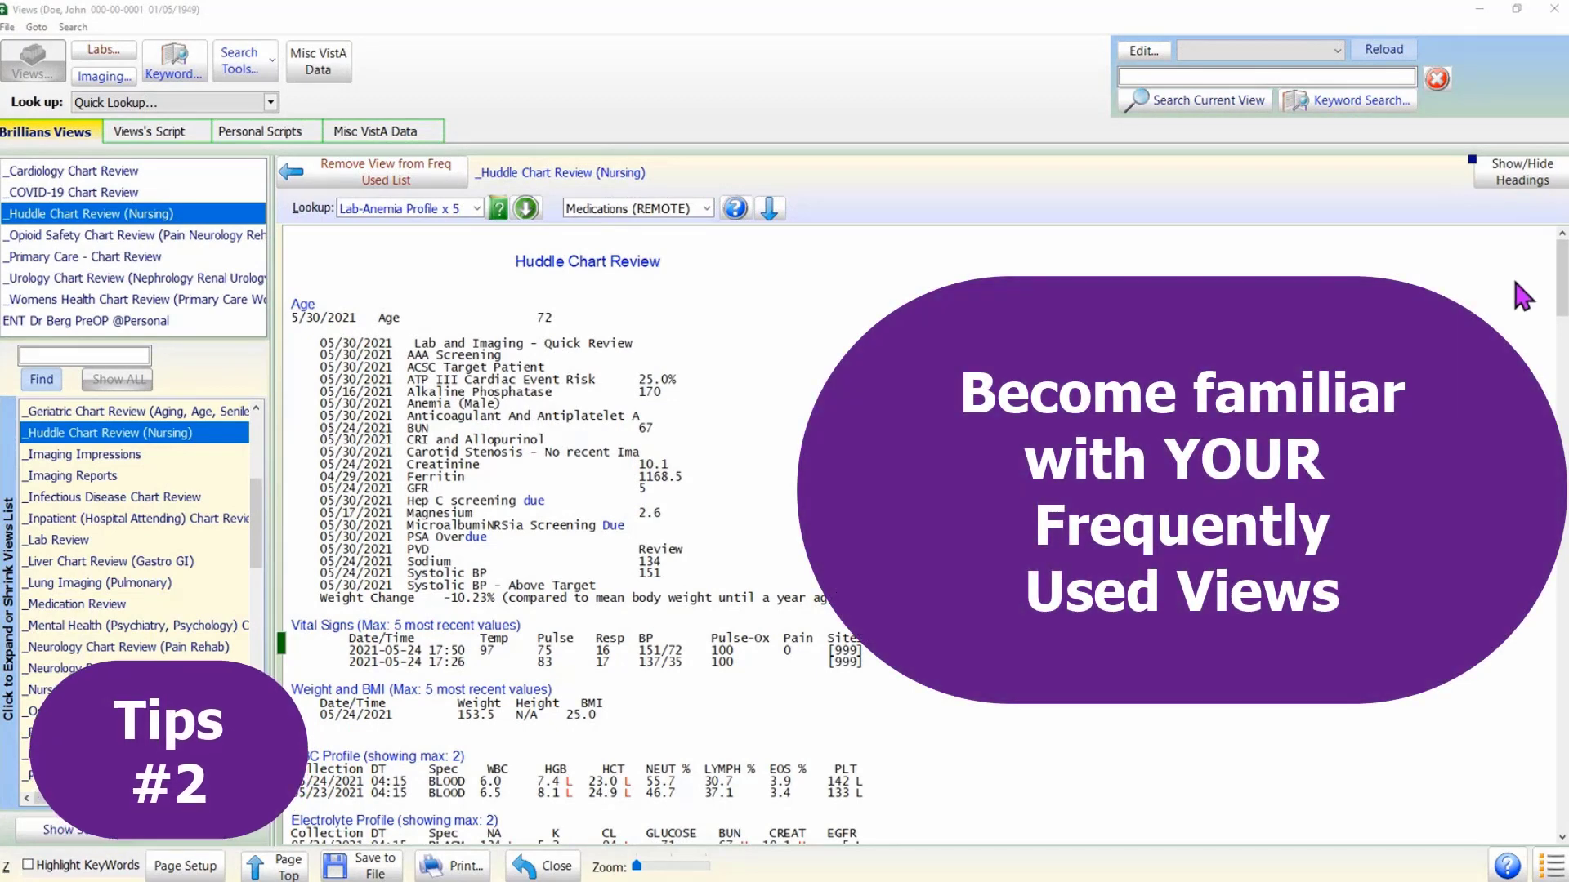
# Scroll down the Huddle Chart Review through immunizations, diabetic reminders and progress notes.
pyautogui.scroll(-3)
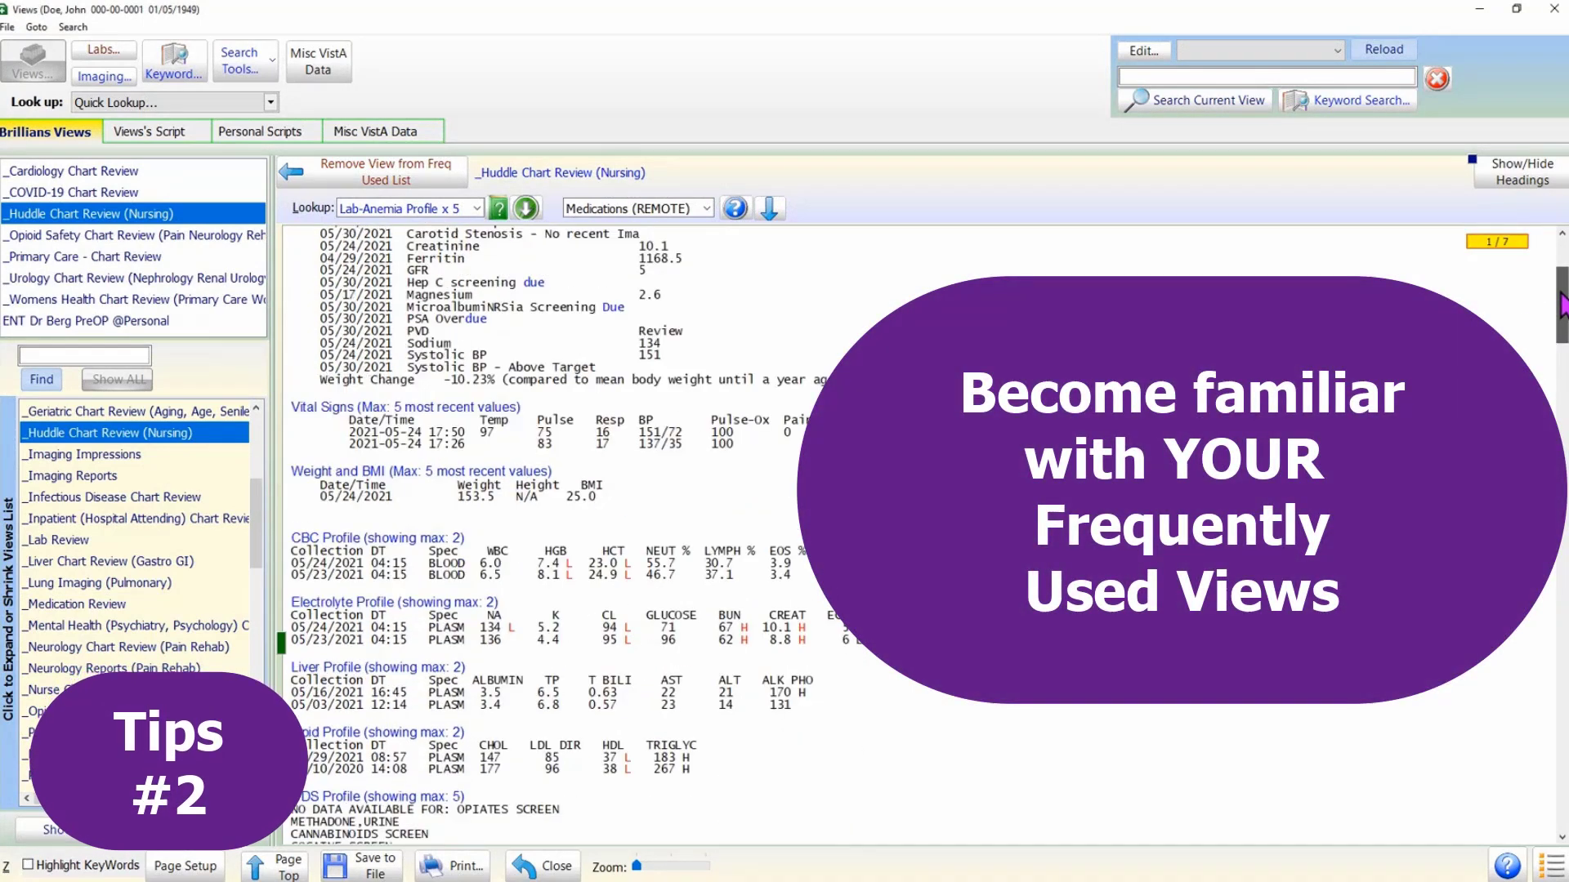
pyautogui.scroll(-3)
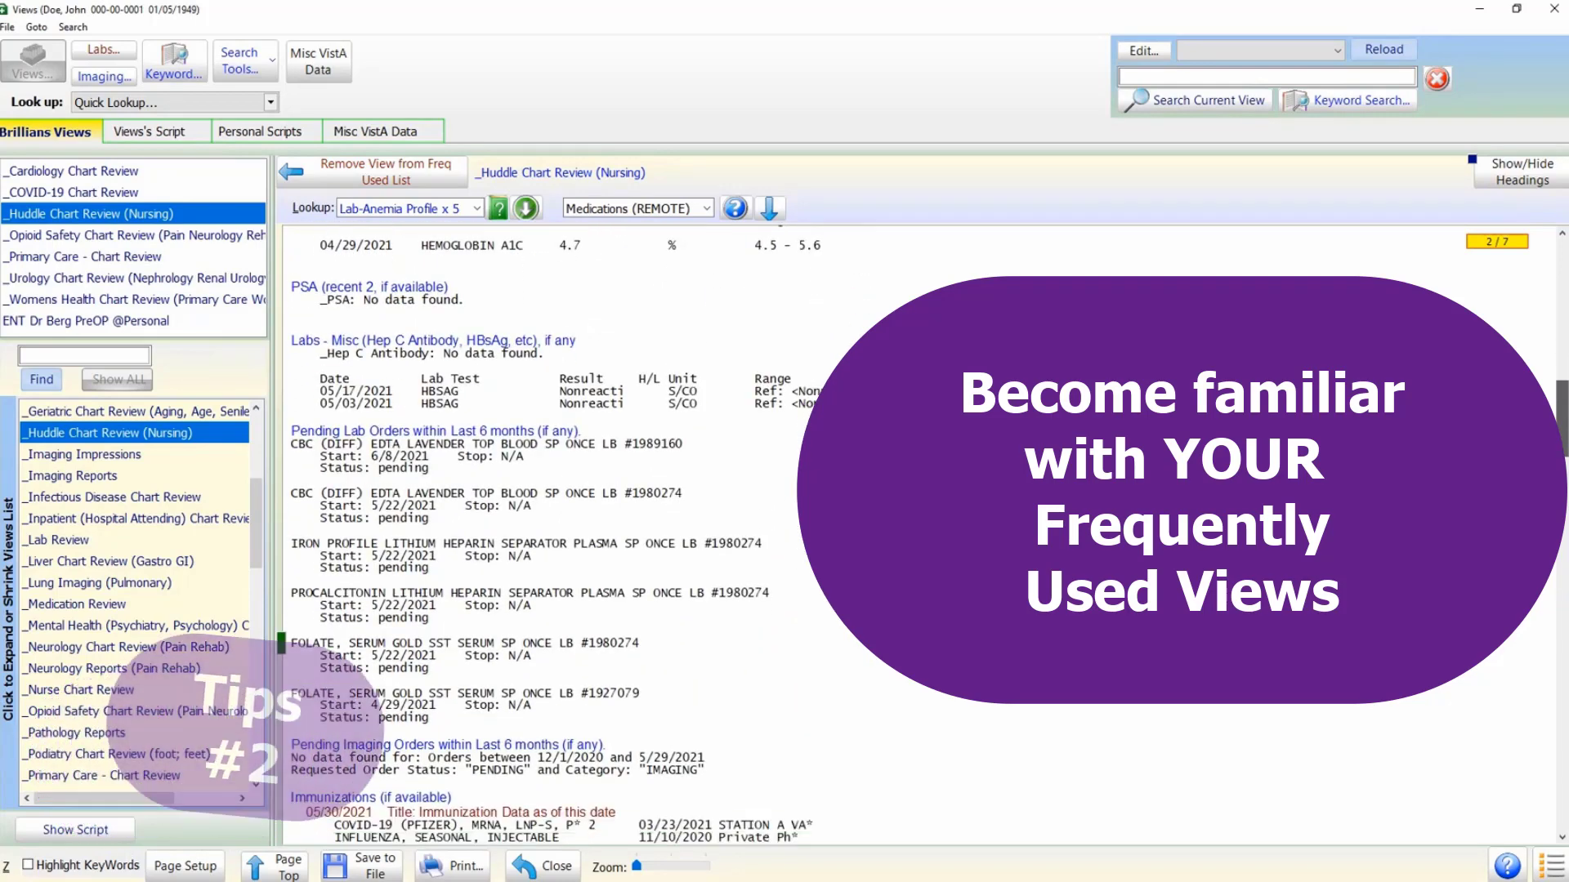
pyautogui.scroll(-3)
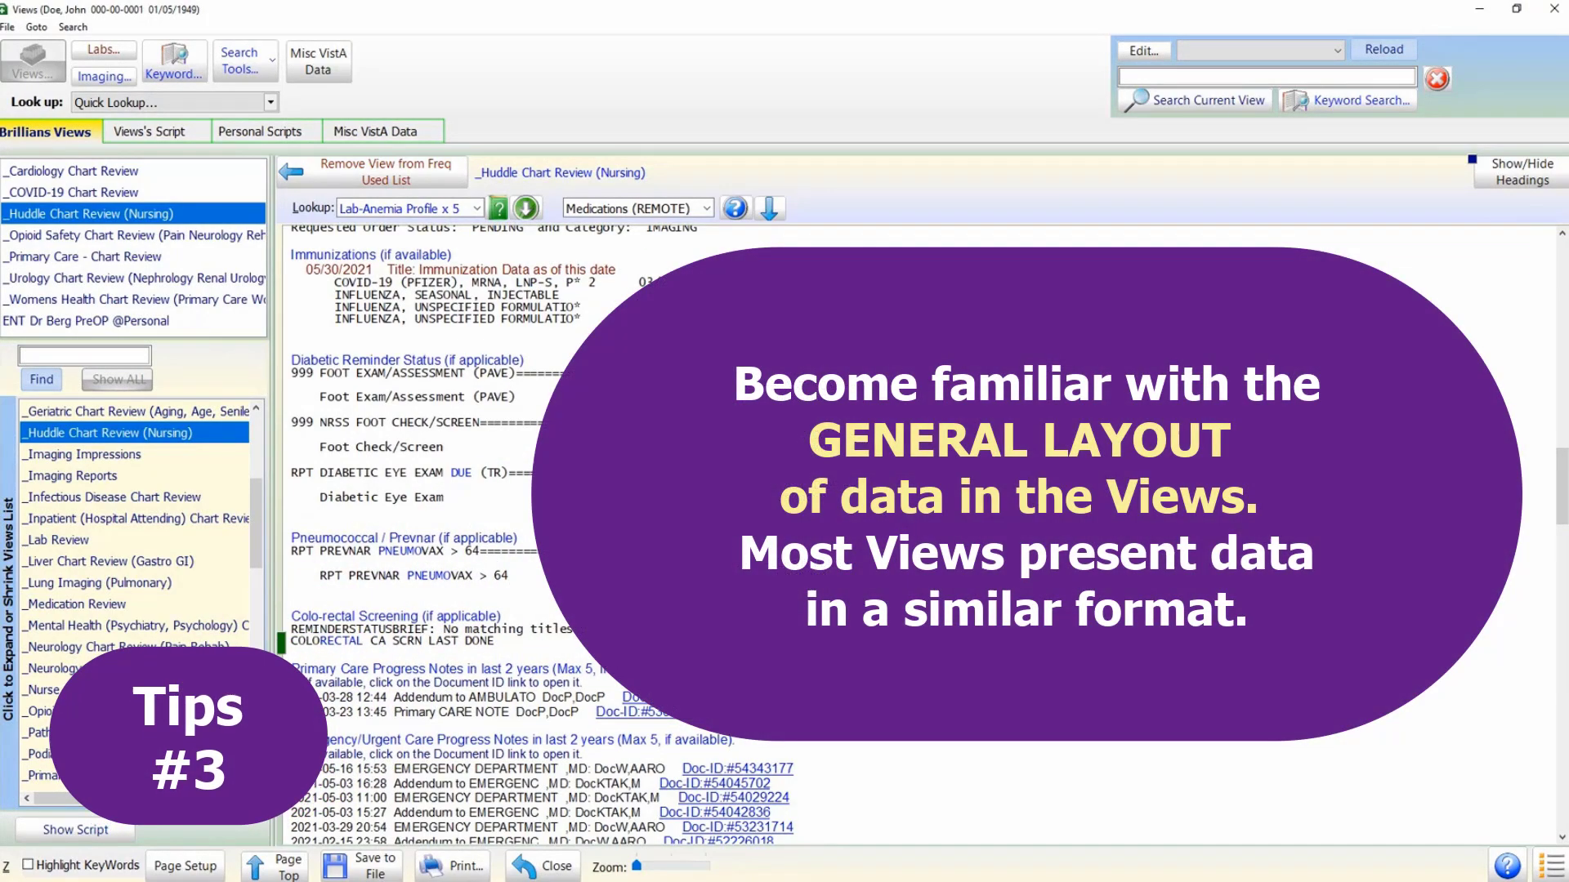
pyautogui.scroll(-3)
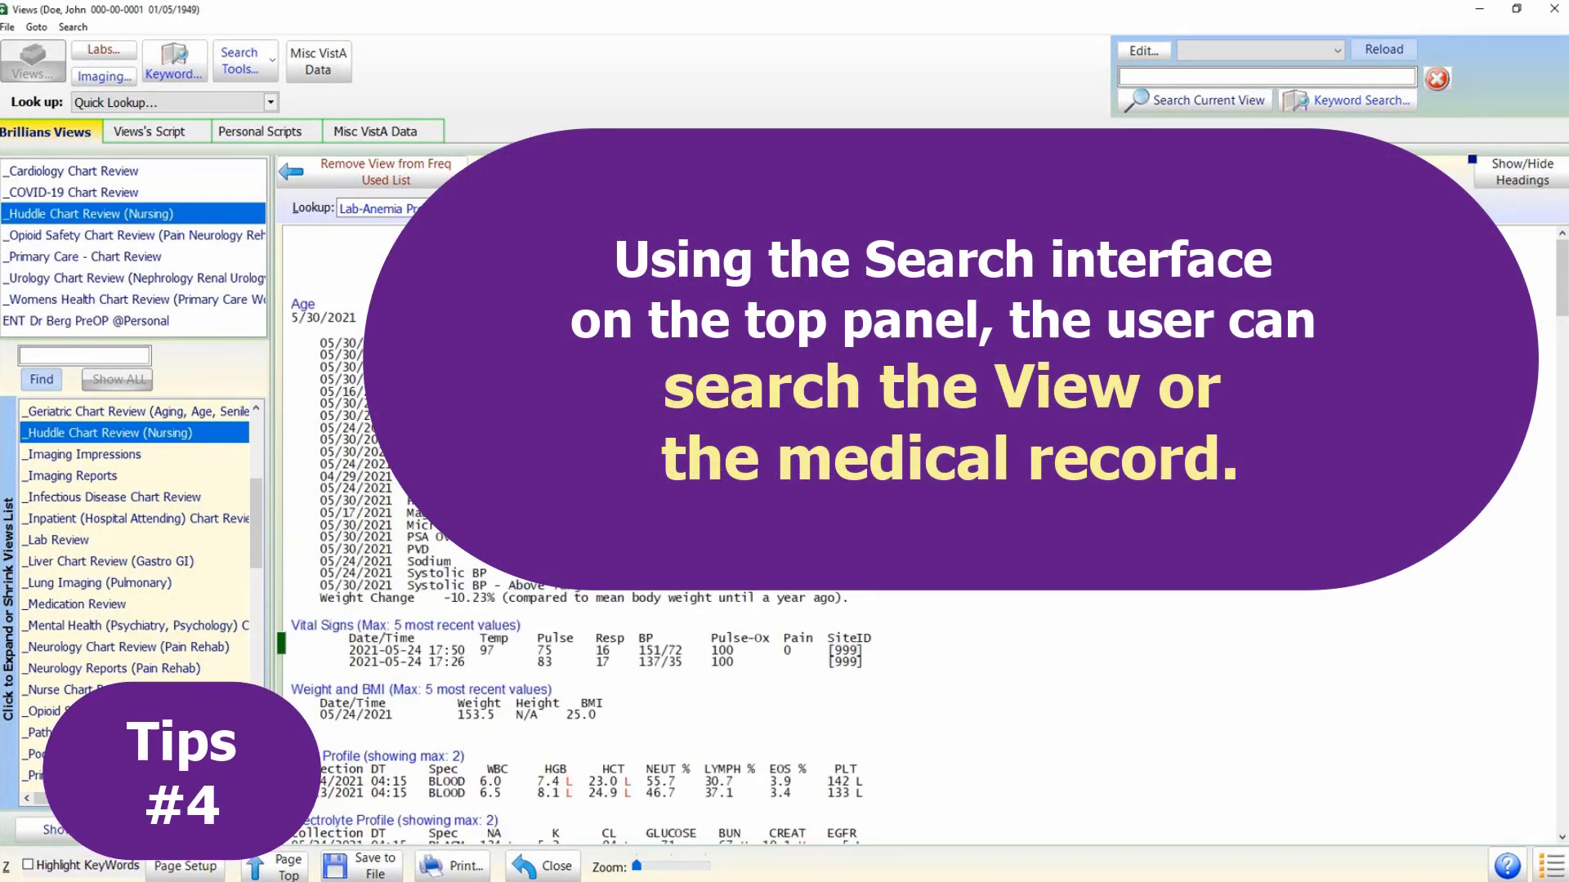
pyautogui.moveTo(579, 89)
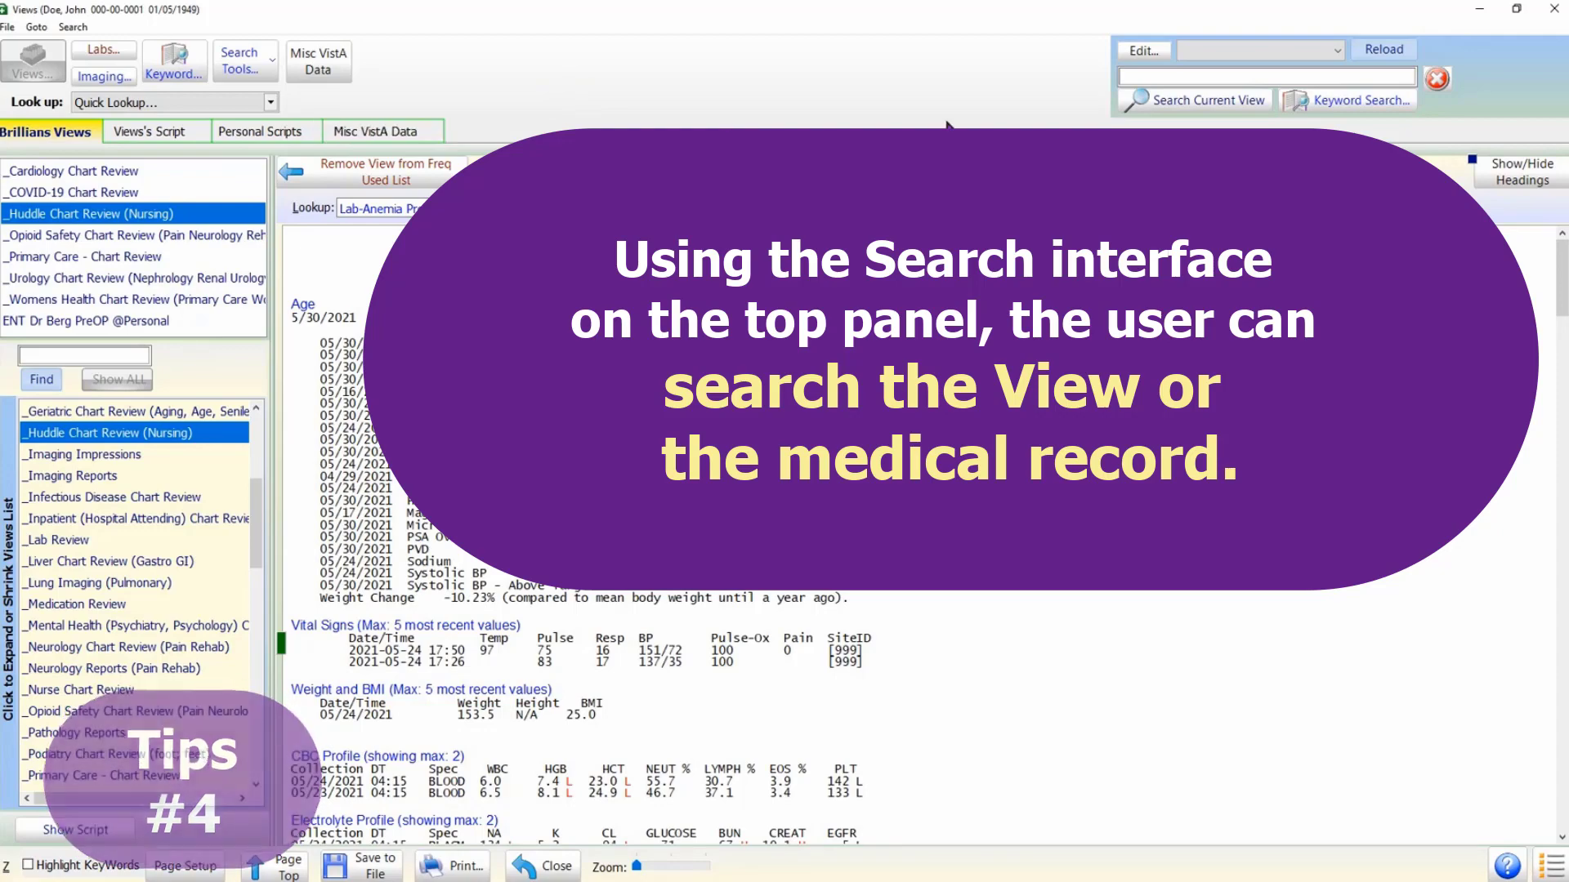
pyautogui.click(1204, 100)
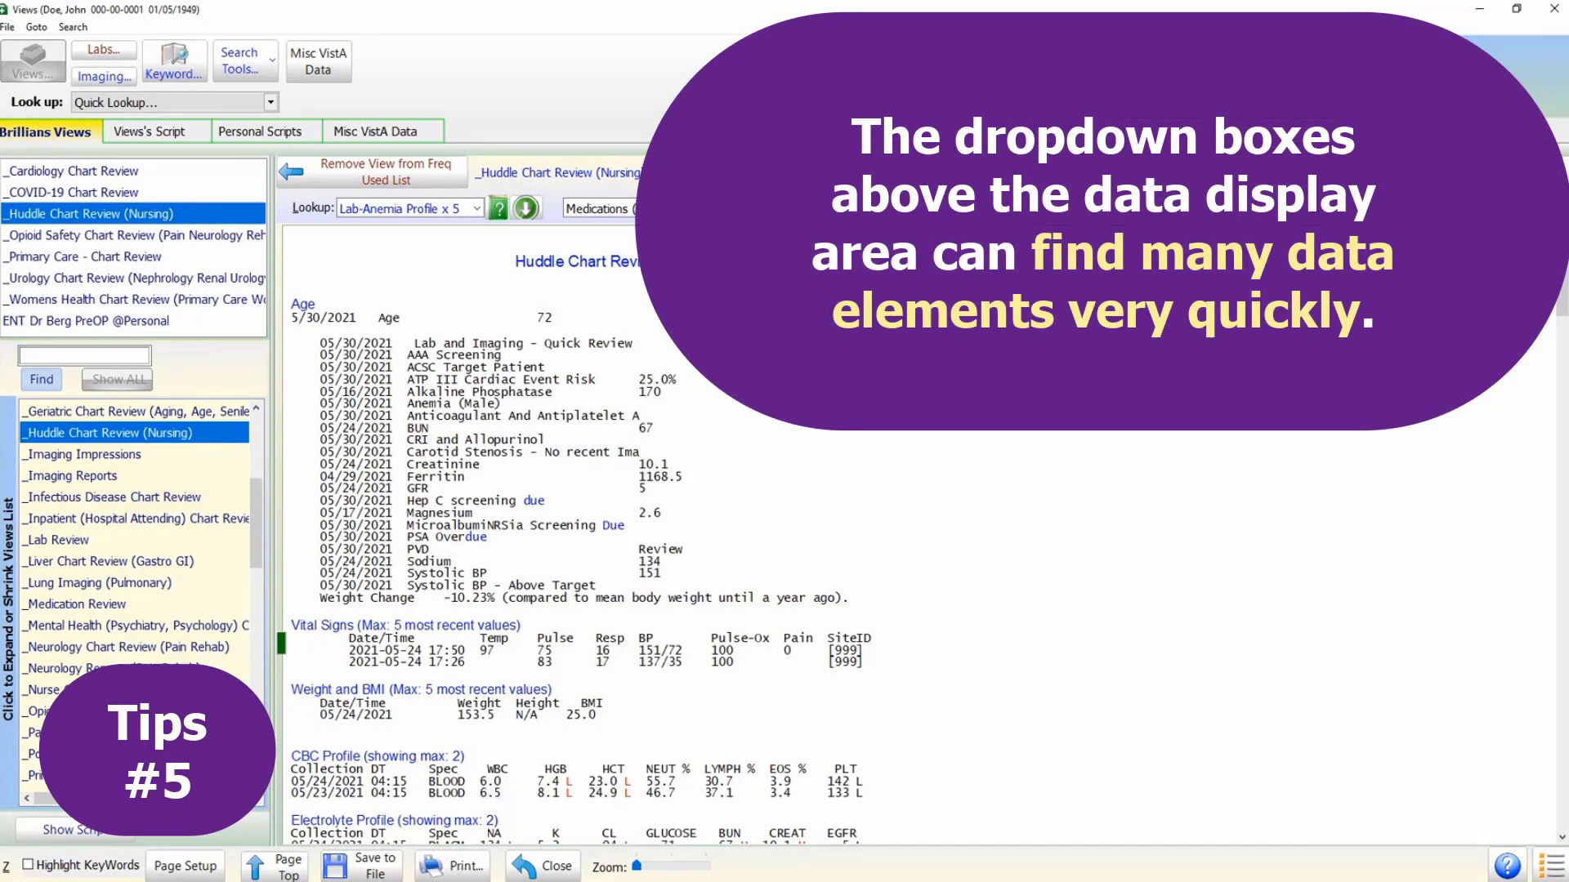
pyautogui.click(275, 102)
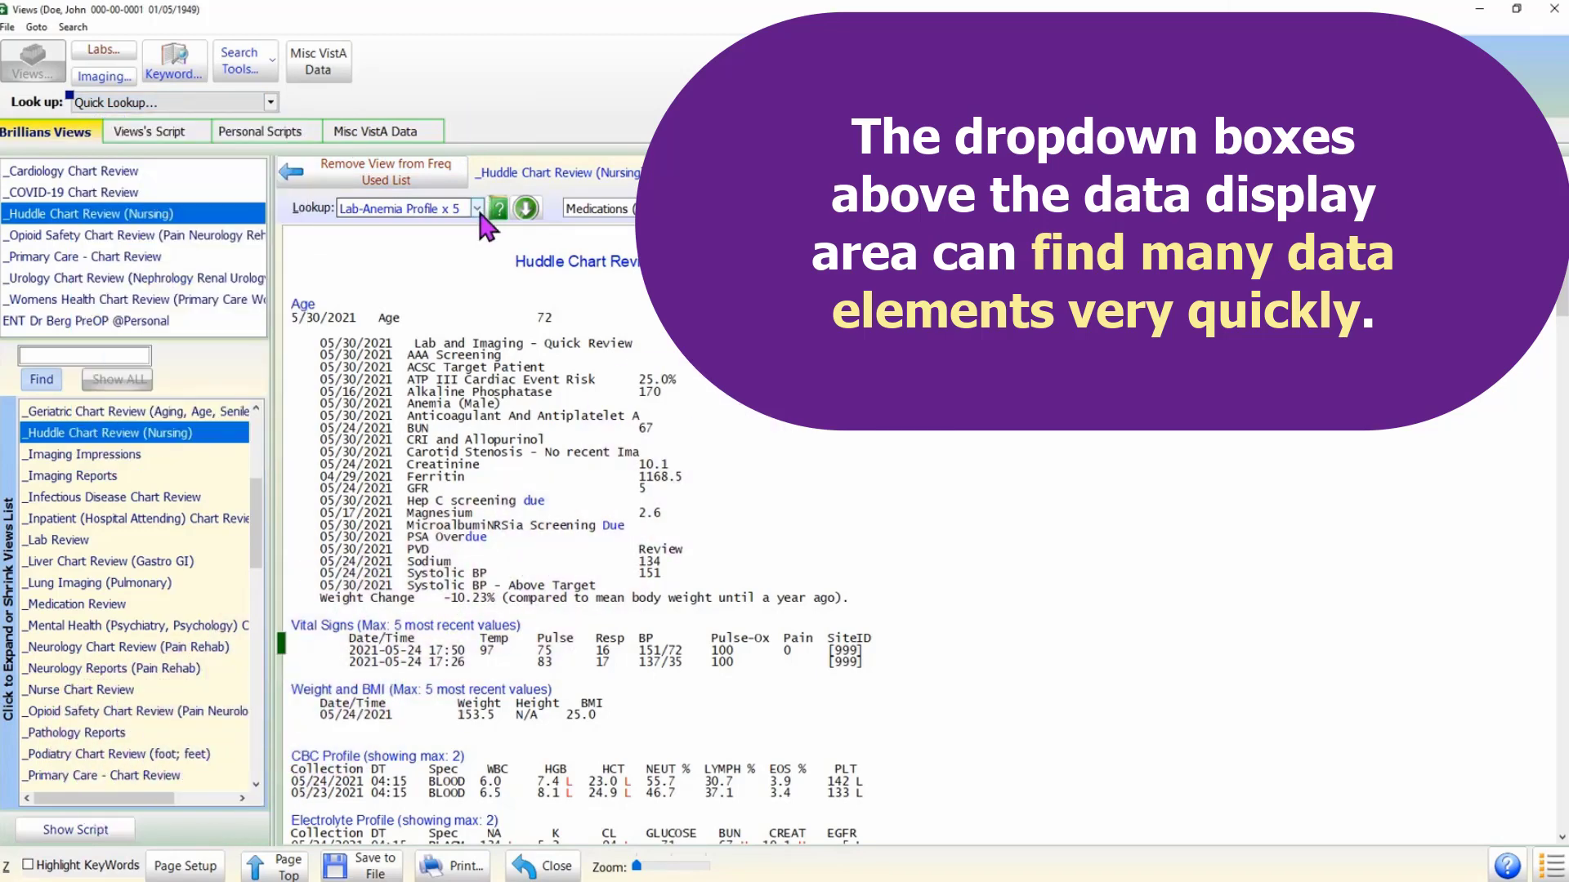
pyautogui.click(477, 208)
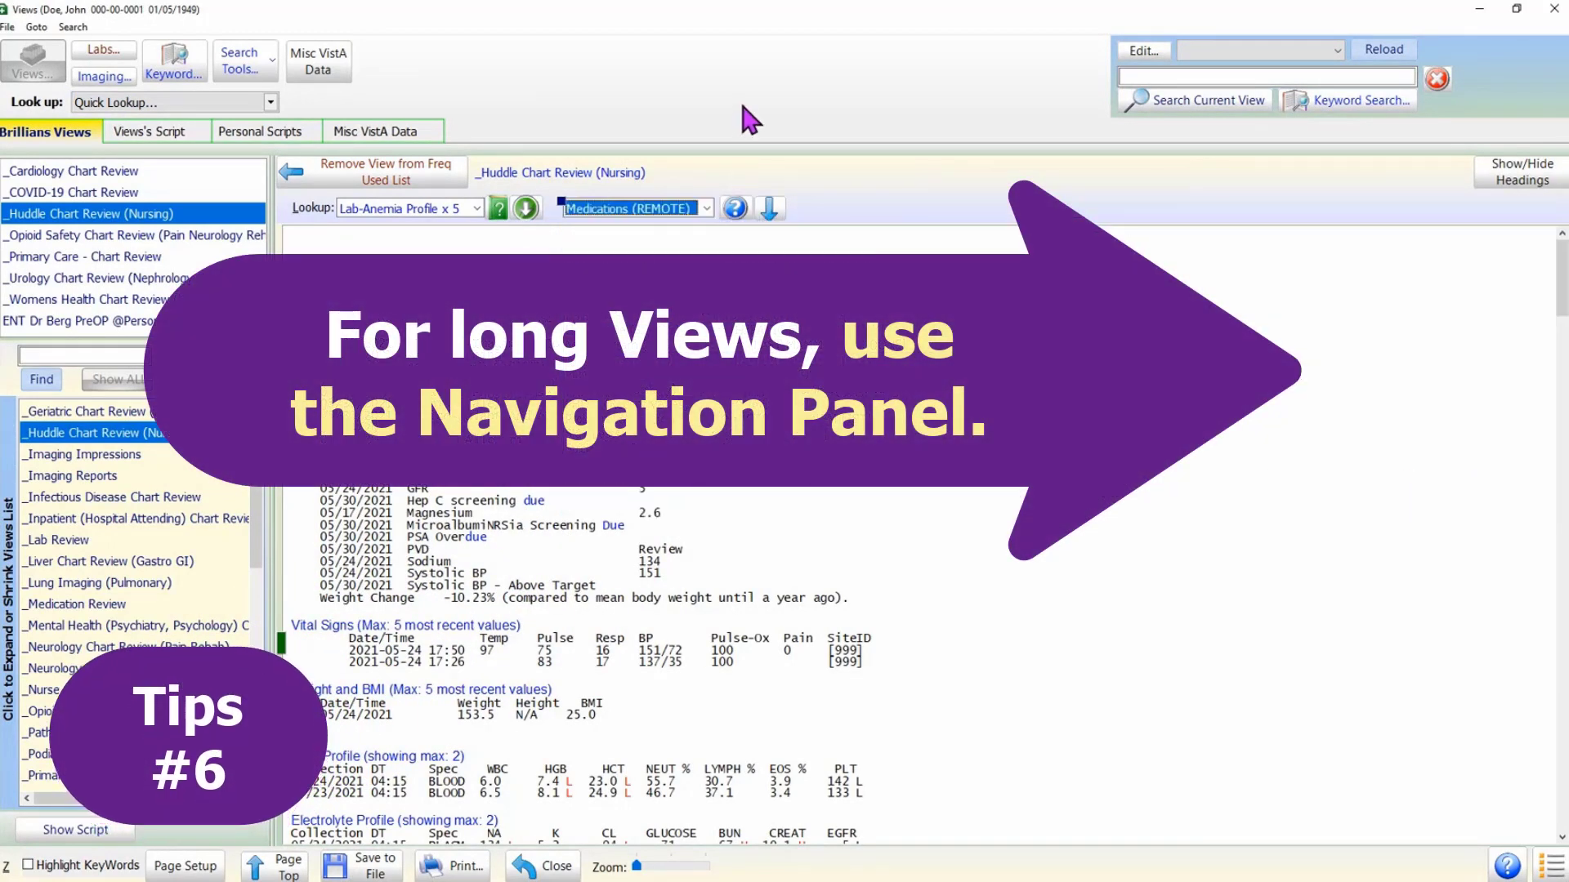
pyautogui.moveTo(1520, 171)
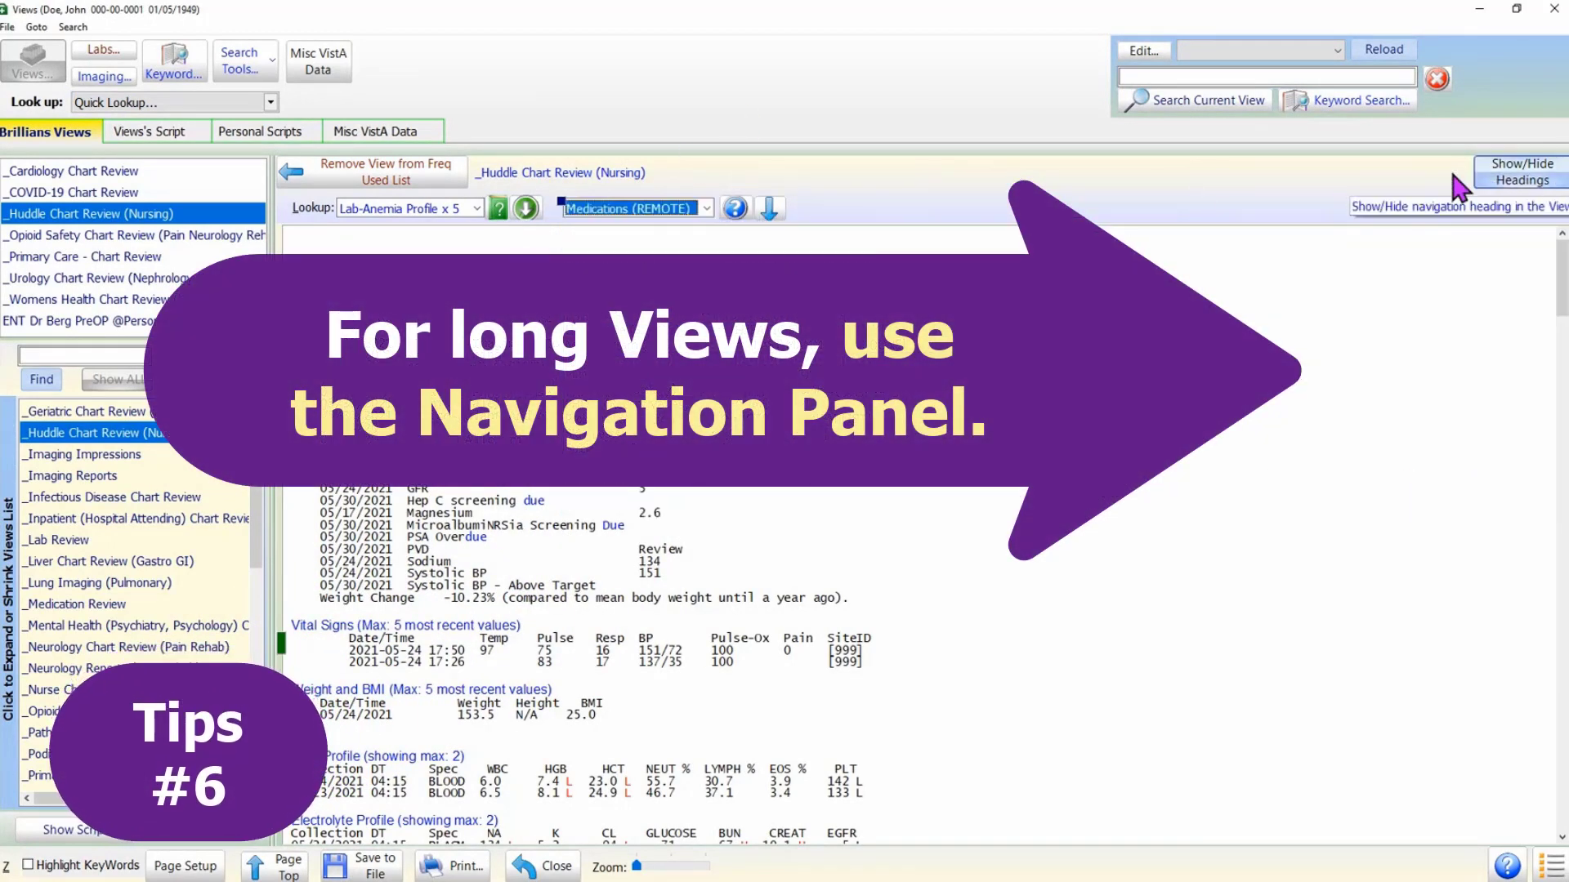
# Show the Huddle Chart Review headings and jump to CBC Profile (showing max: 2).
pyautogui.click(1519, 170)
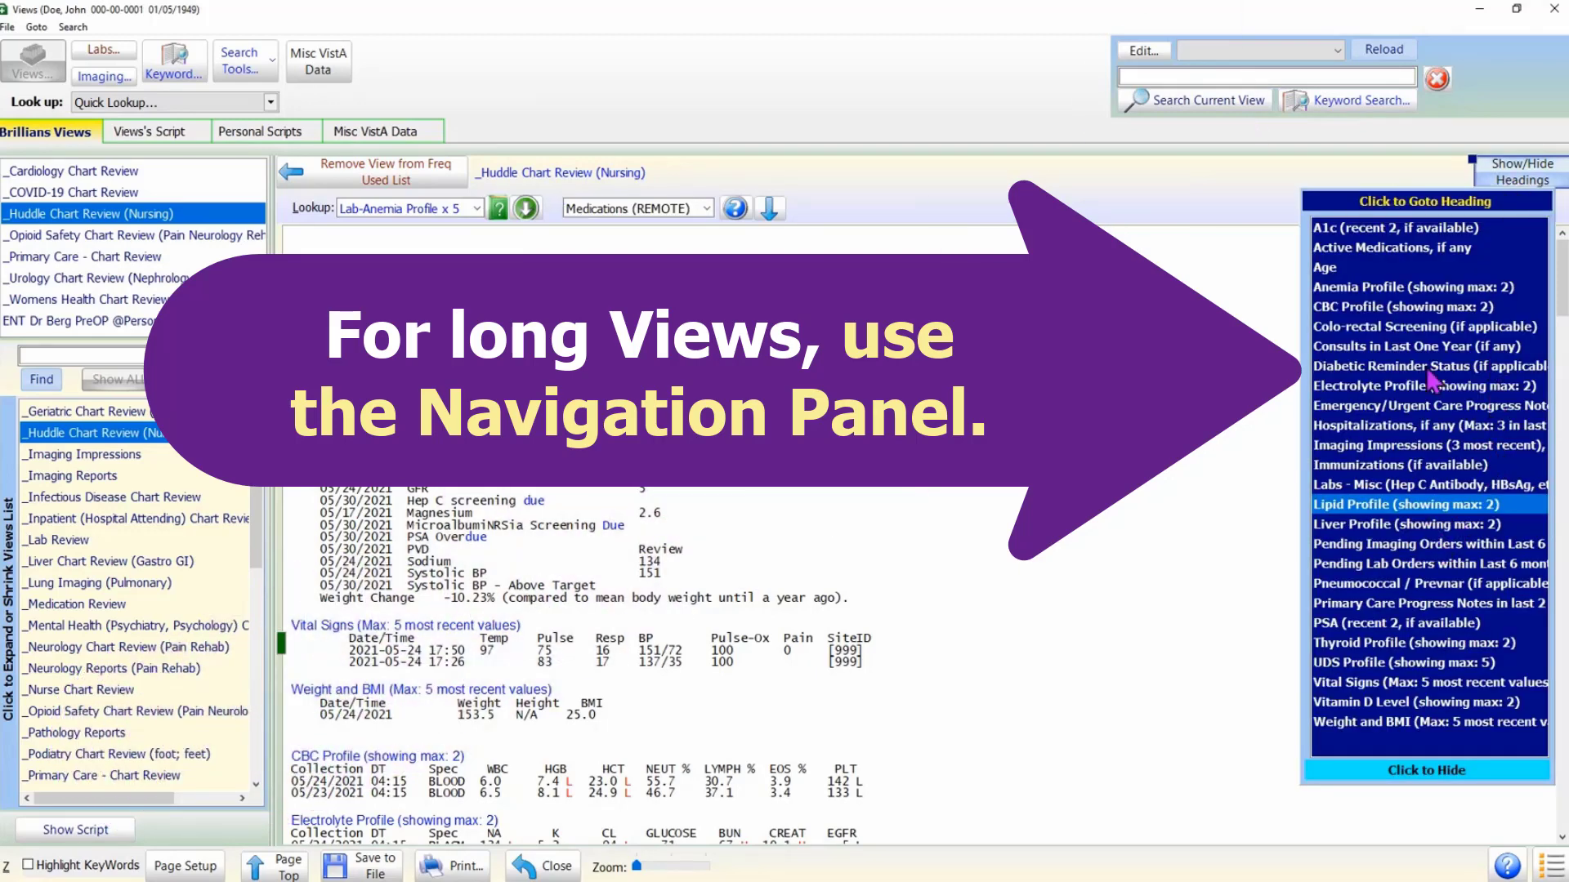
pyautogui.moveTo(1441, 326)
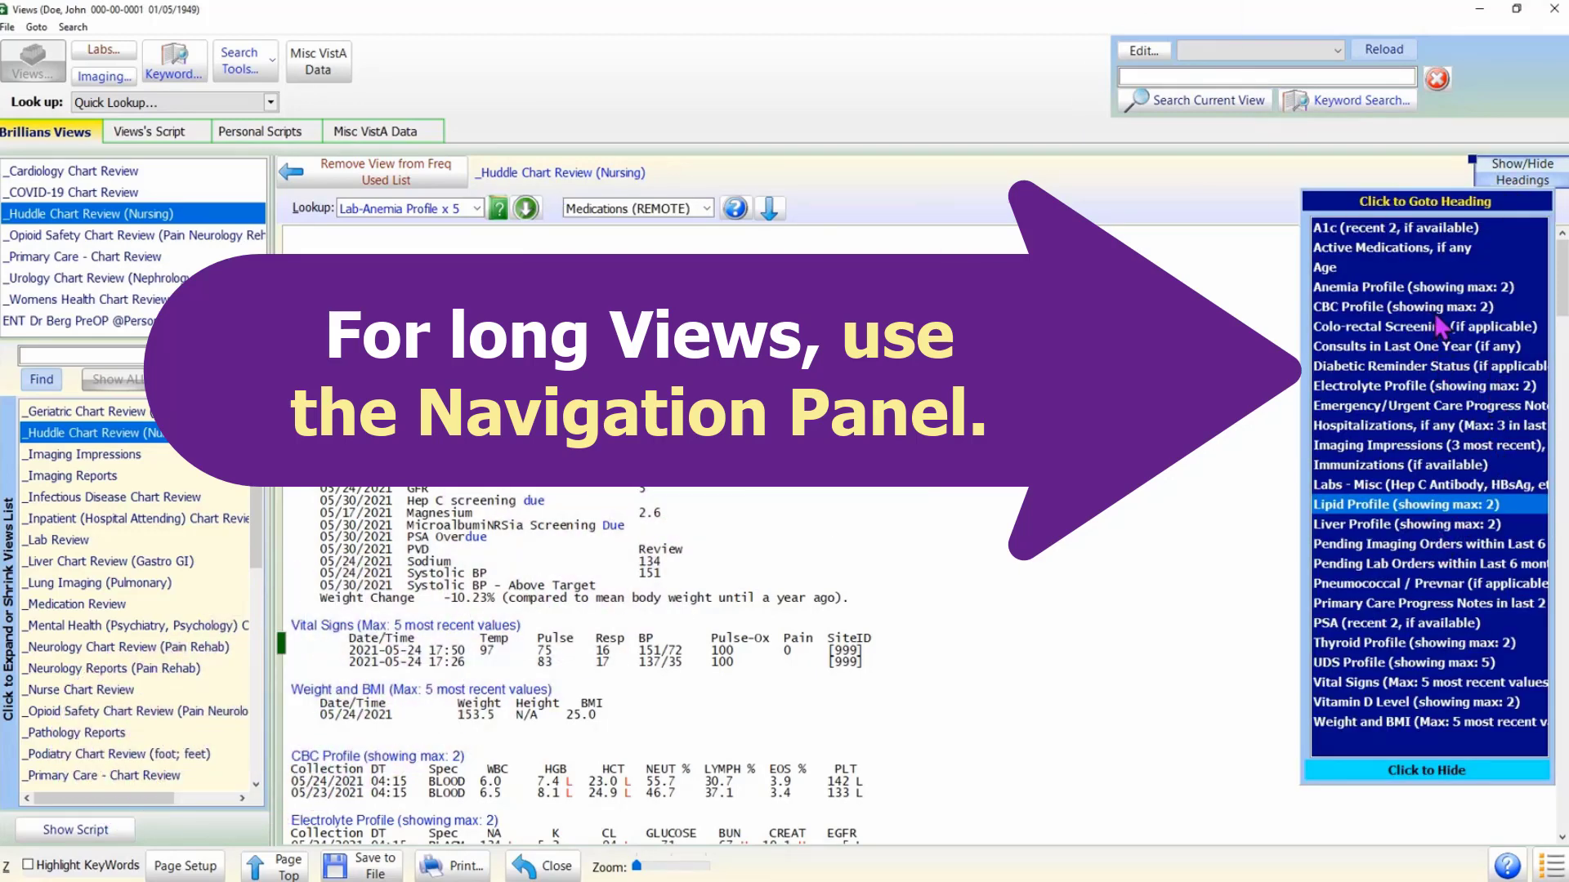
pyautogui.click(1402, 306)
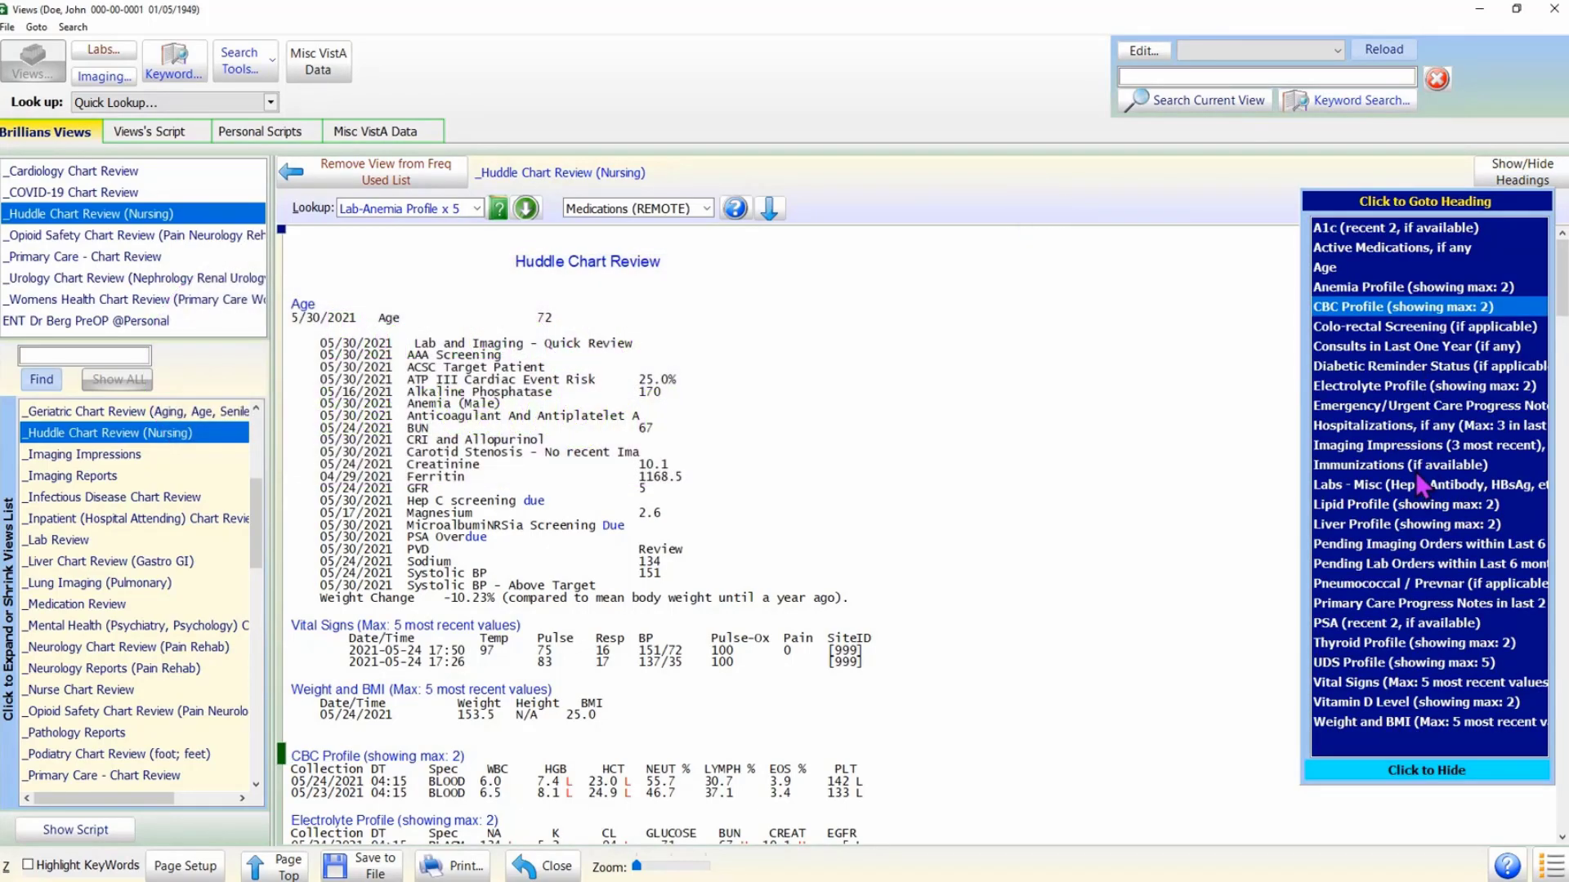